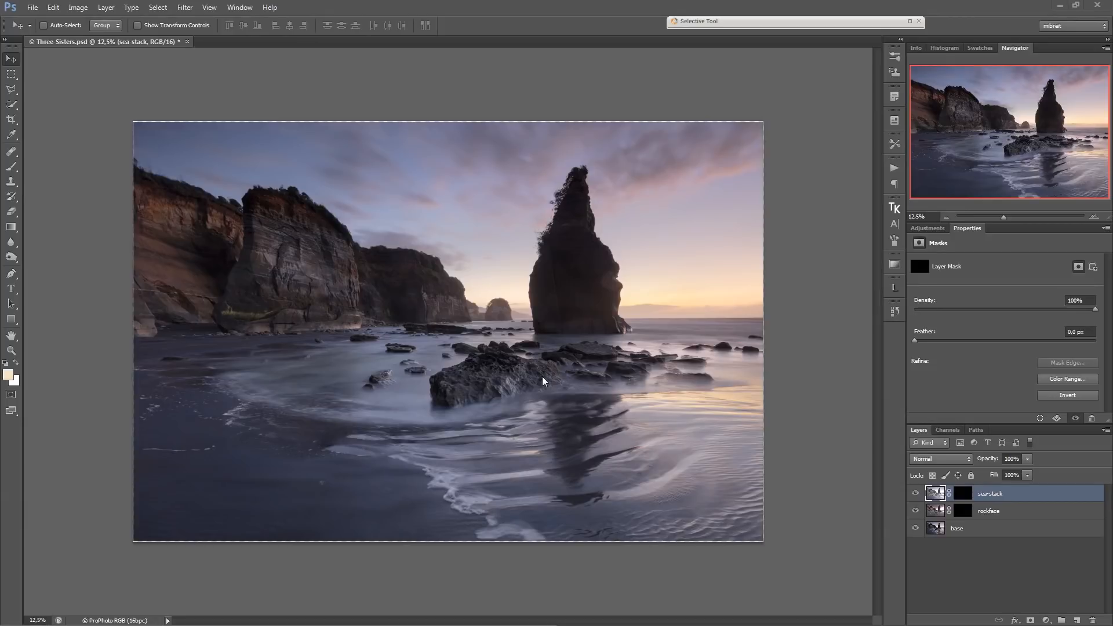
mouse_move(646, 335)
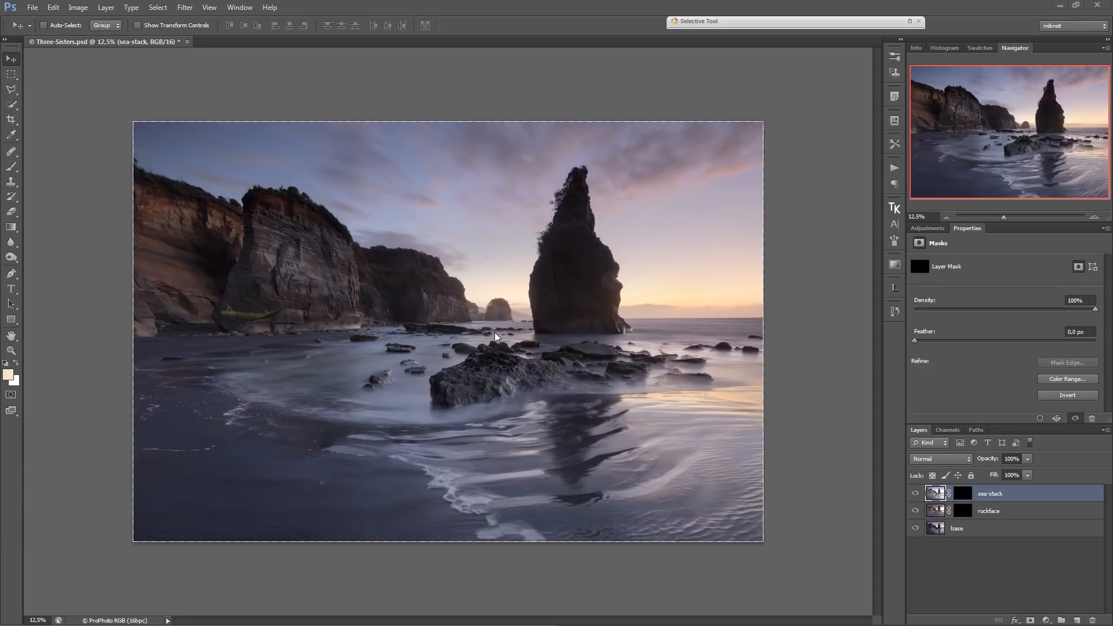
mouse_move(158, 173)
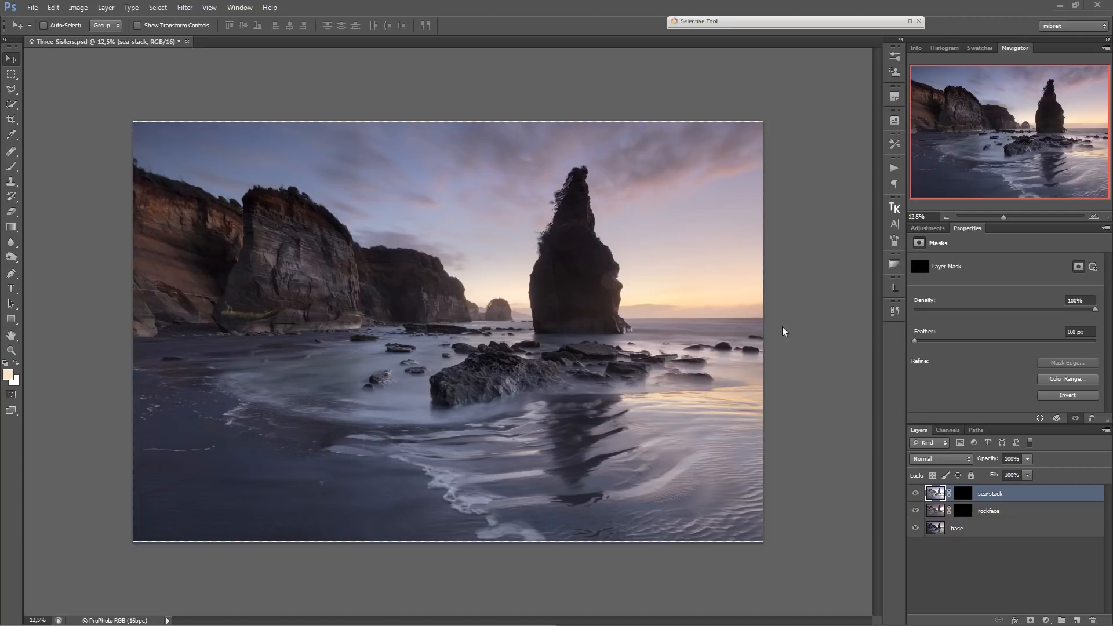
mouse_move(216, 207)
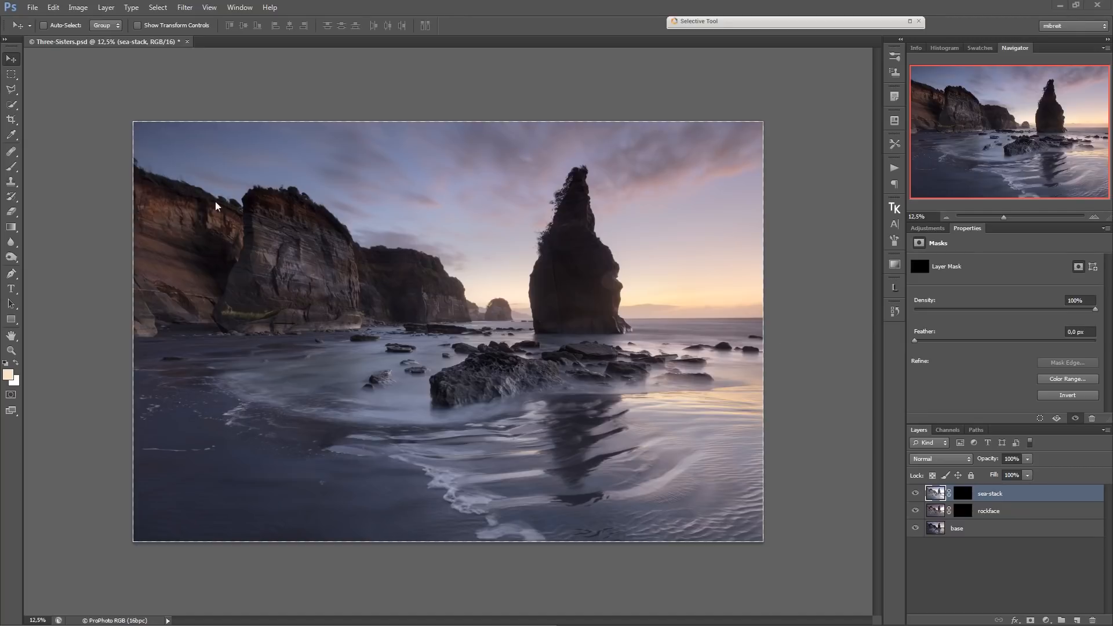
mouse_move(241, 219)
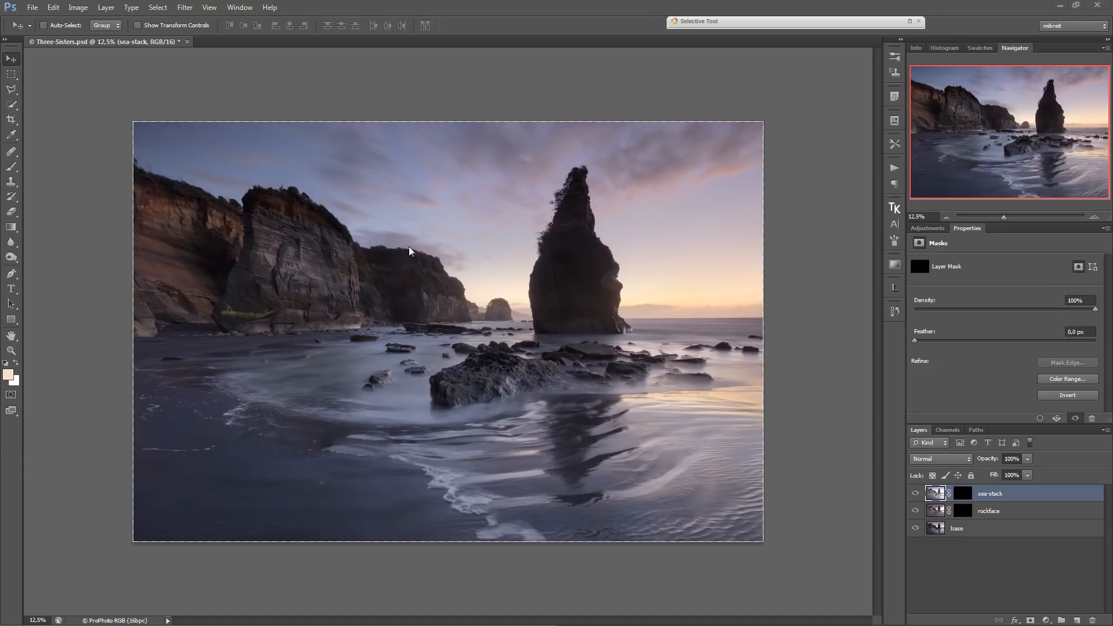
mouse_move(846, 356)
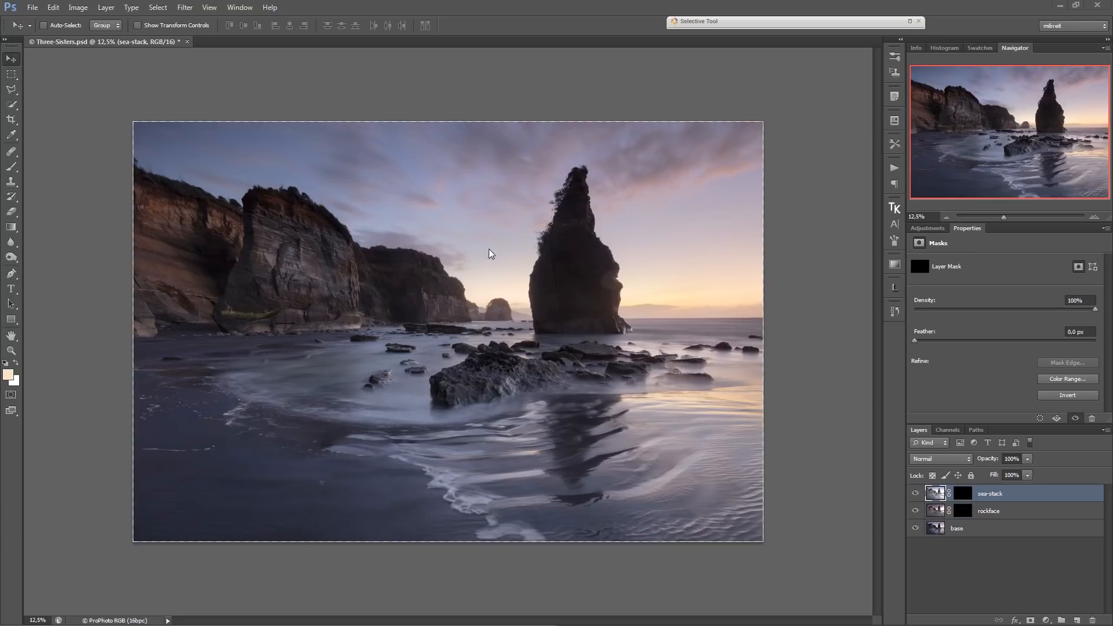
mouse_move(530, 248)
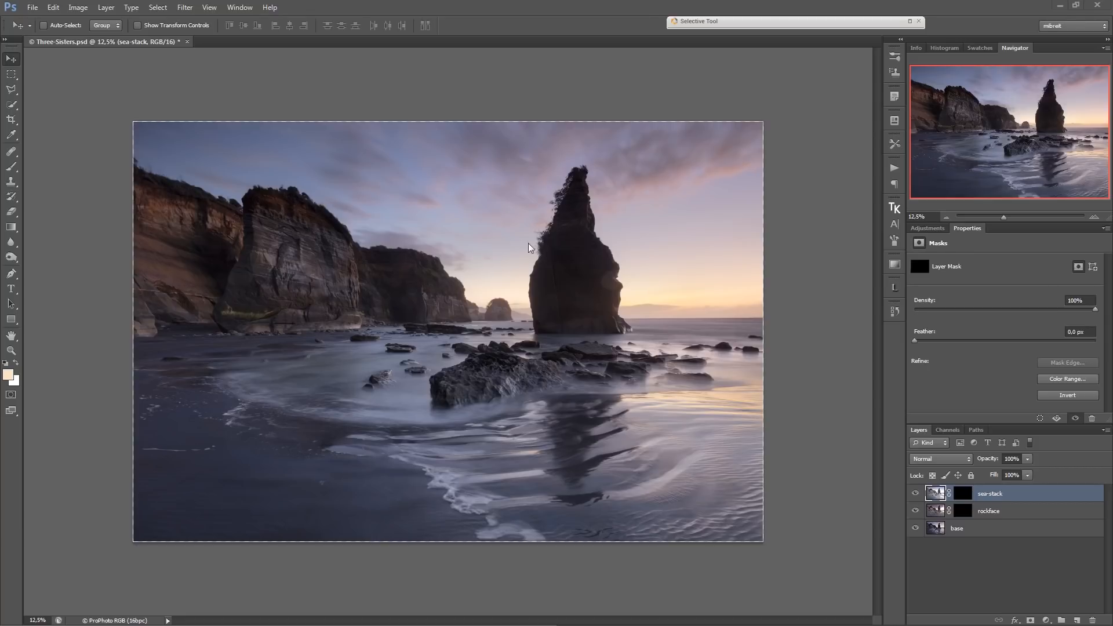
mouse_move(753, 288)
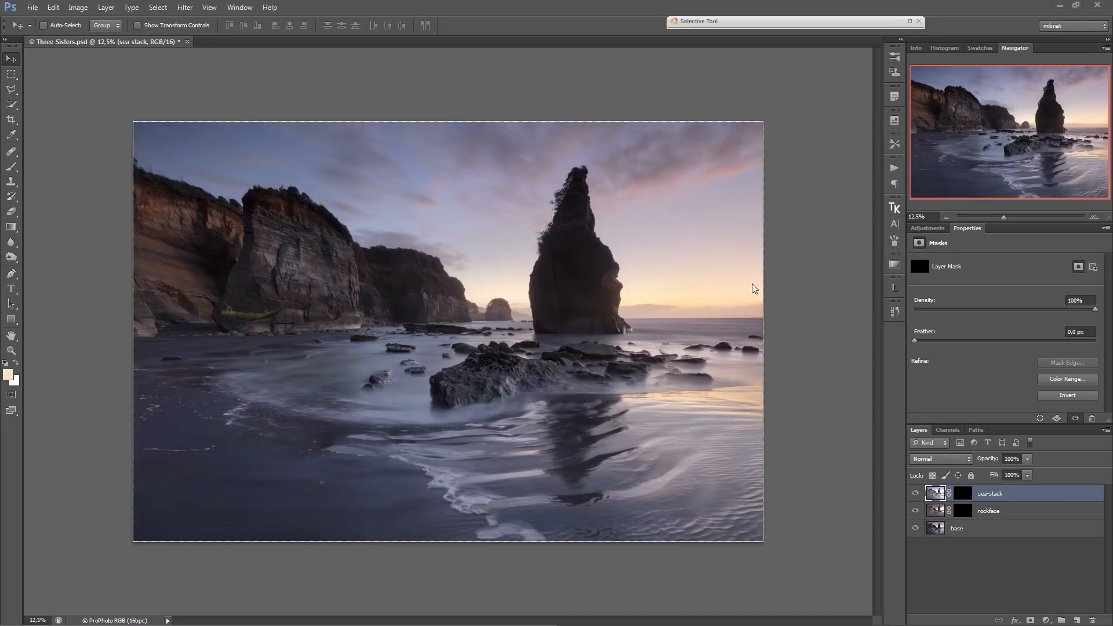
mouse_move(786, 341)
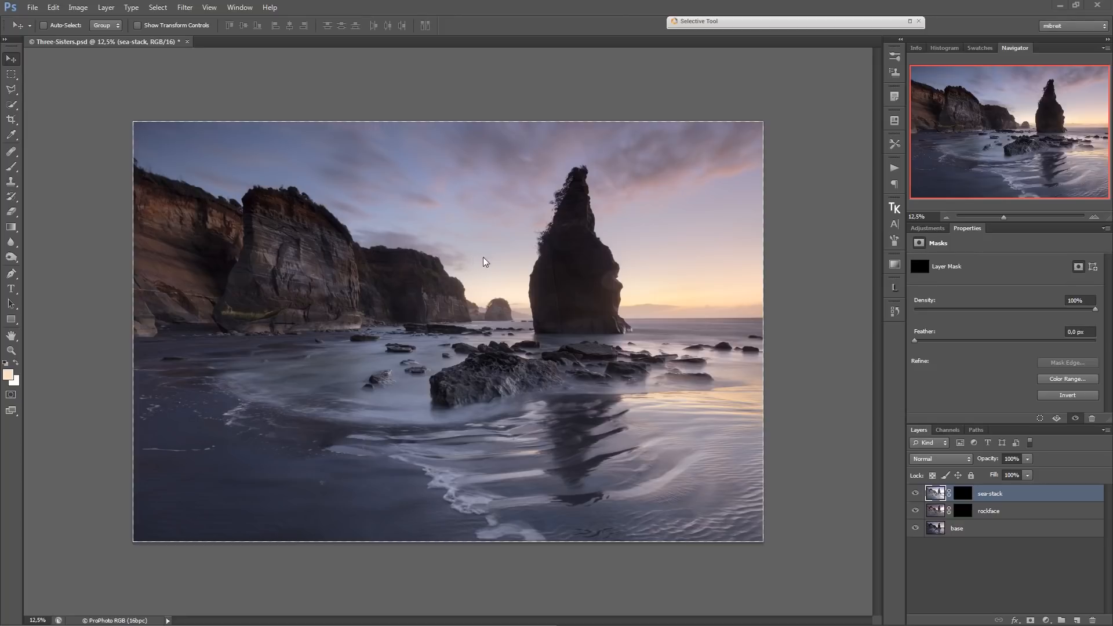
mouse_move(681, 241)
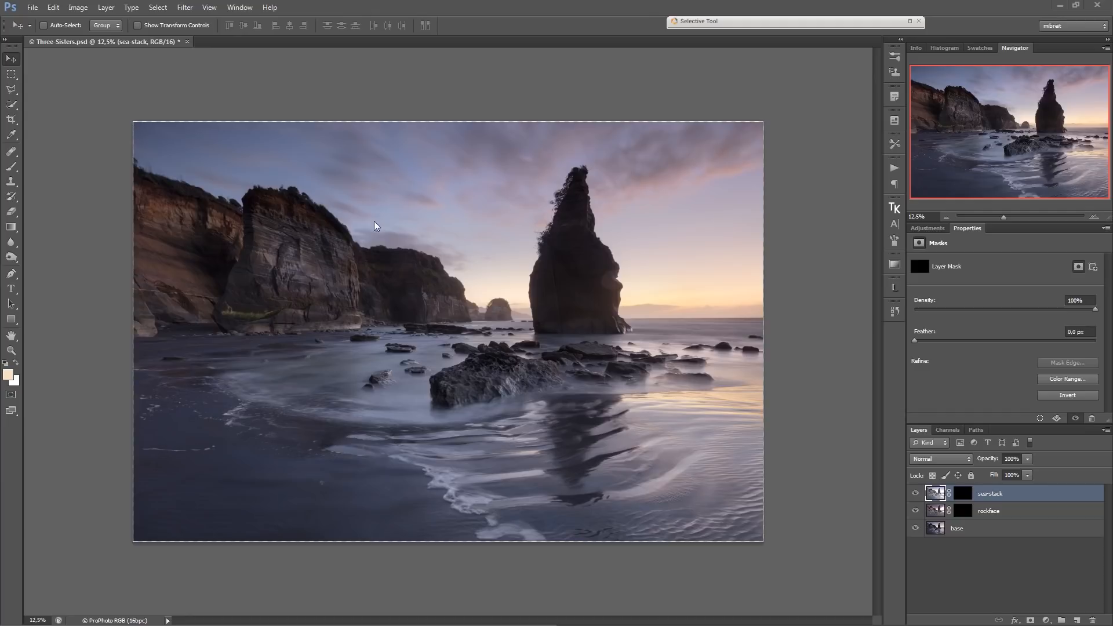
mouse_move(351, 231)
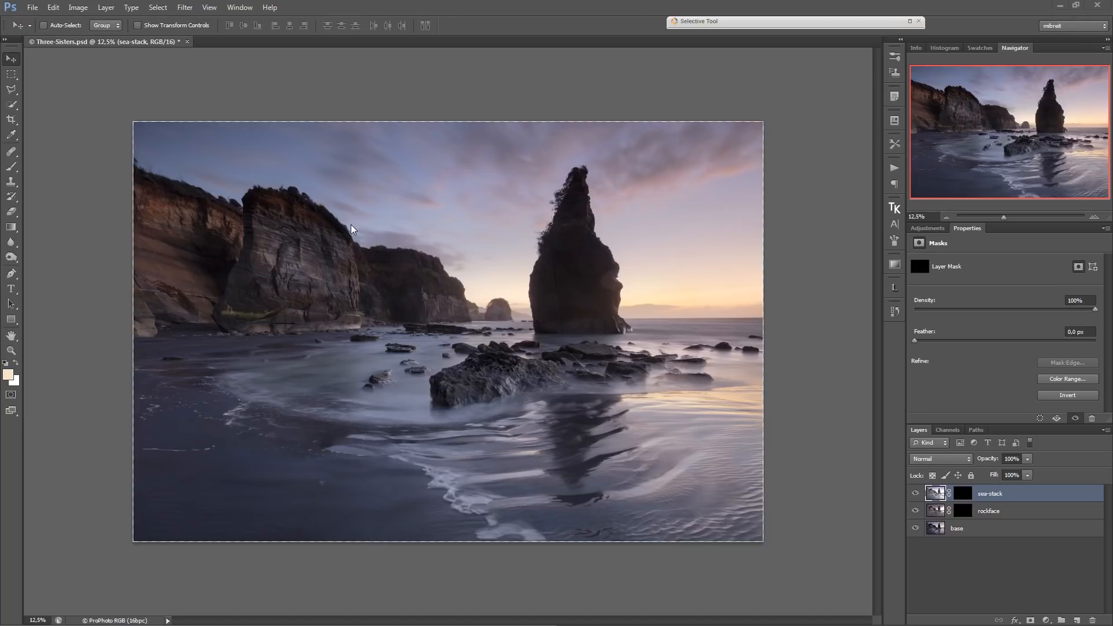
mouse_move(954, 501)
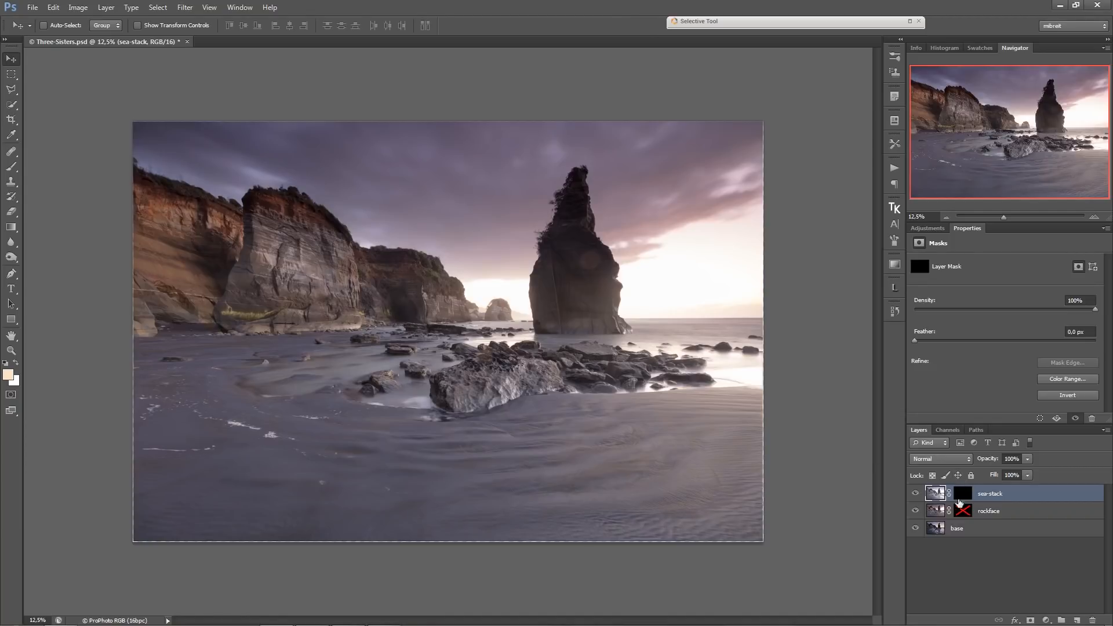
- Restore the masked blend of the two exposures before adding the warning layer
left_click(962, 494)
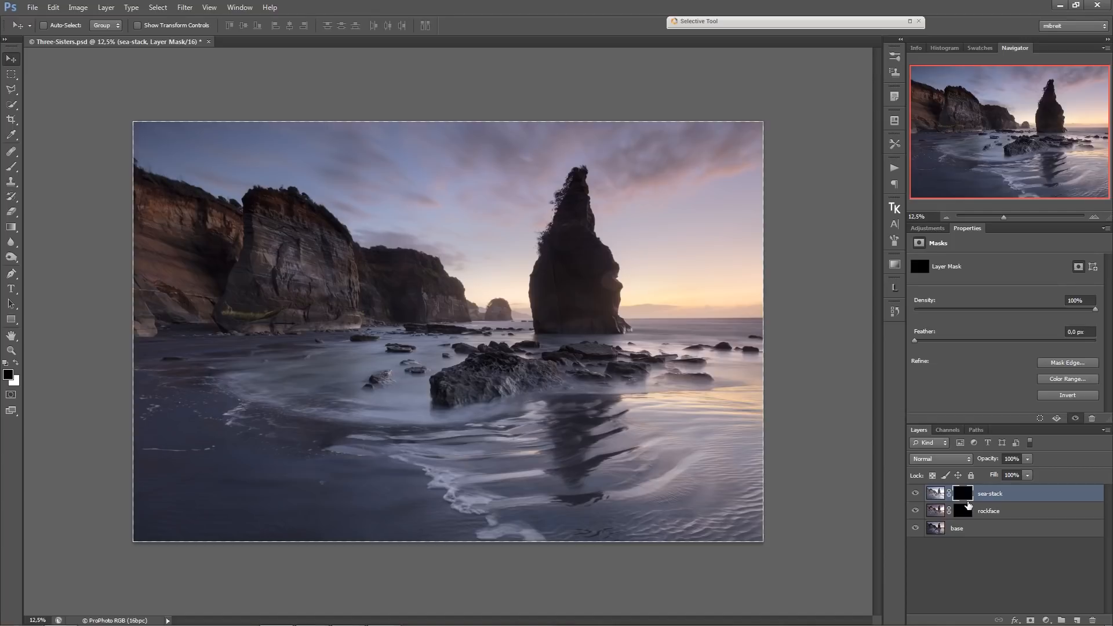
mouse_move(735, 428)
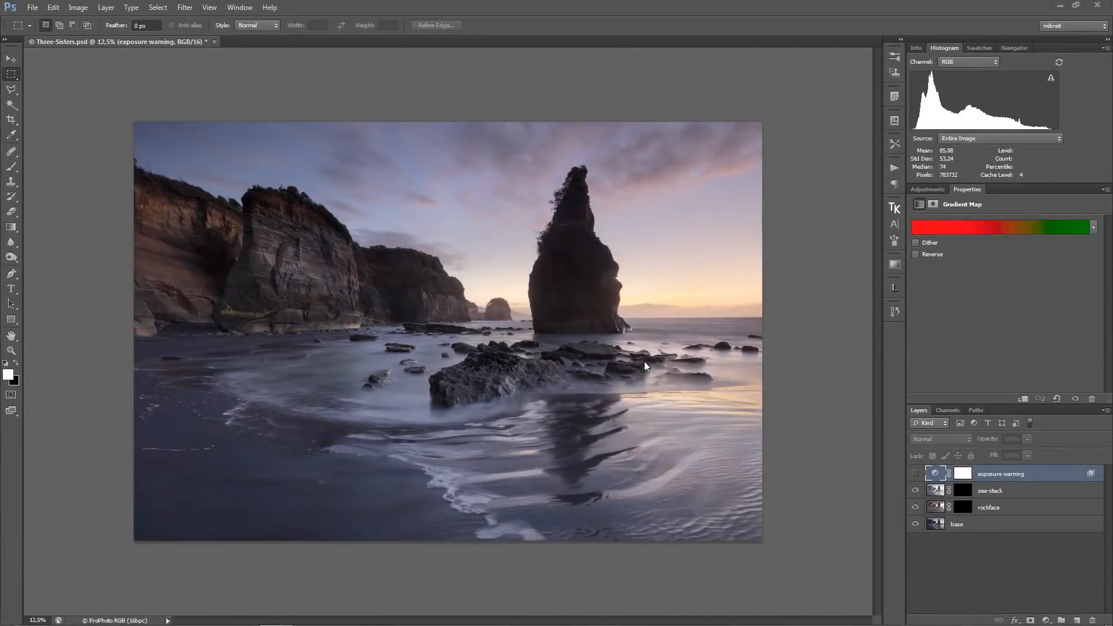
mouse_move(368, 490)
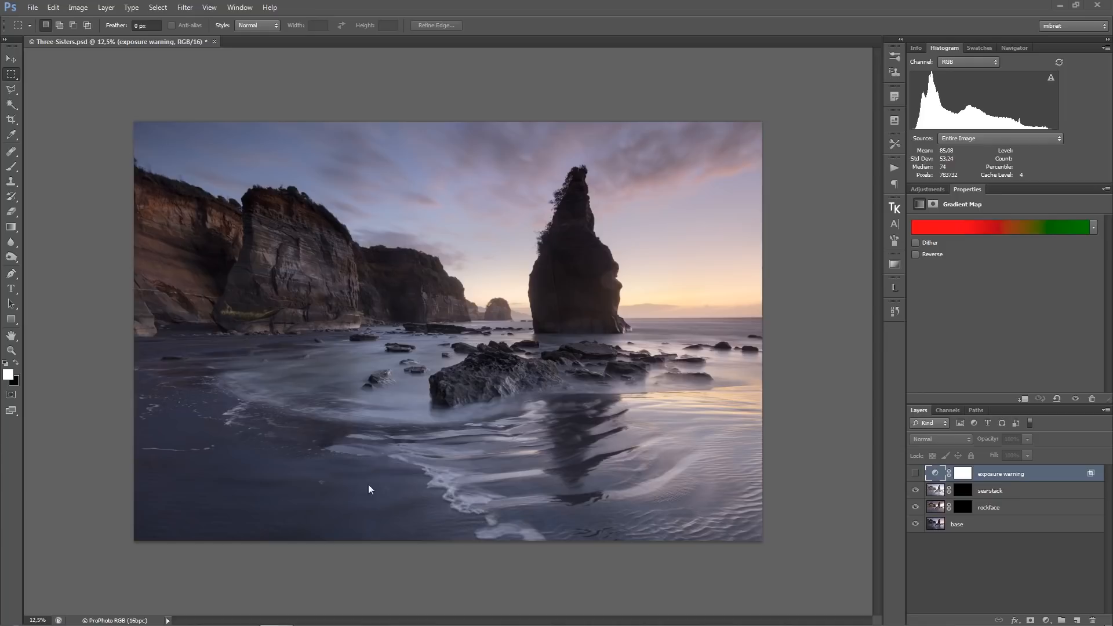
mouse_move(354, 447)
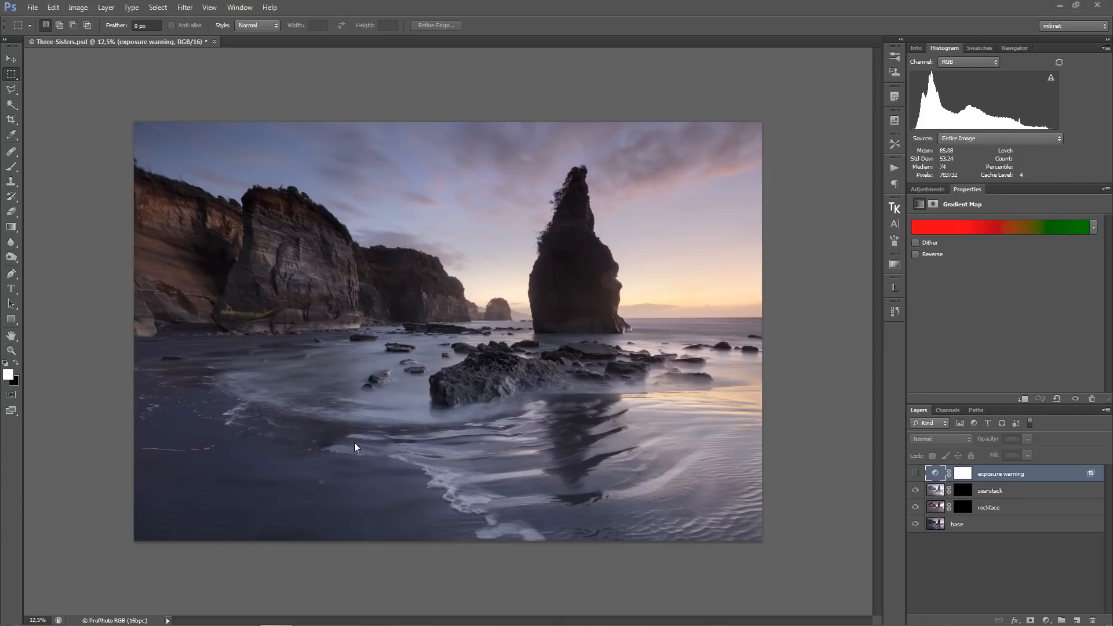
mouse_move(432, 149)
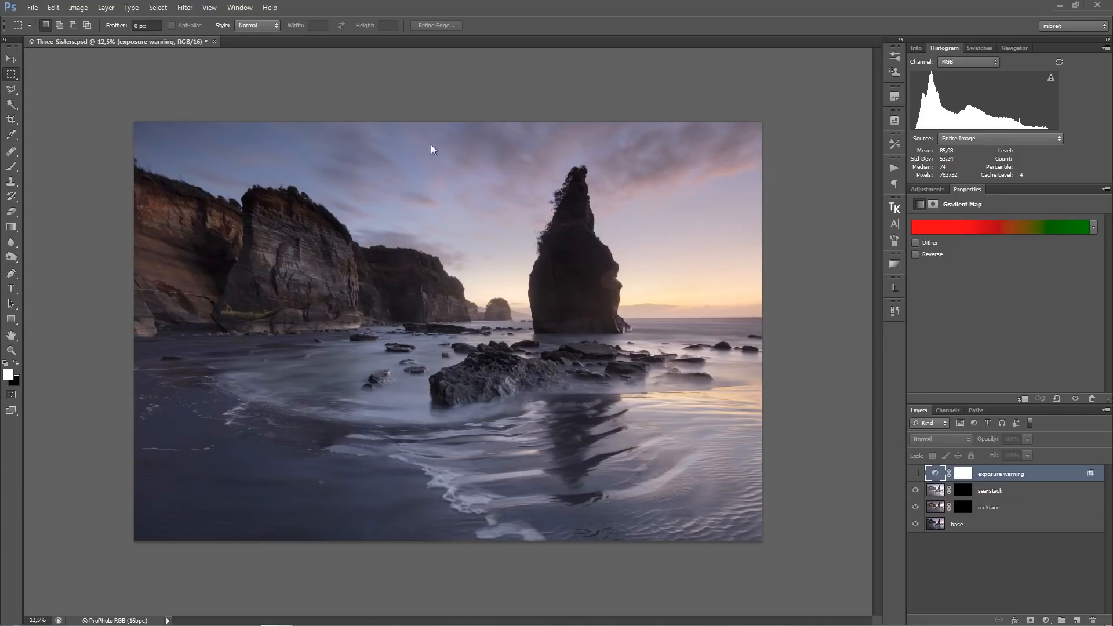
mouse_move(657, 416)
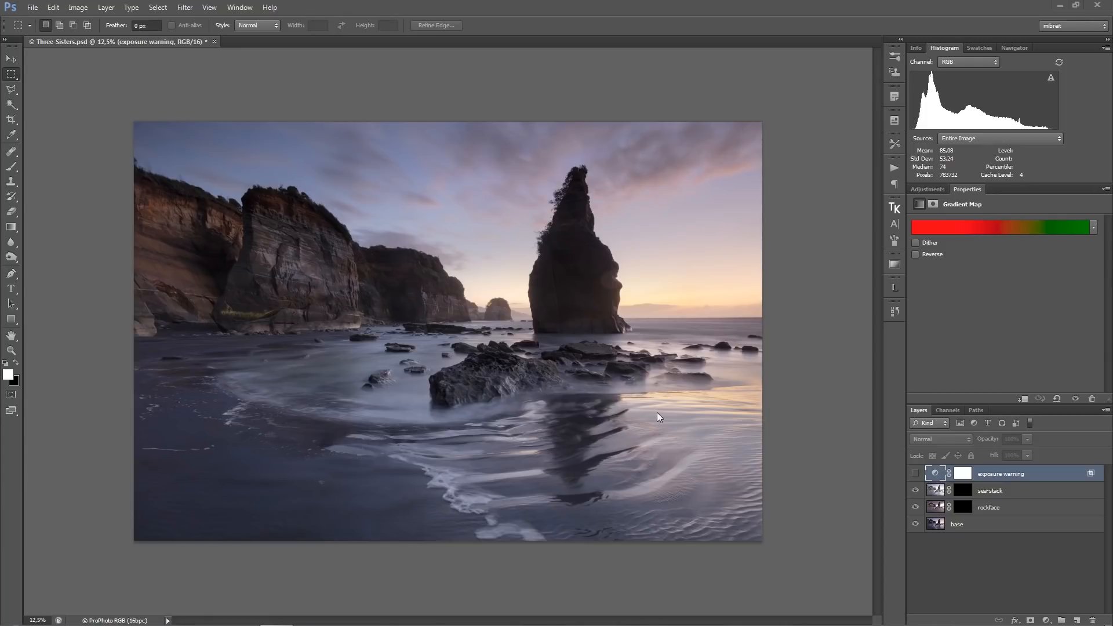
mouse_move(586, 311)
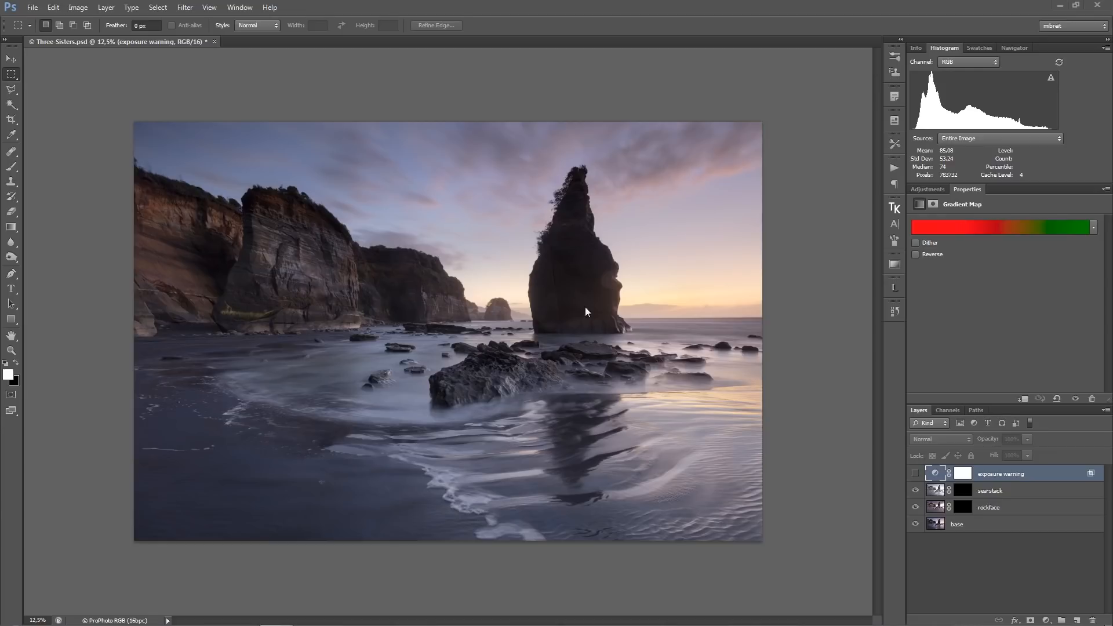
mouse_move(402, 302)
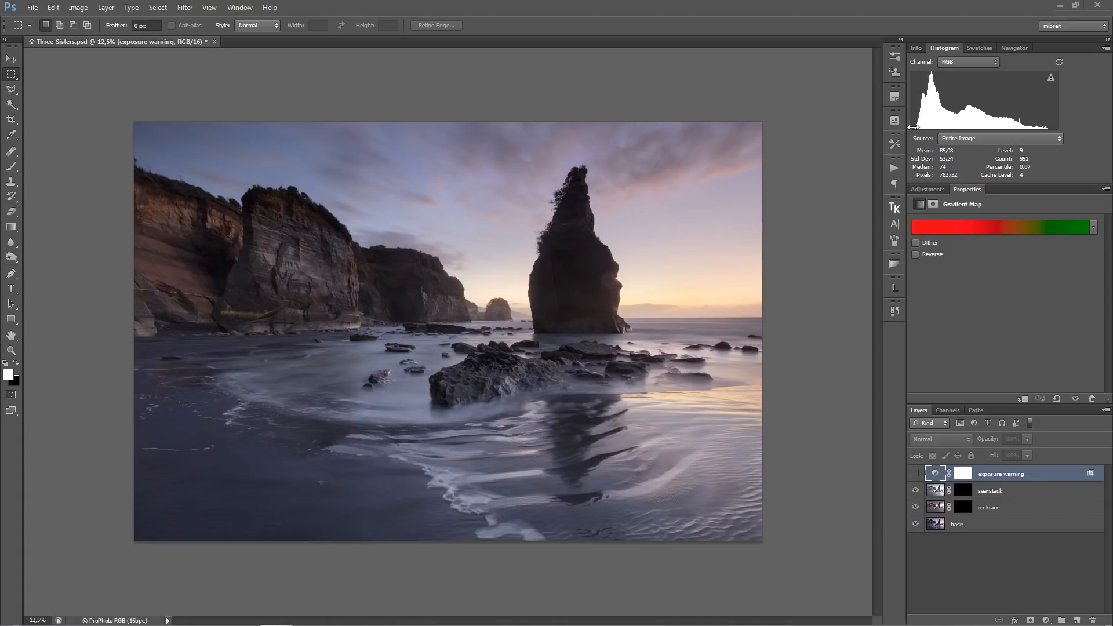
mouse_move(912, 129)
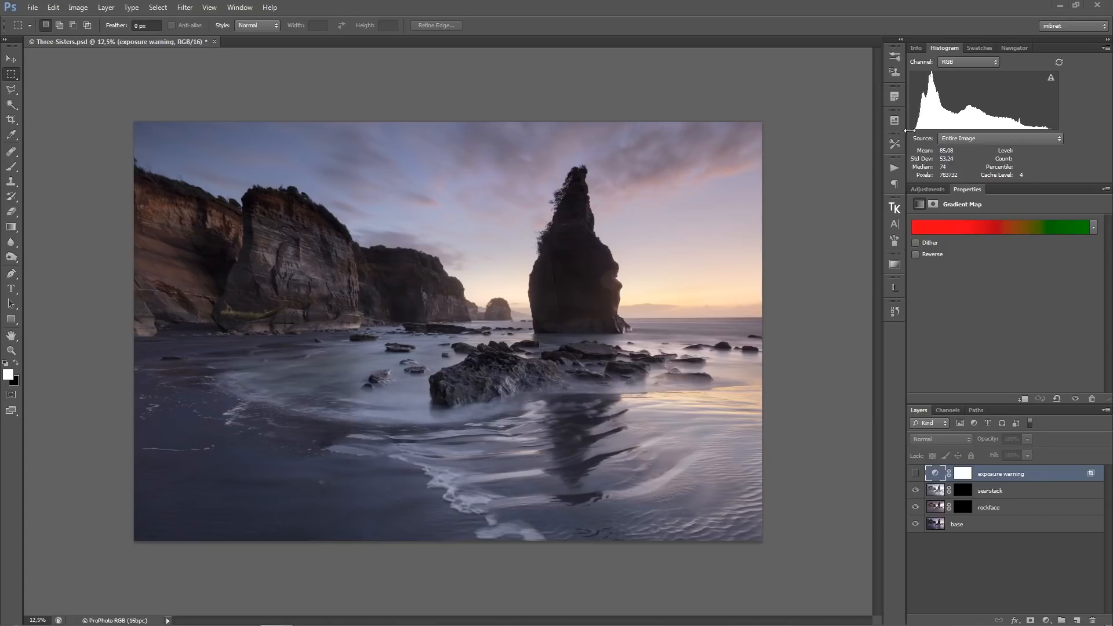
mouse_move(1049, 137)
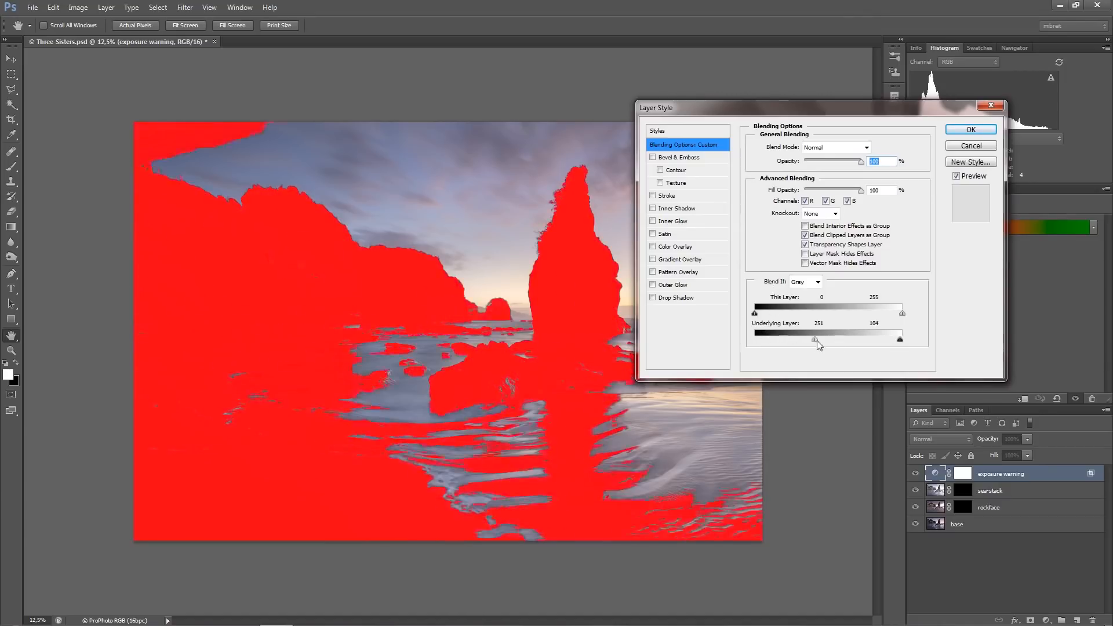
- Set Underlying Layer Blend If so red shows only near-black and green only near-white, then confirm
left_click_drag(815, 340, 786, 340)
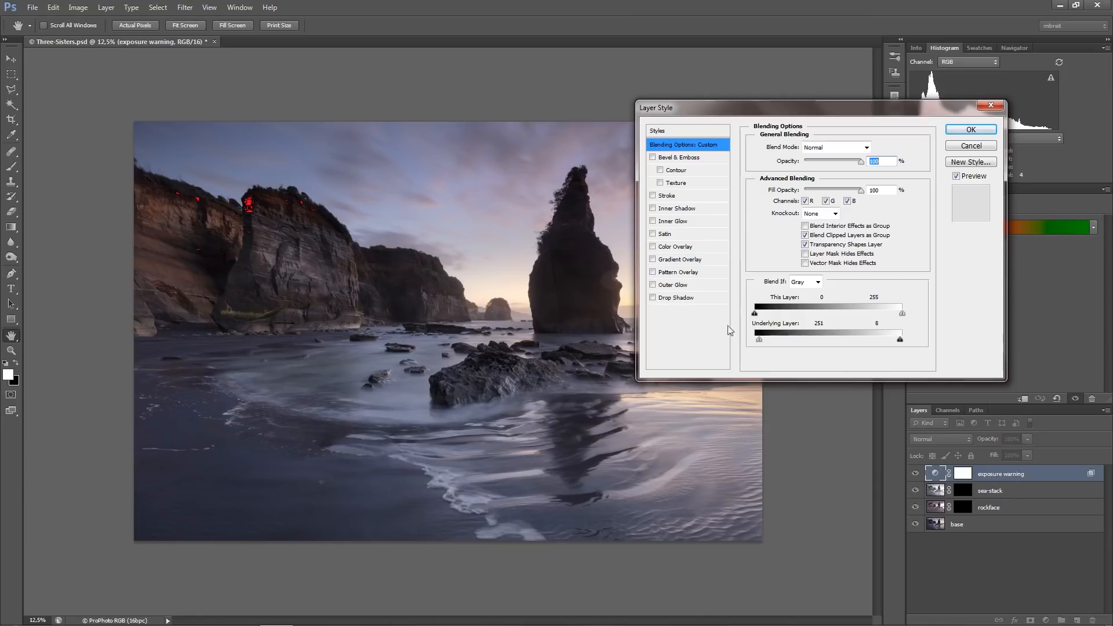
left_click_drag(902, 339, 758, 340)
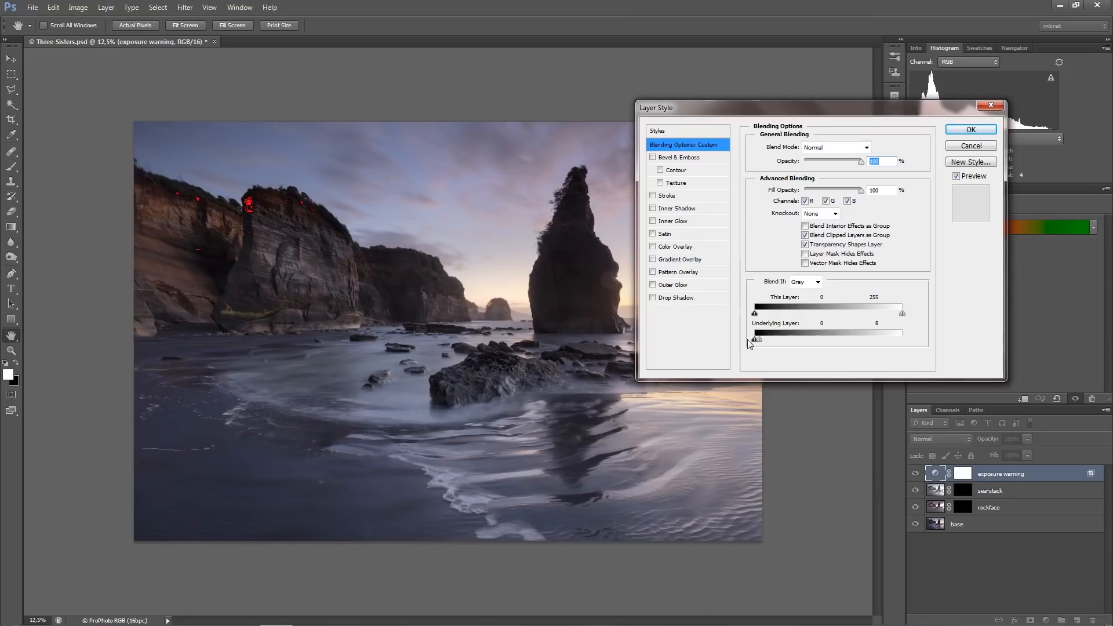
left_click_drag(755, 339, 893, 340)
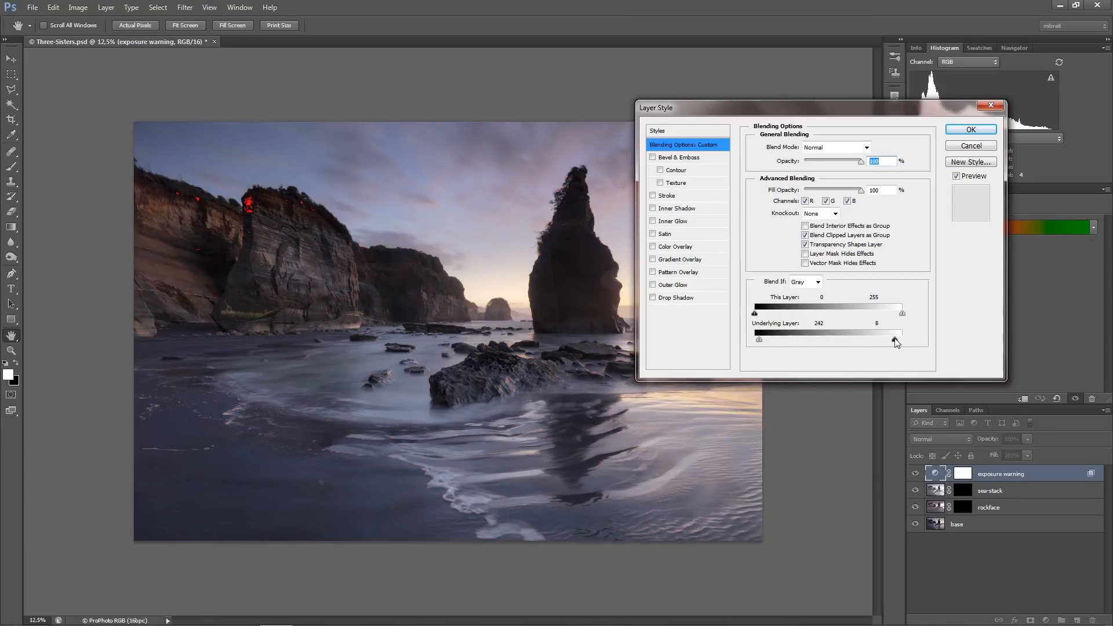
left_click_drag(899, 332, 885, 340)
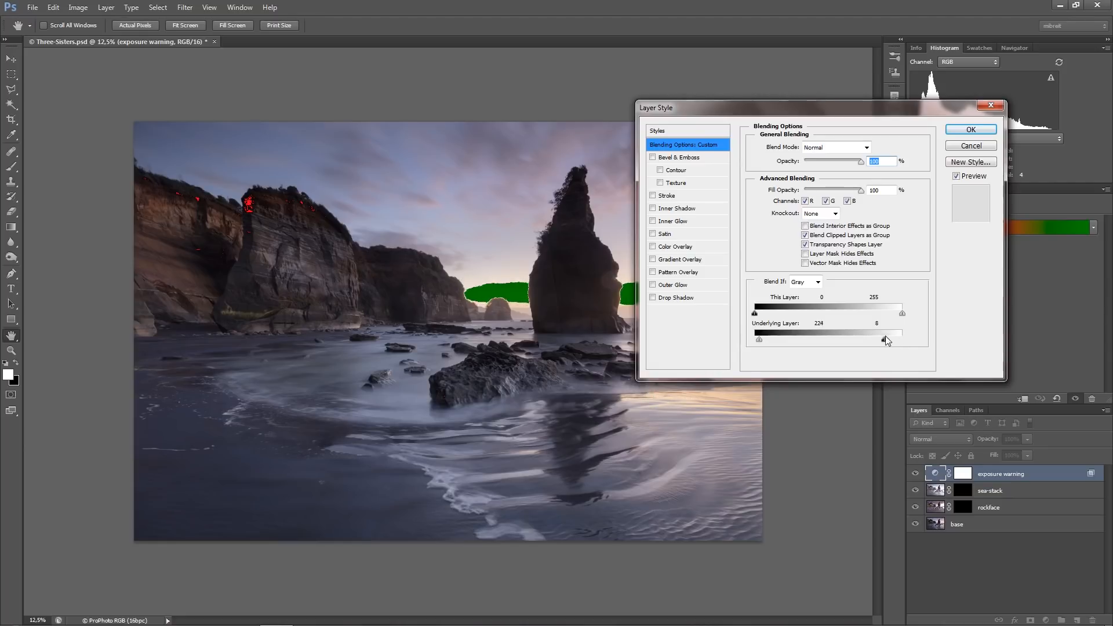
left_click_drag(887, 340, 902, 341)
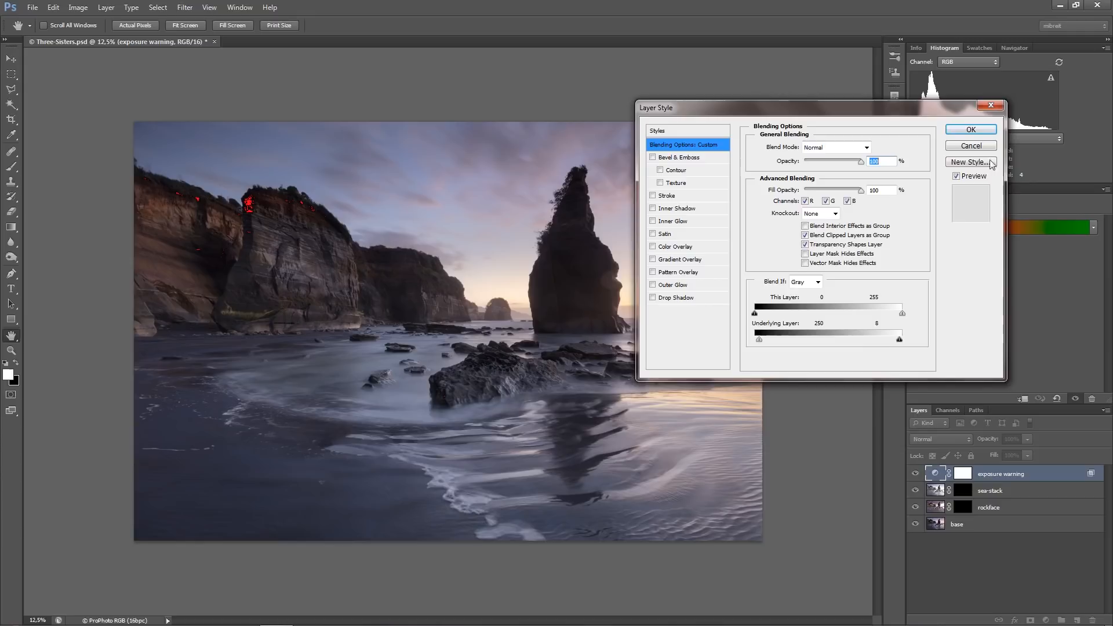
left_click(970, 128)
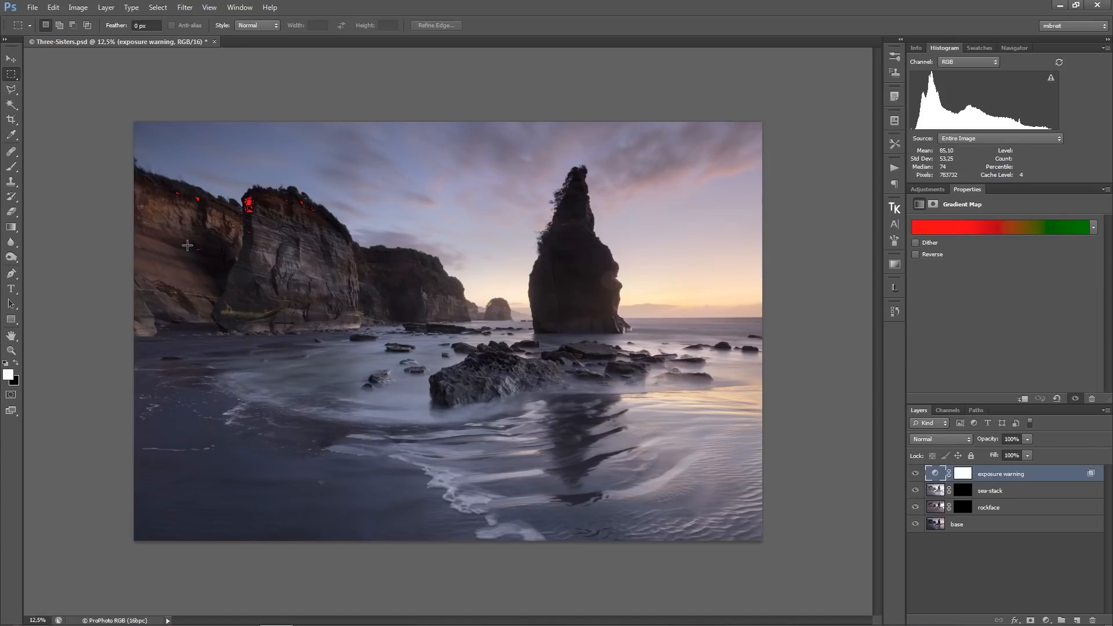
mouse_move(255, 226)
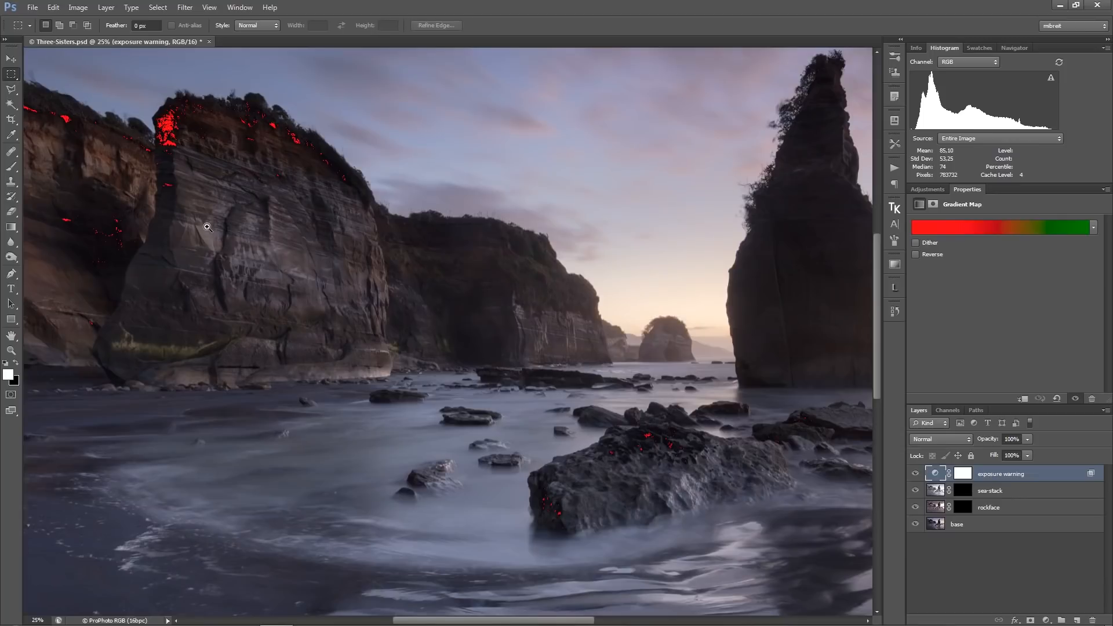
mouse_move(290, 210)
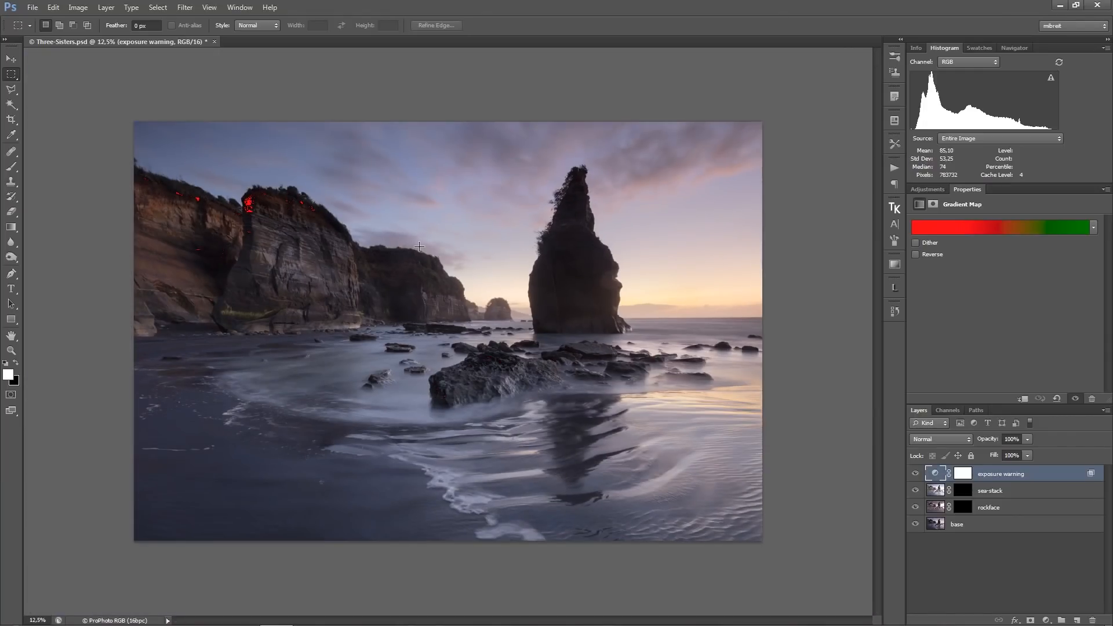
mouse_move(437, 252)
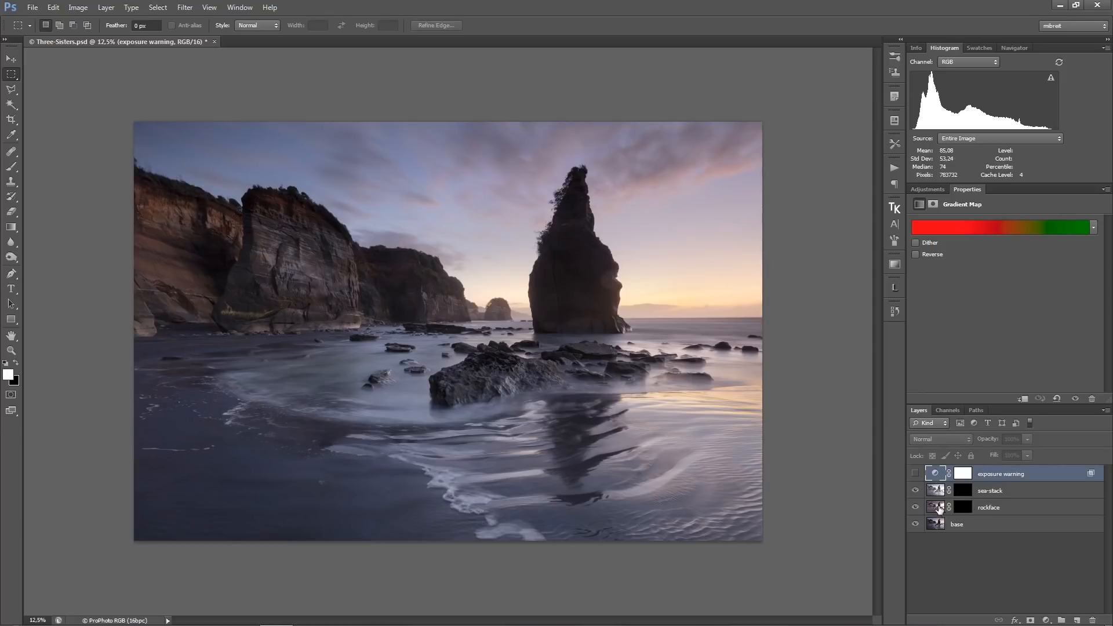
- Disable the rockface and sea-stack masks to preview the bright exposures, then re-enable both
left_click(963, 506)
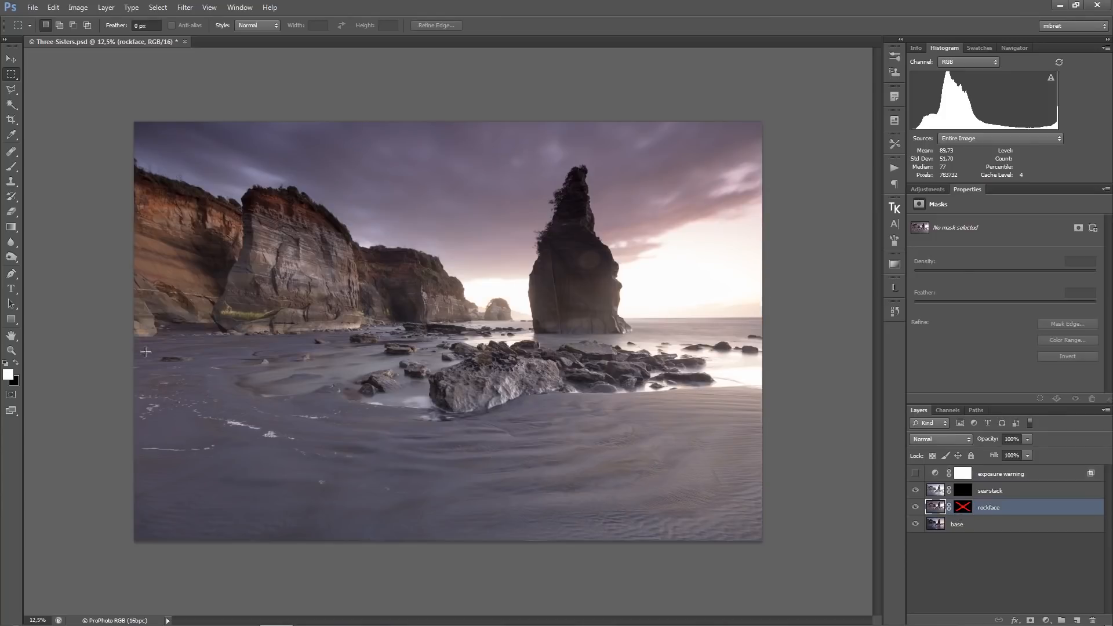
mouse_move(121, 198)
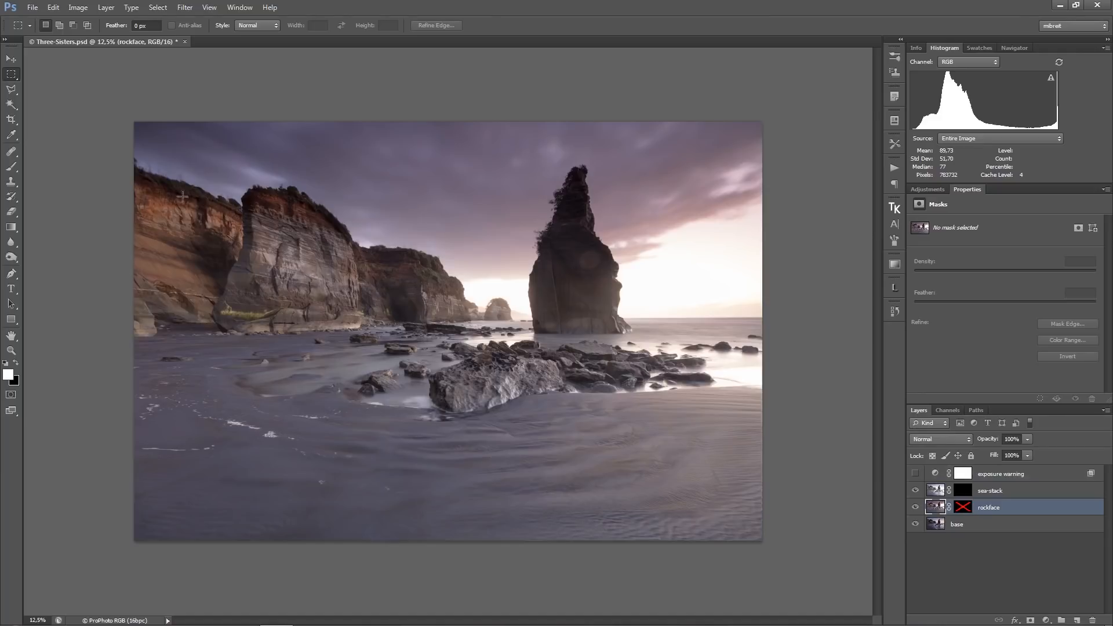
mouse_move(154, 211)
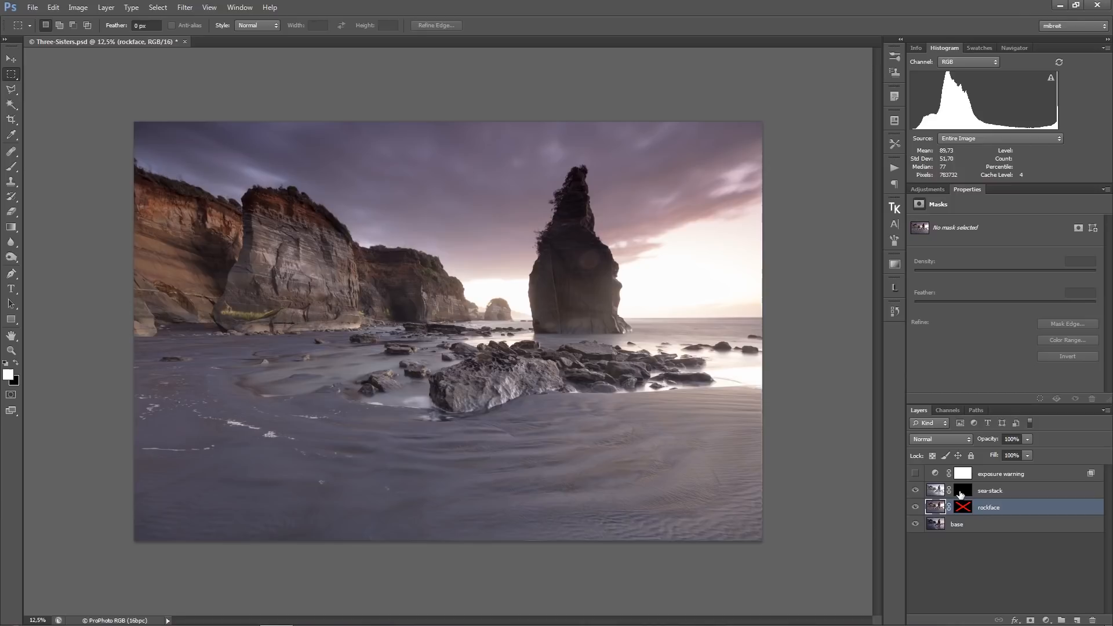
left_click(963, 490)
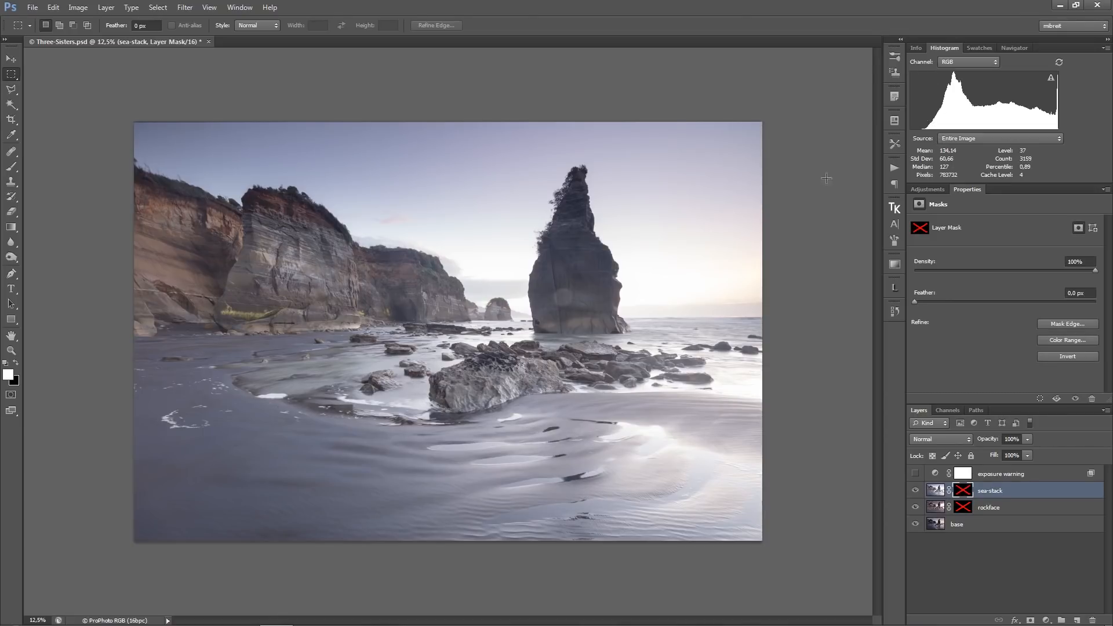
mouse_move(572, 191)
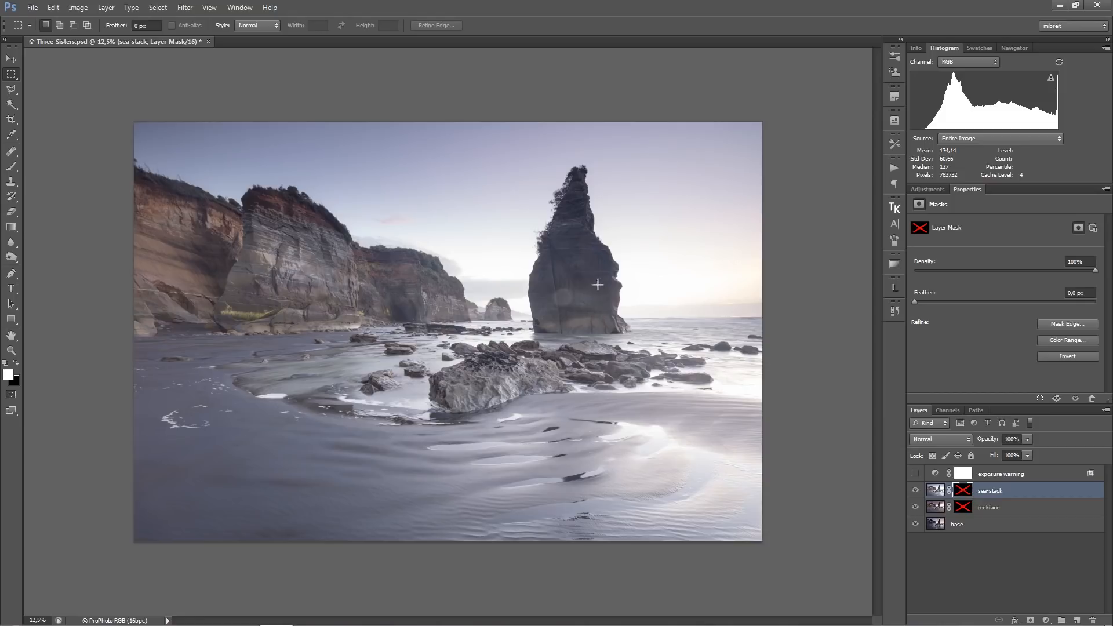
mouse_move(949, 504)
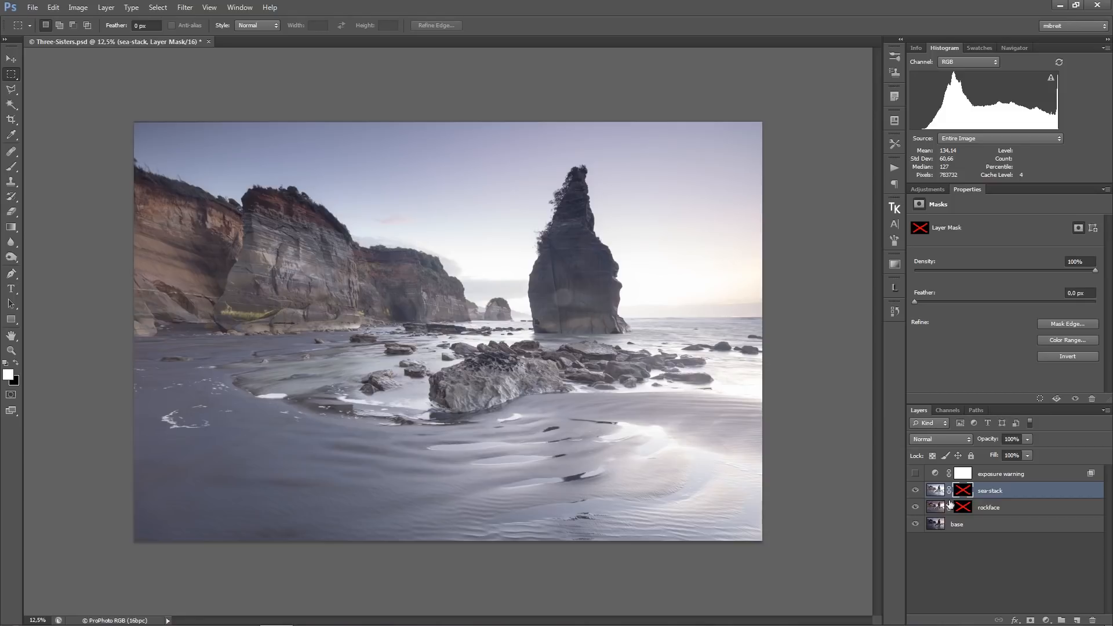
left_click(988, 507)
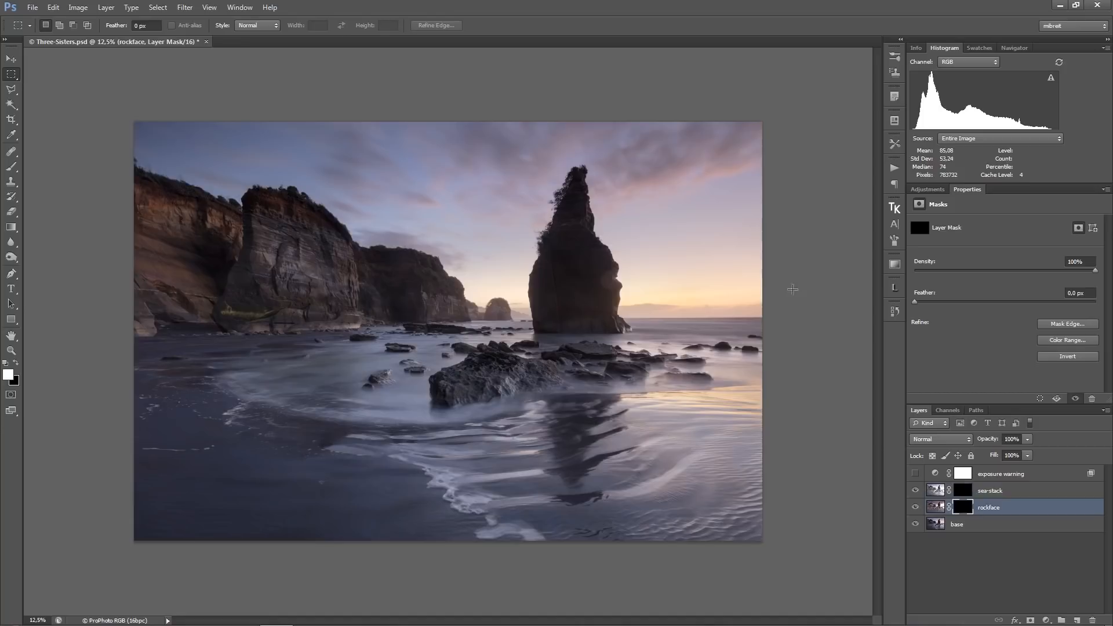
mouse_move(679, 389)
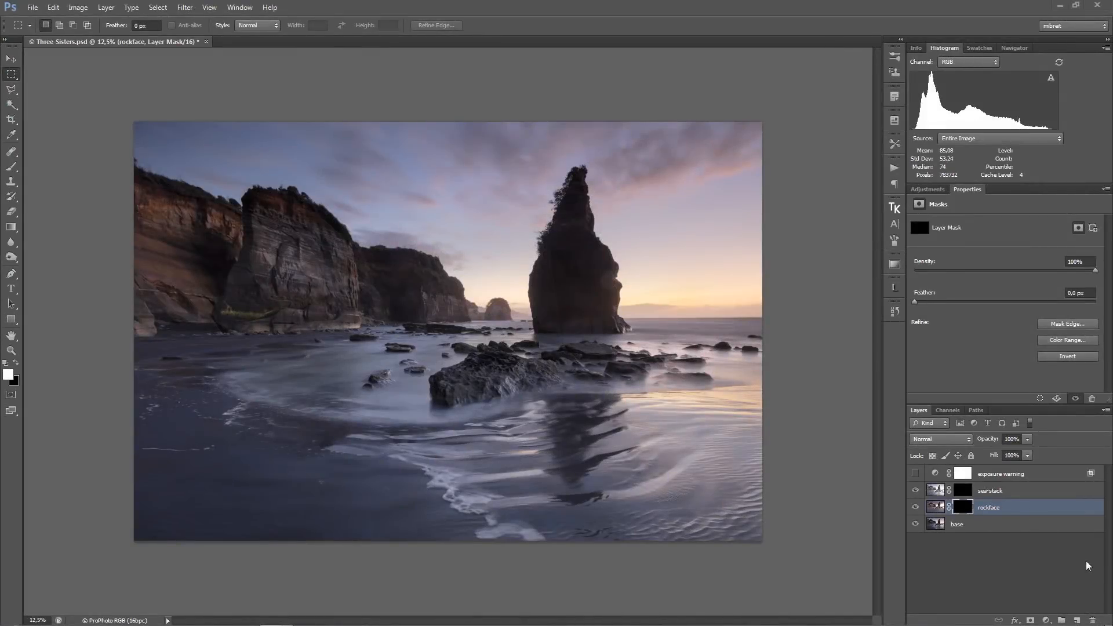
mouse_move(435, 314)
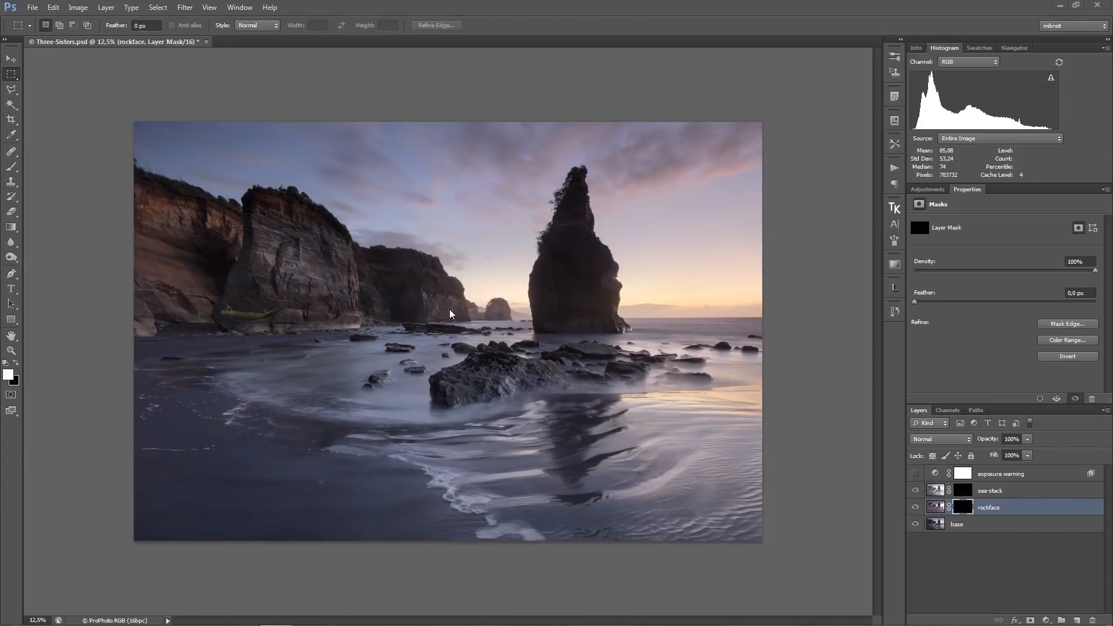
mouse_move(244, 166)
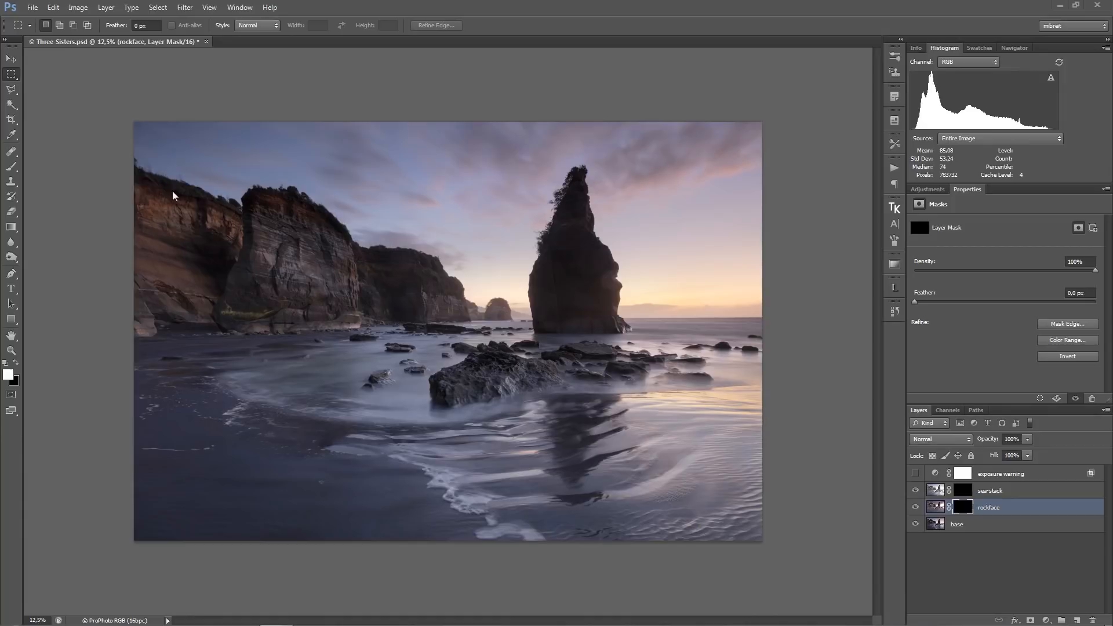
mouse_move(120, 264)
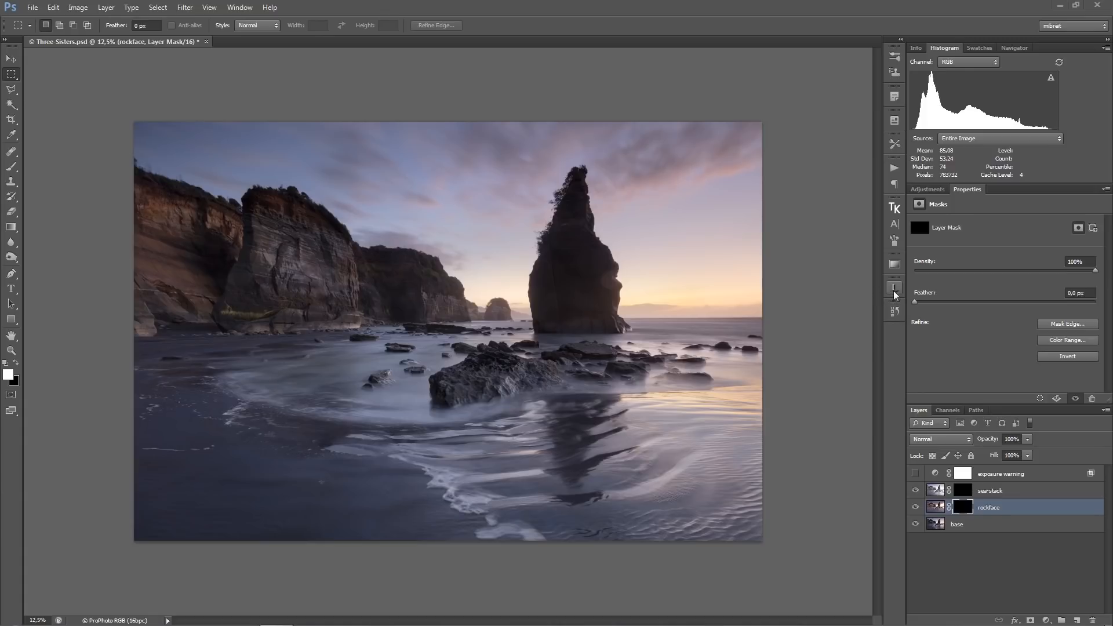
- Open the Lumenzia panel from the right-hand panel strip
left_click(894, 286)
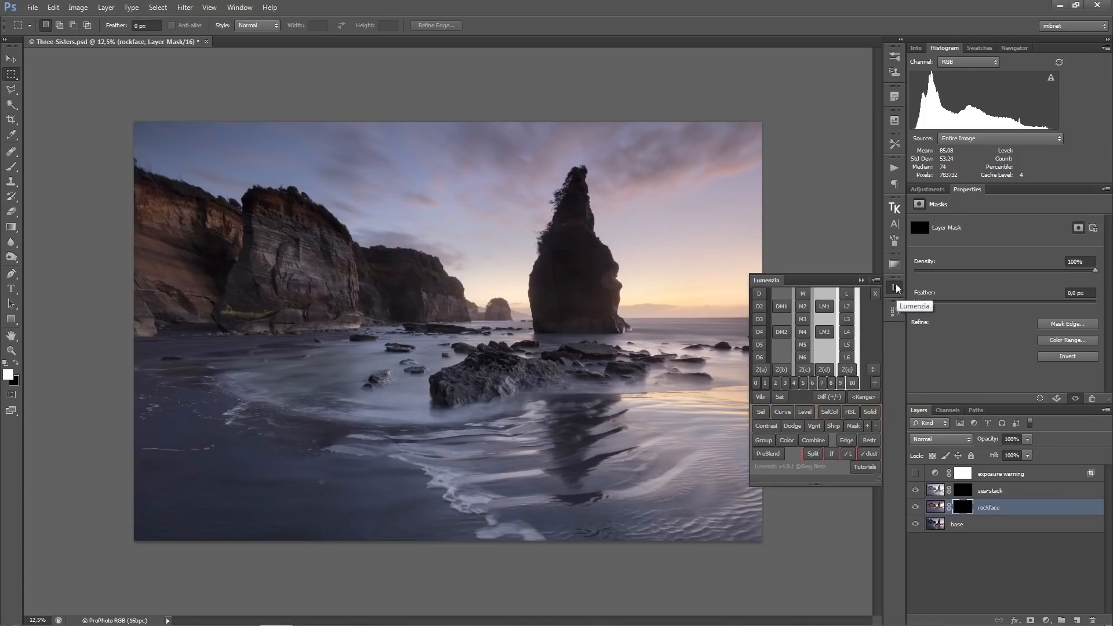
mouse_move(898, 295)
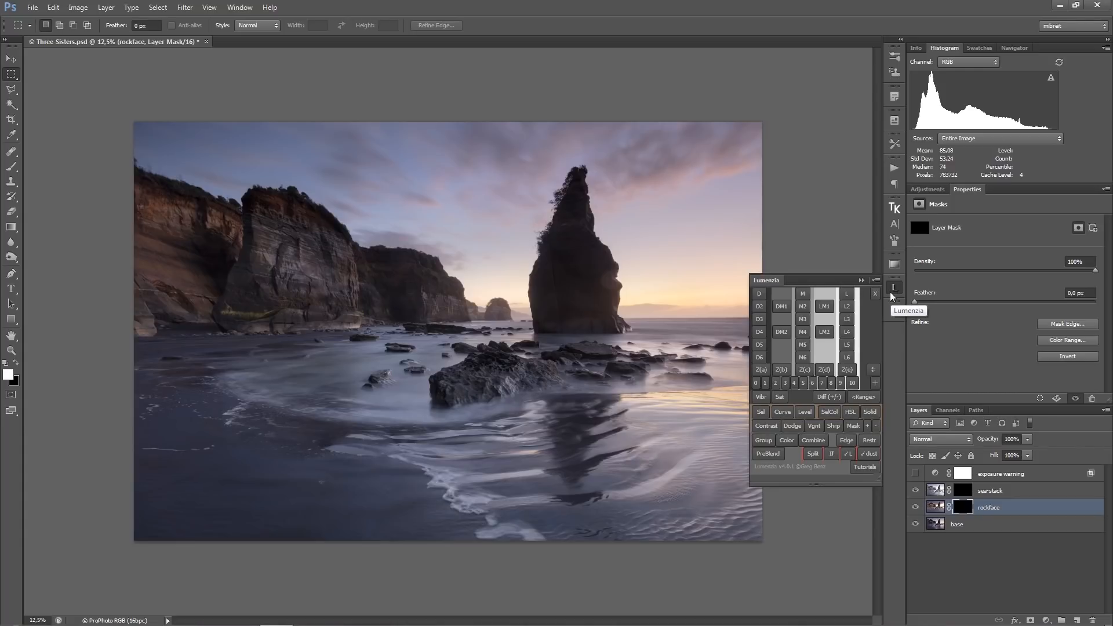
mouse_move(758, 306)
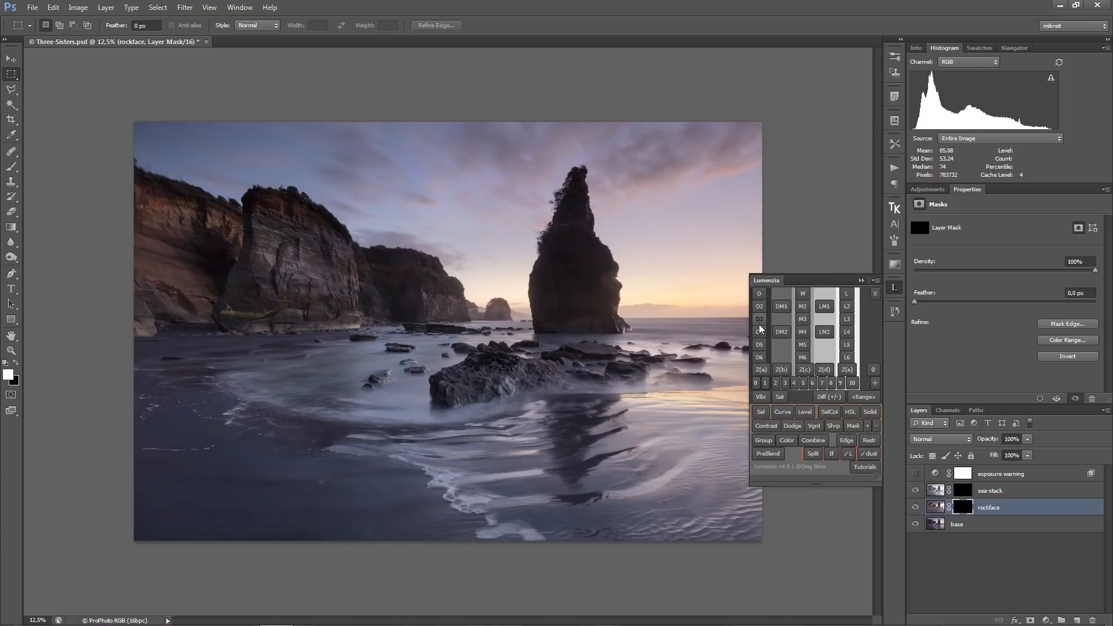
- Preview the dark-tones masks up to Dark 5, then close the Lumenzia panel
left_click(759, 320)
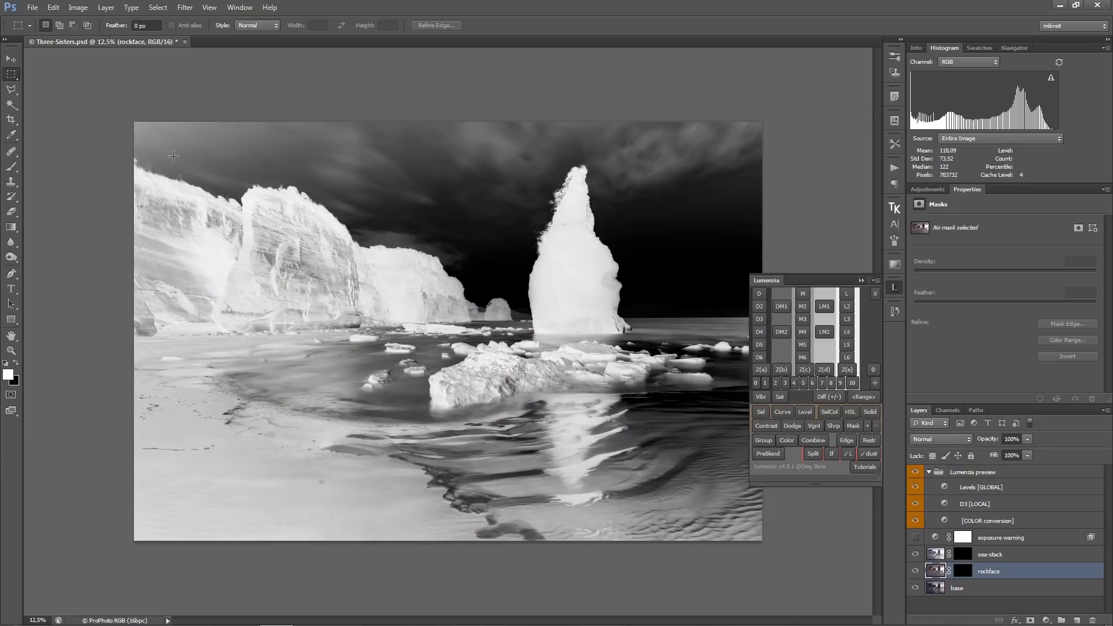
mouse_move(283, 168)
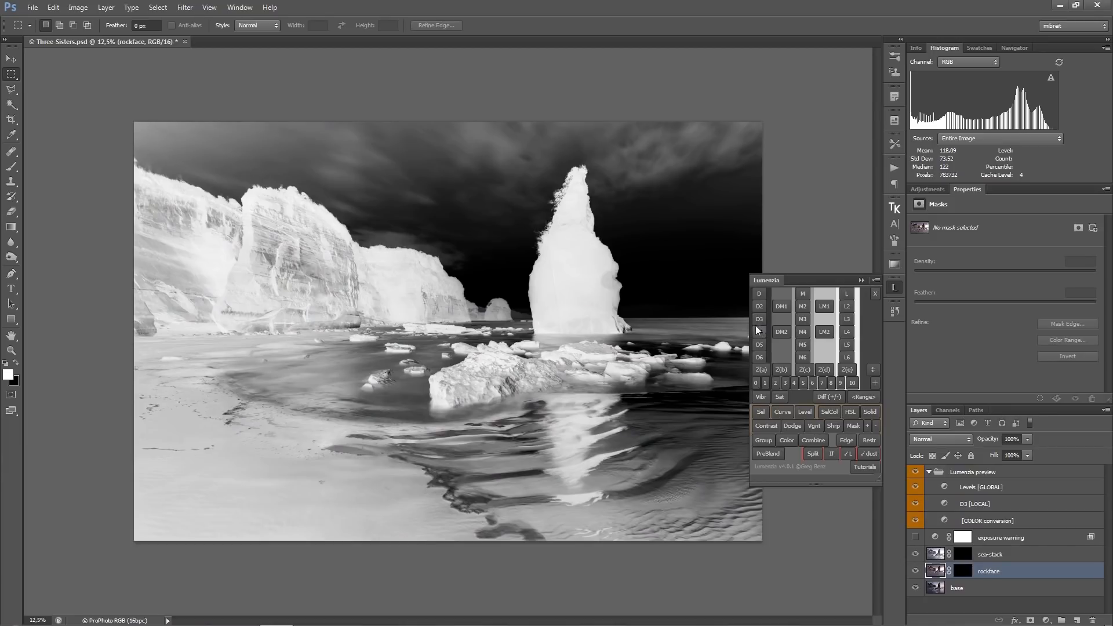
mouse_move(758, 344)
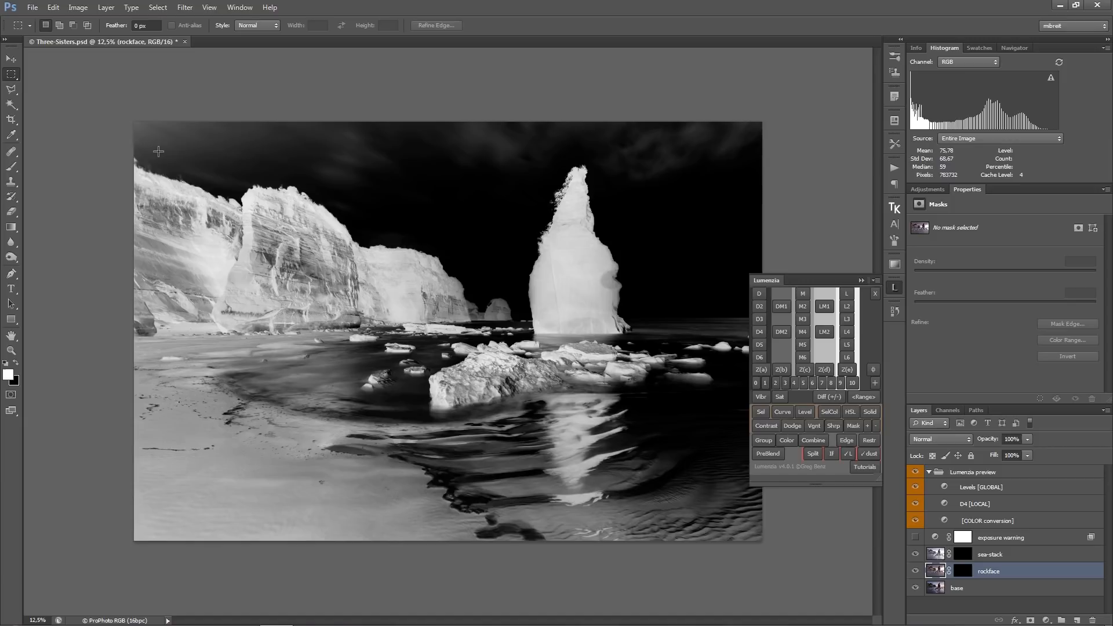
mouse_move(151, 163)
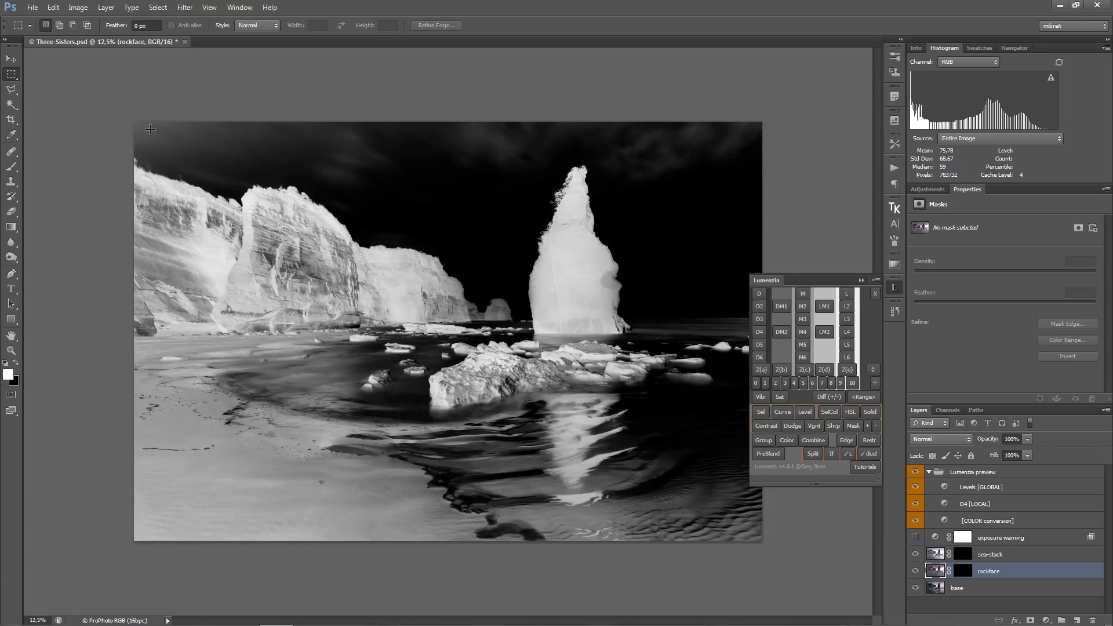
mouse_move(695, 286)
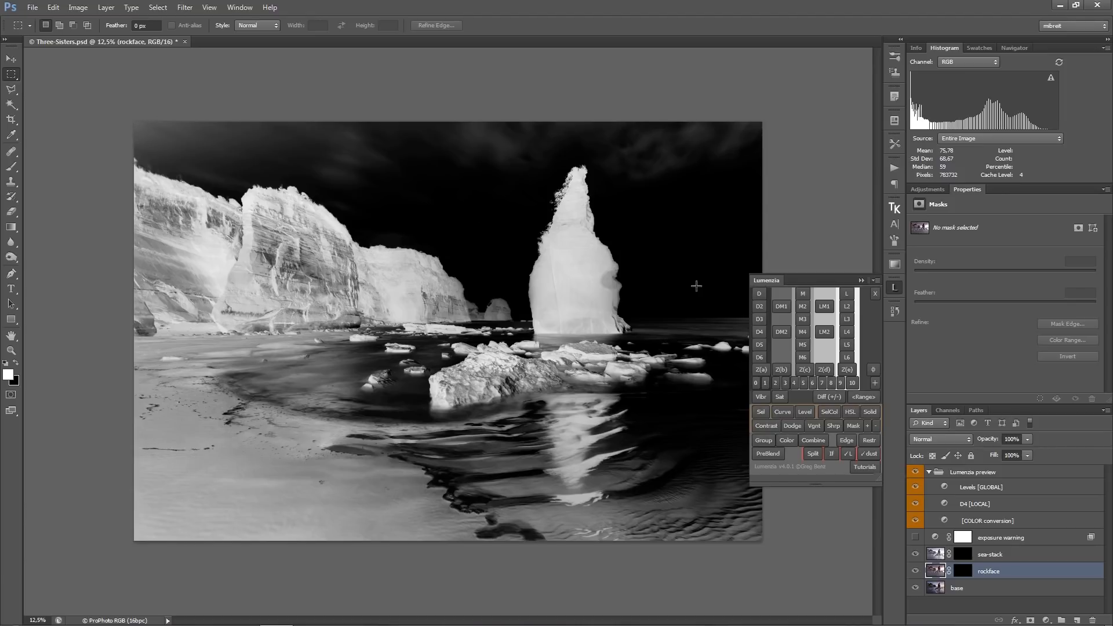
mouse_move(758, 343)
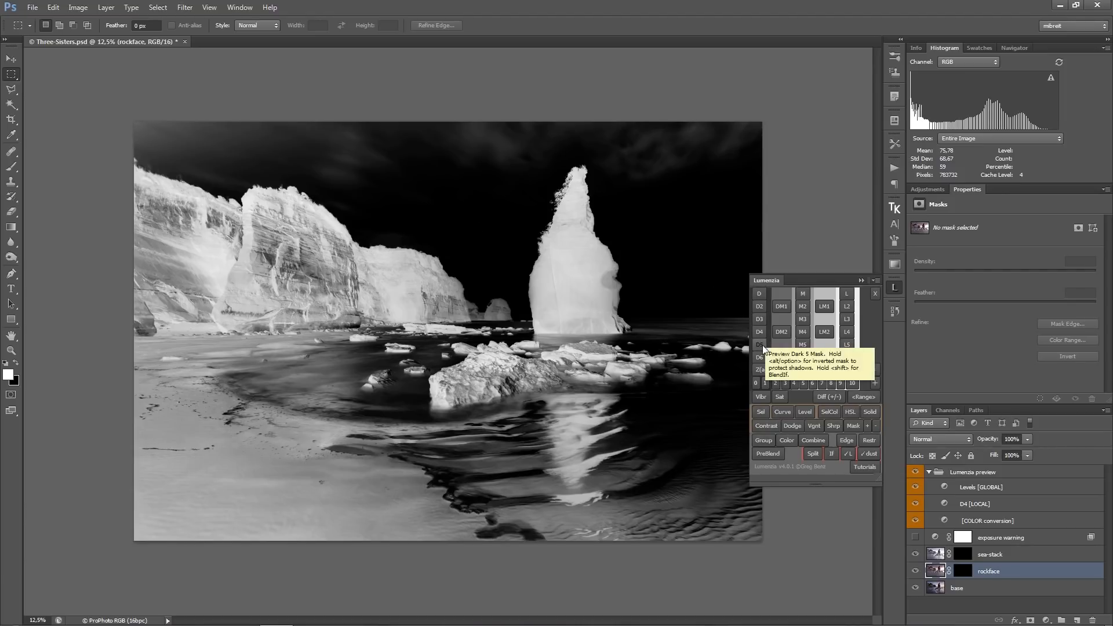
left_click(758, 344)
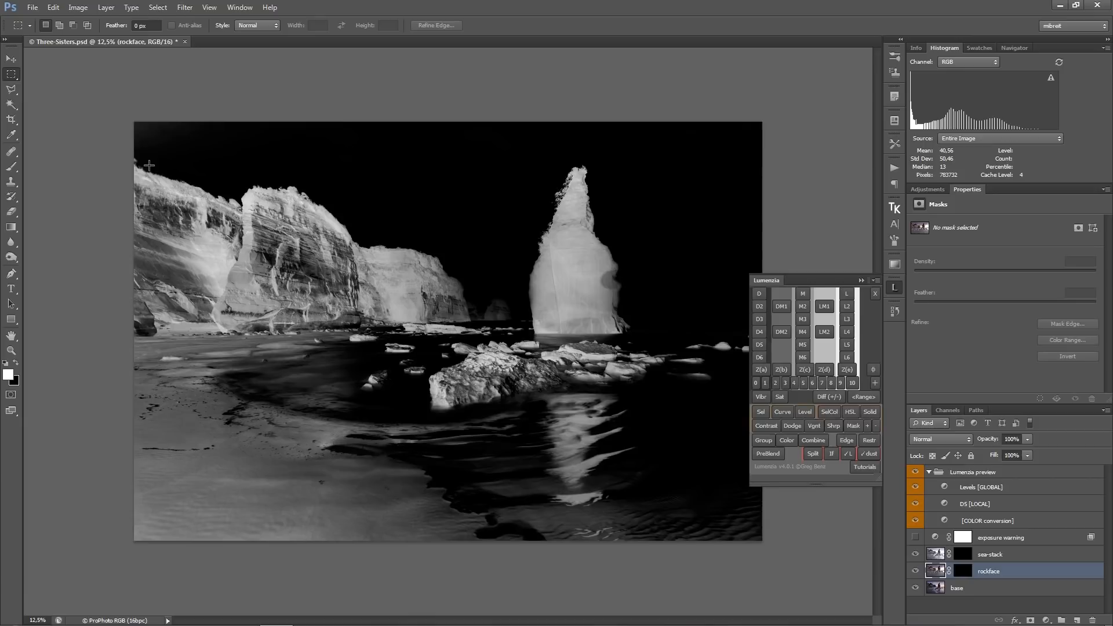
mouse_move(155, 164)
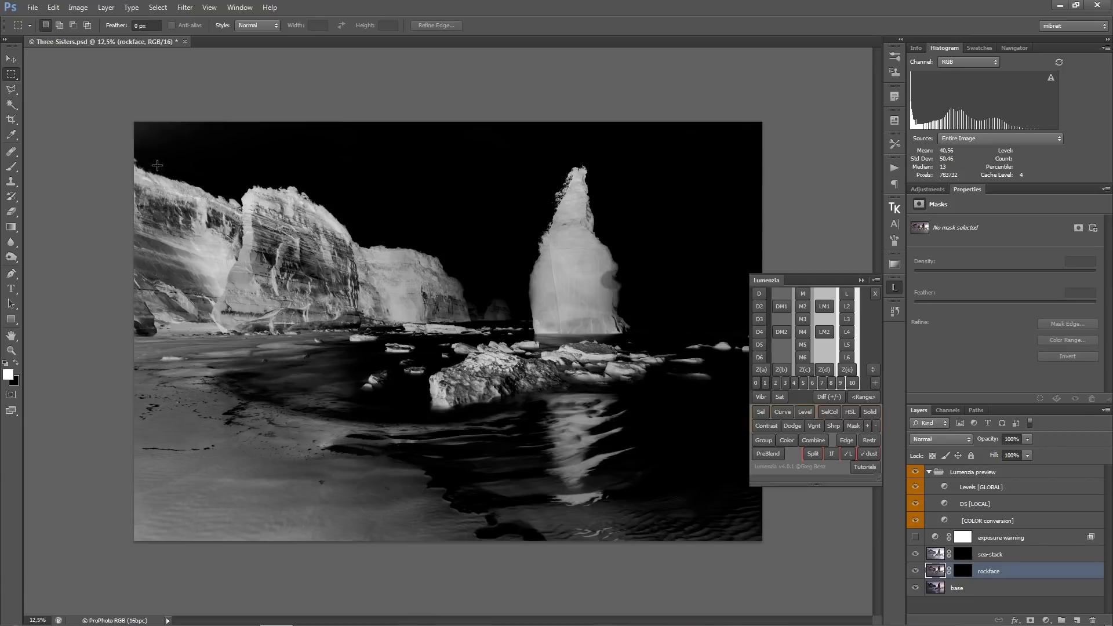
mouse_move(141, 172)
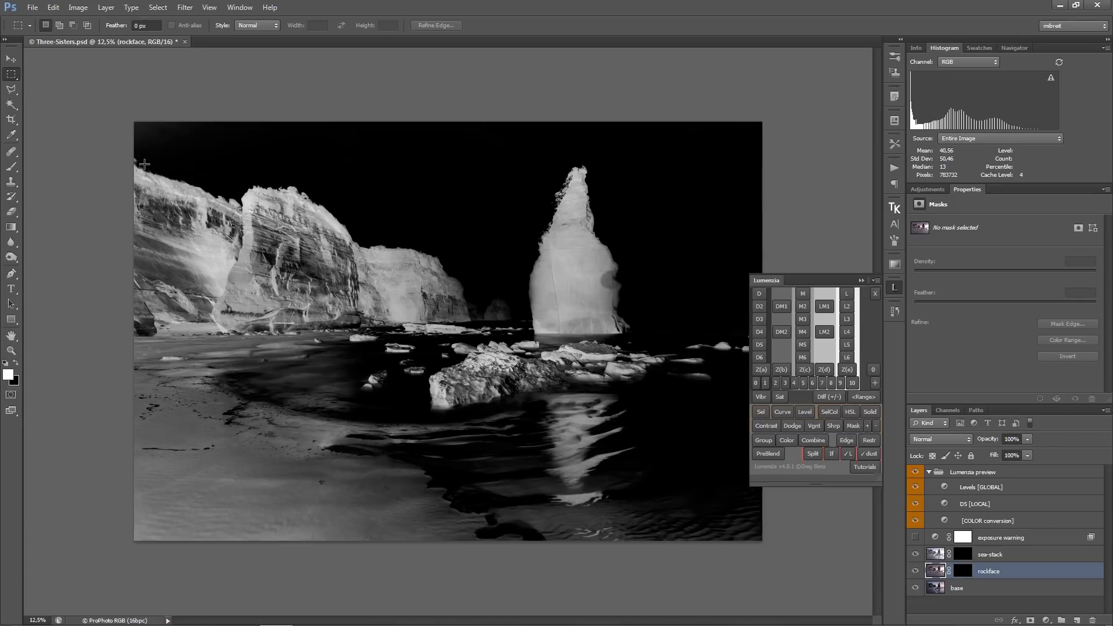
mouse_move(235, 188)
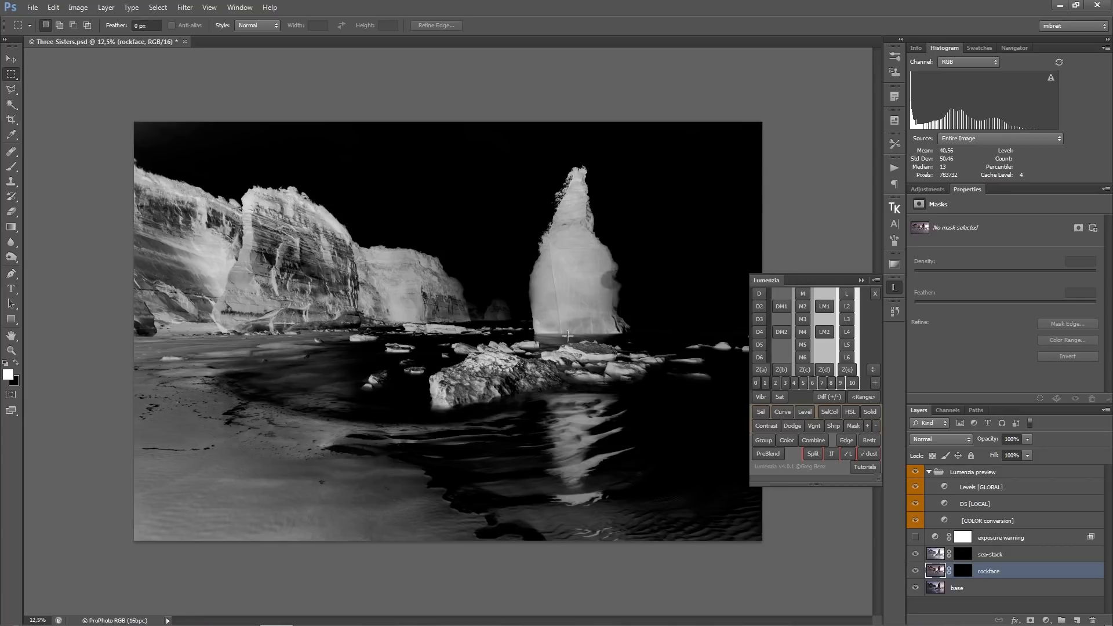
mouse_move(631, 343)
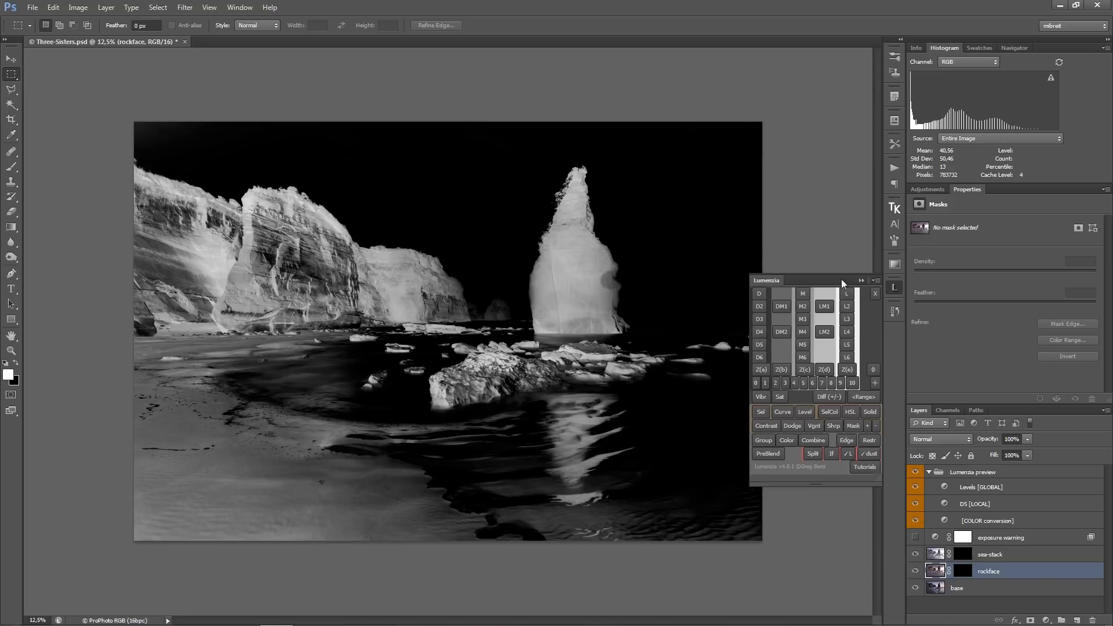
left_click(874, 294)
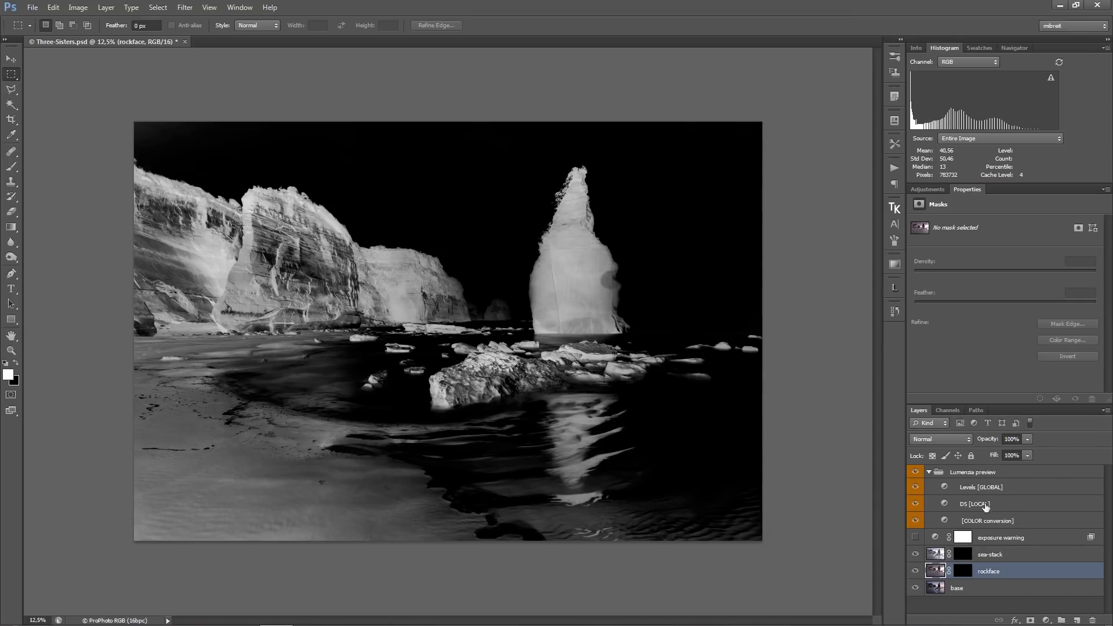
- Set the Levels [GLOBAL] input sliders to 10, 2.34 and 220, then reopen Lumenzia
left_click(981, 487)
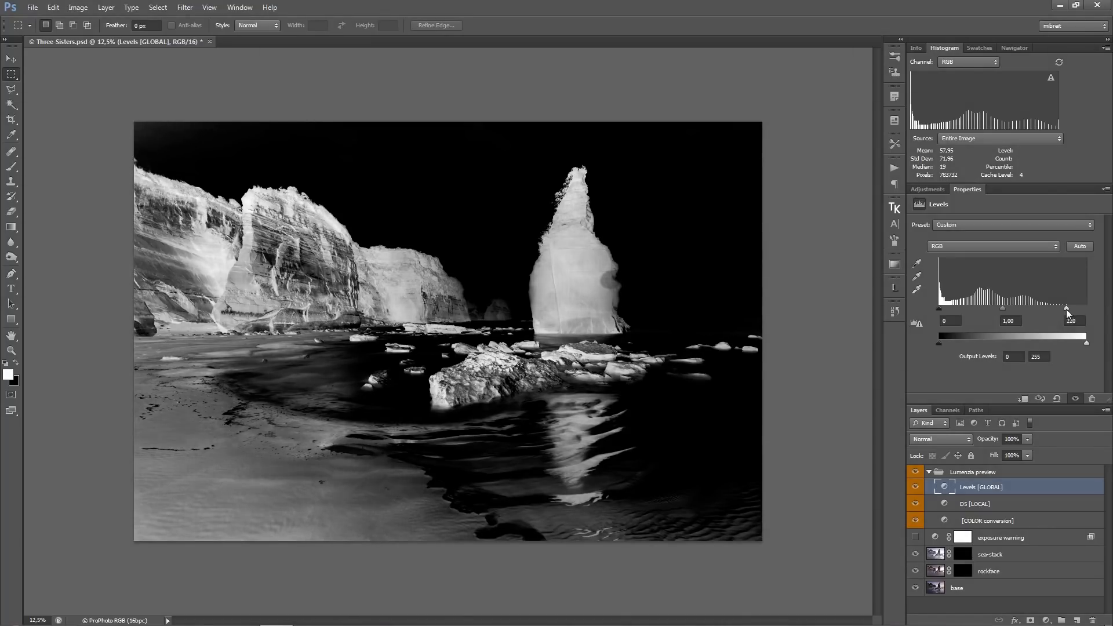
left_click_drag(1010, 308, 986, 308)
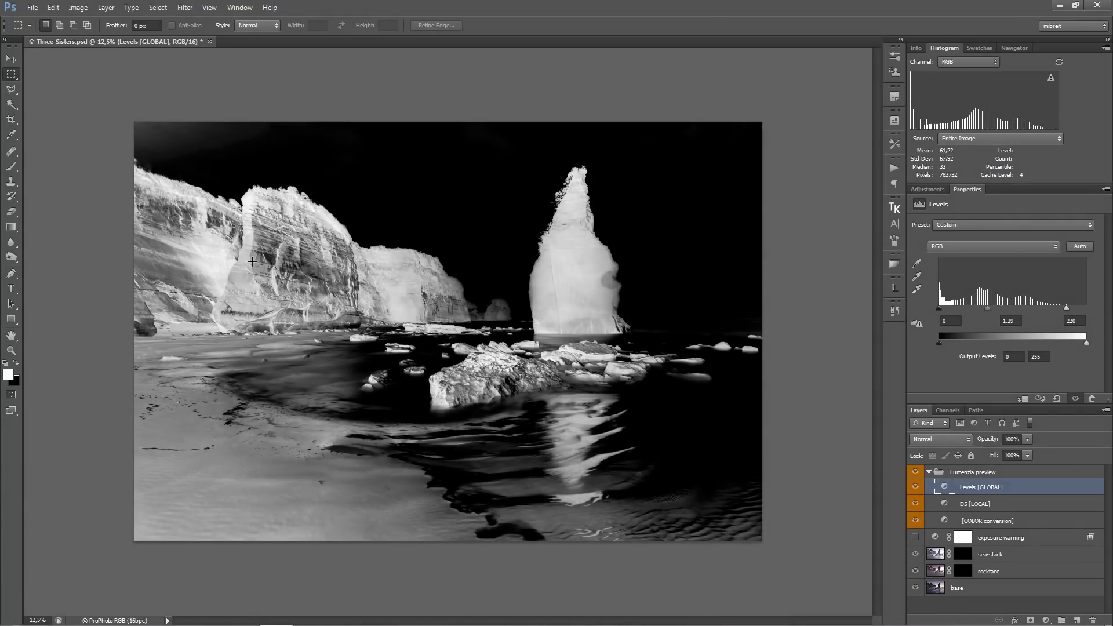
left_click_drag(988, 307, 1007, 308)
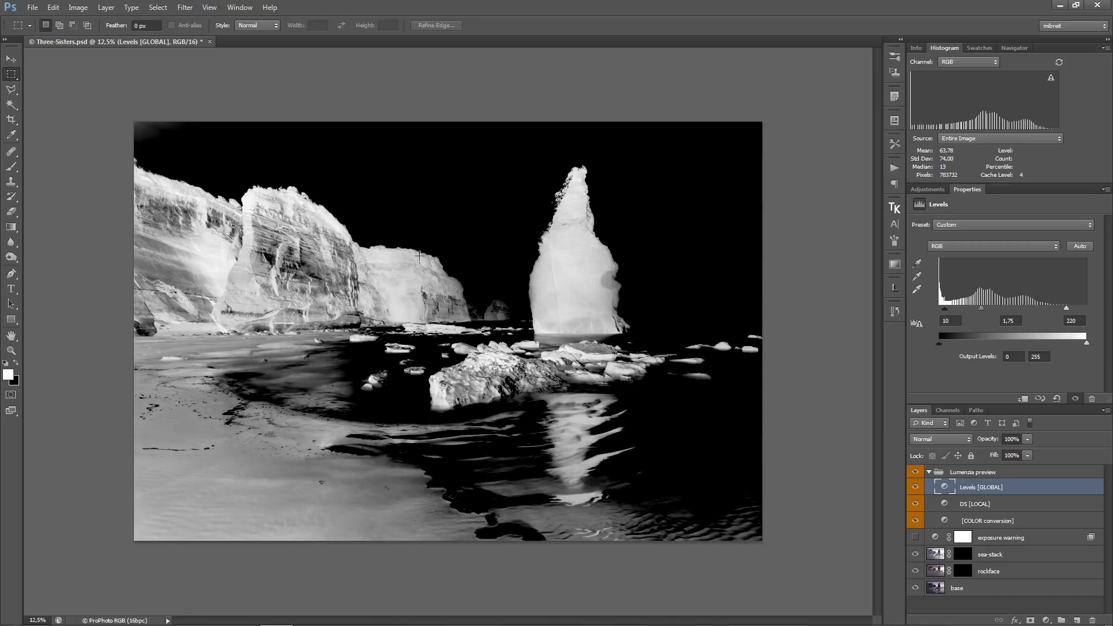
mouse_move(229, 184)
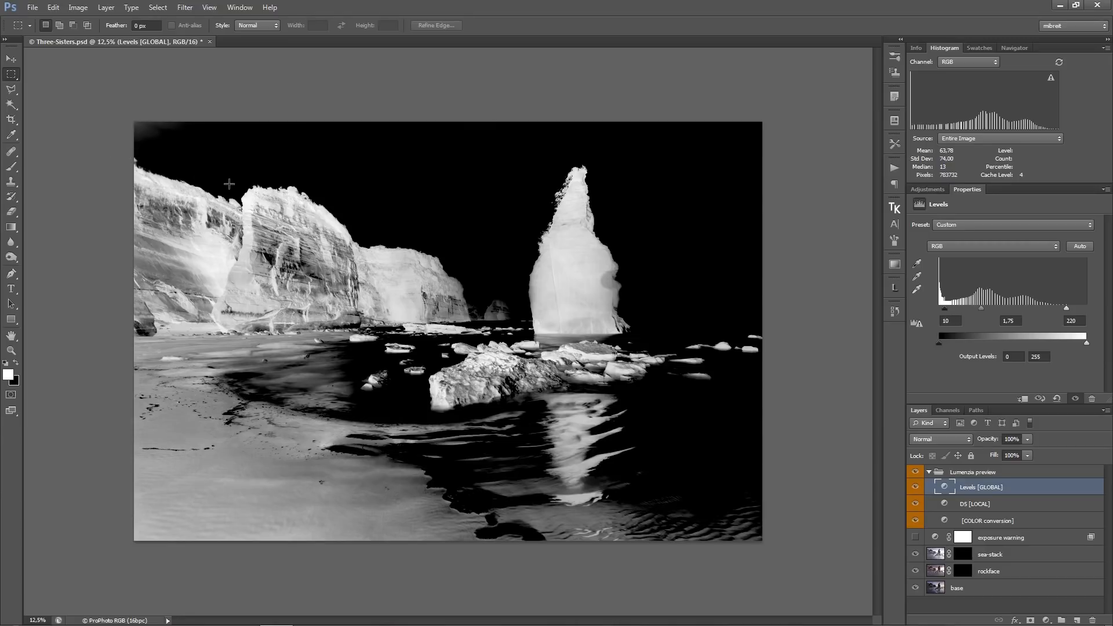
mouse_move(224, 185)
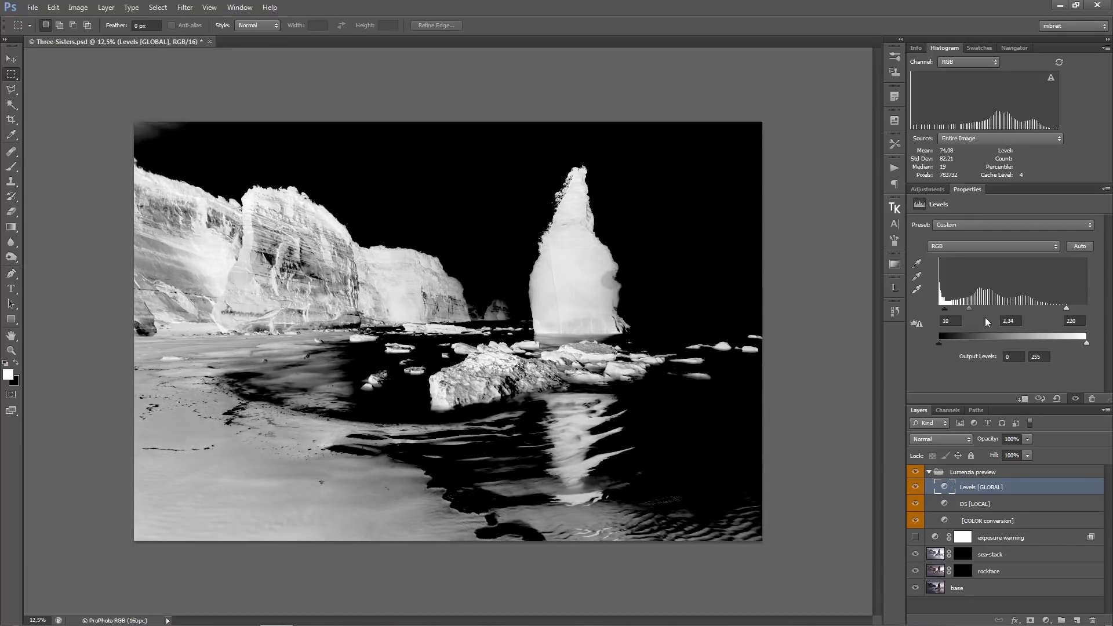
mouse_move(992, 507)
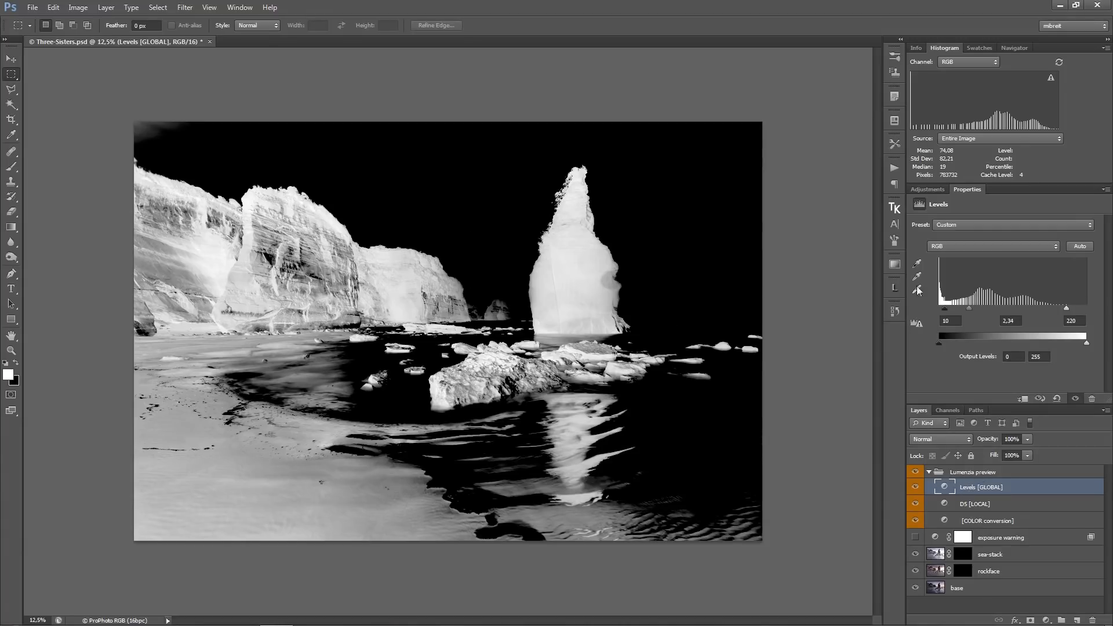
left_click(893, 289)
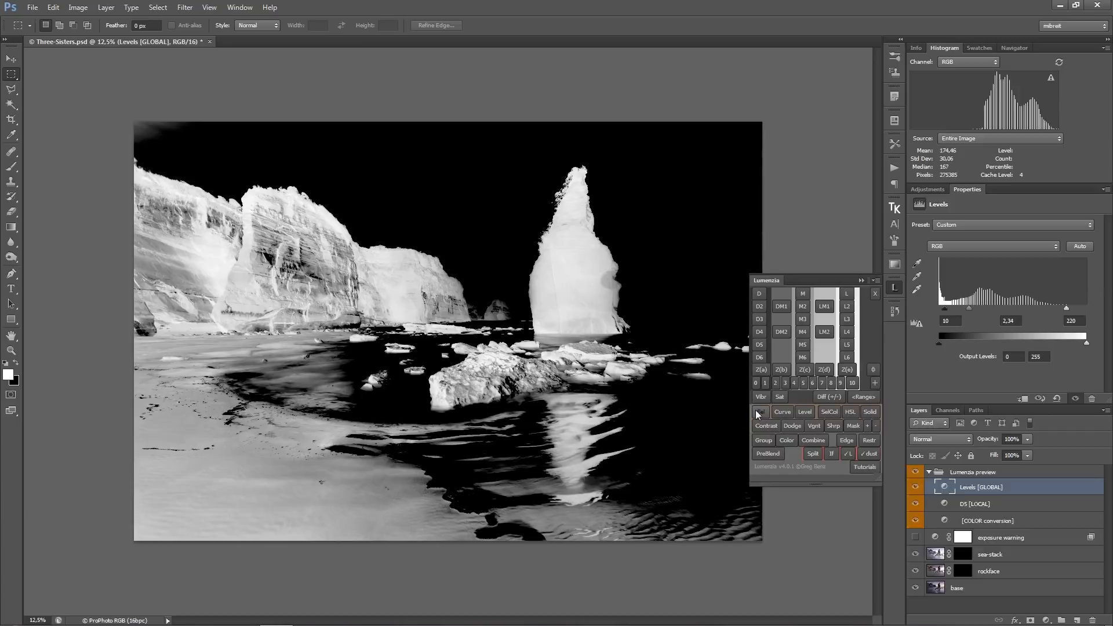
- Load the refined mask selection and paint white at 80% over the farther cliff on the rockface mask
left_click(989, 524)
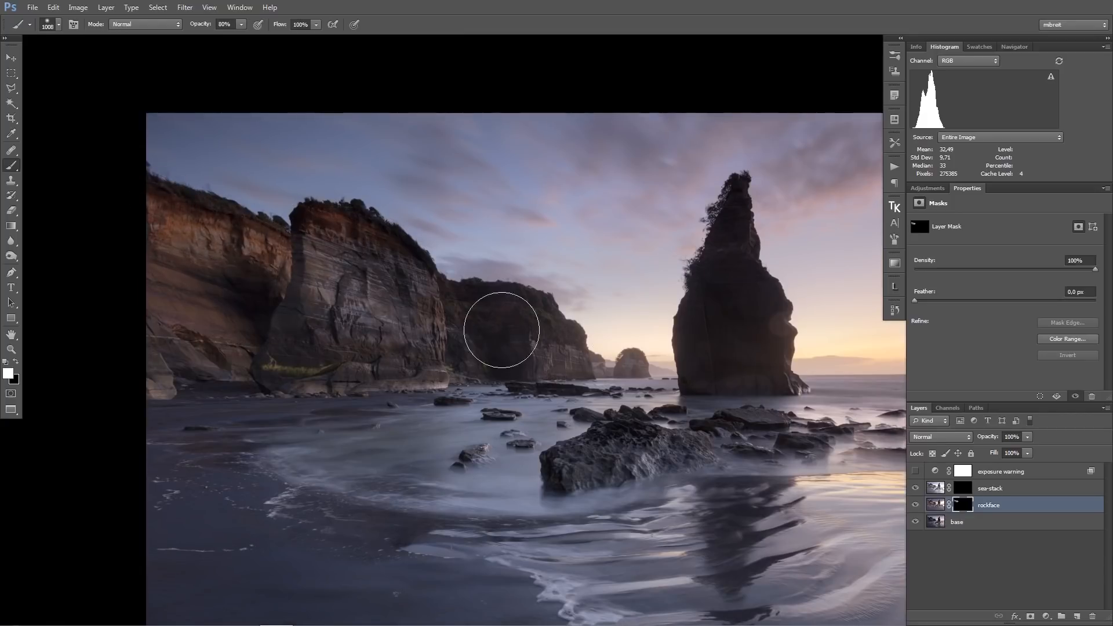
left_click_drag(501, 330, 539, 330)
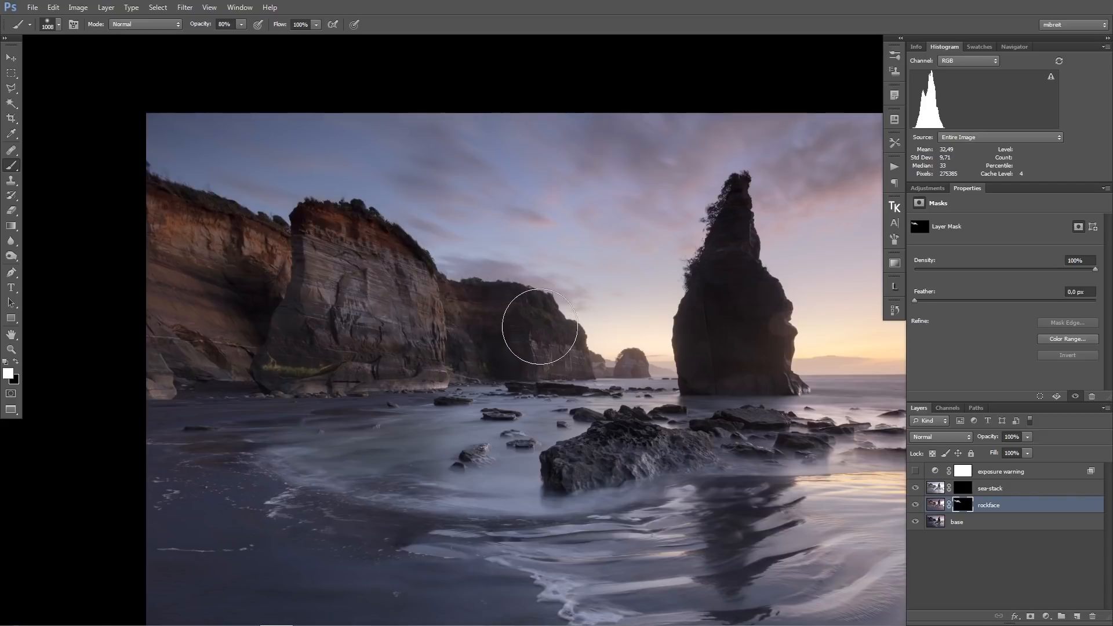
left_click_drag(539, 328, 422, 247)
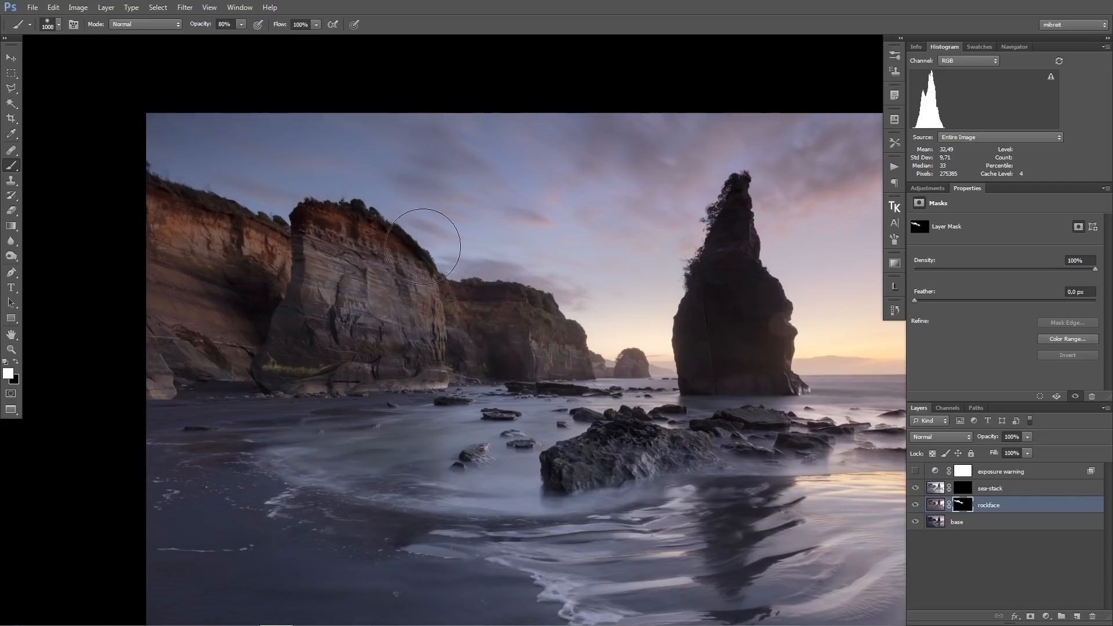
mouse_move(962, 508)
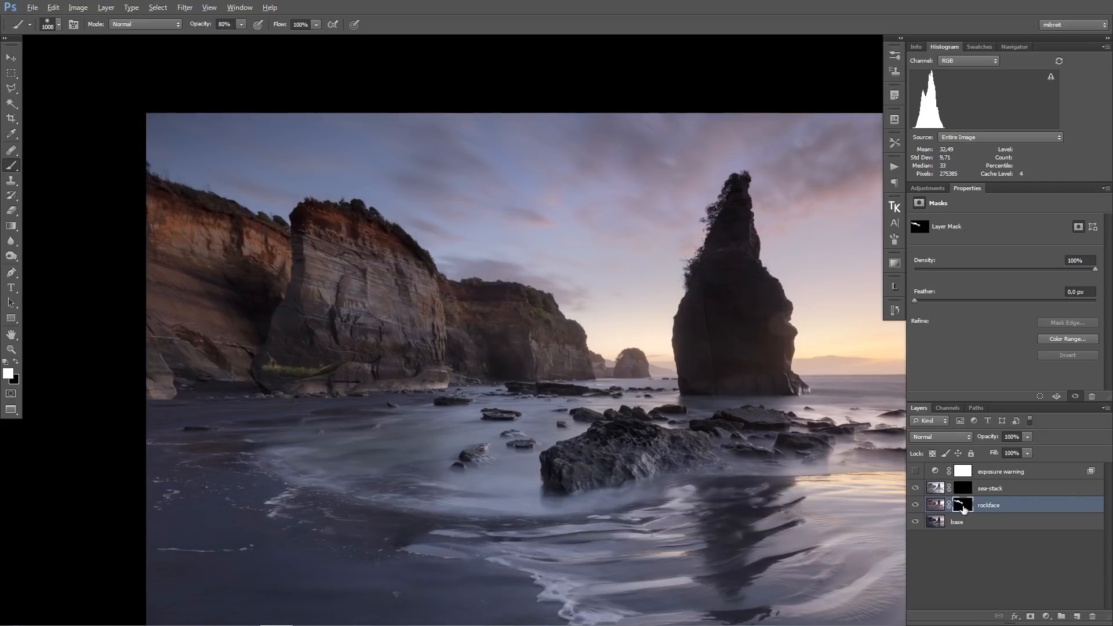
- View the rockface mask alone and extend its white along the left cliff edge and where the cliffs meet
left_click(962, 505)
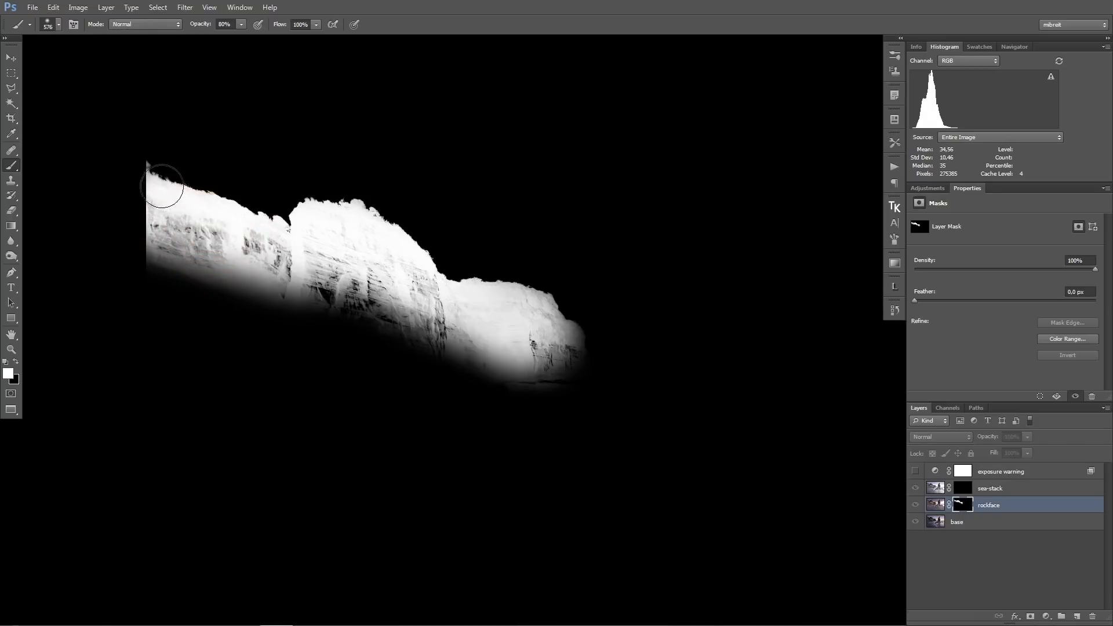
left_click_drag(162, 187, 465, 298)
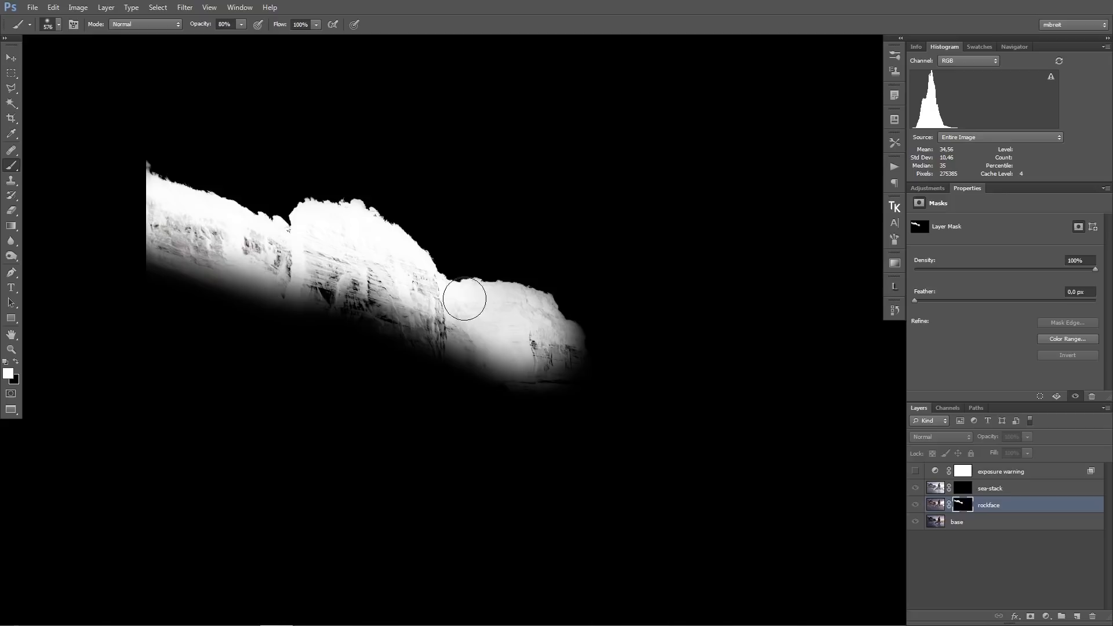
left_click_drag(465, 298, 355, 343)
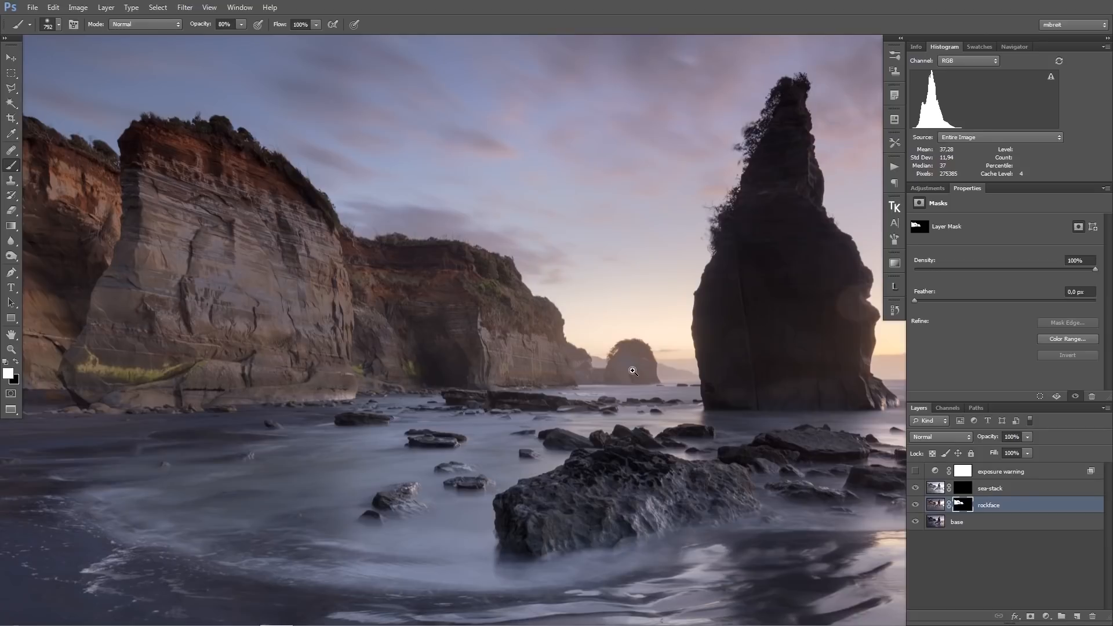
- Zoom into the back cliffs, brighten the shadowed back cliff on the mask, and view the mask alone
left_click(914, 504)
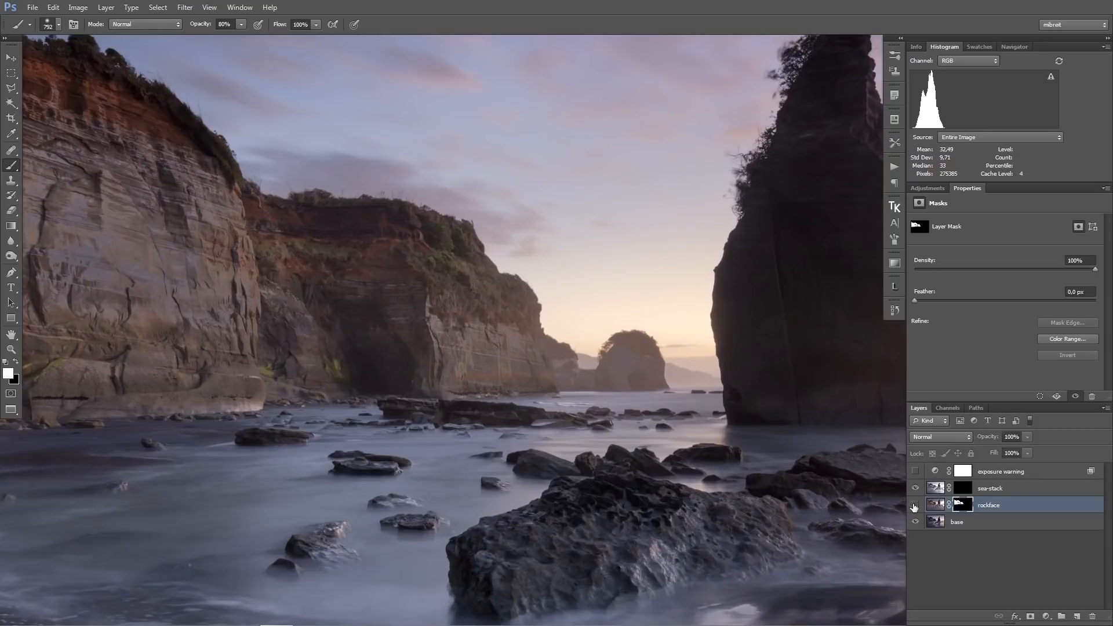
left_click(914, 504)
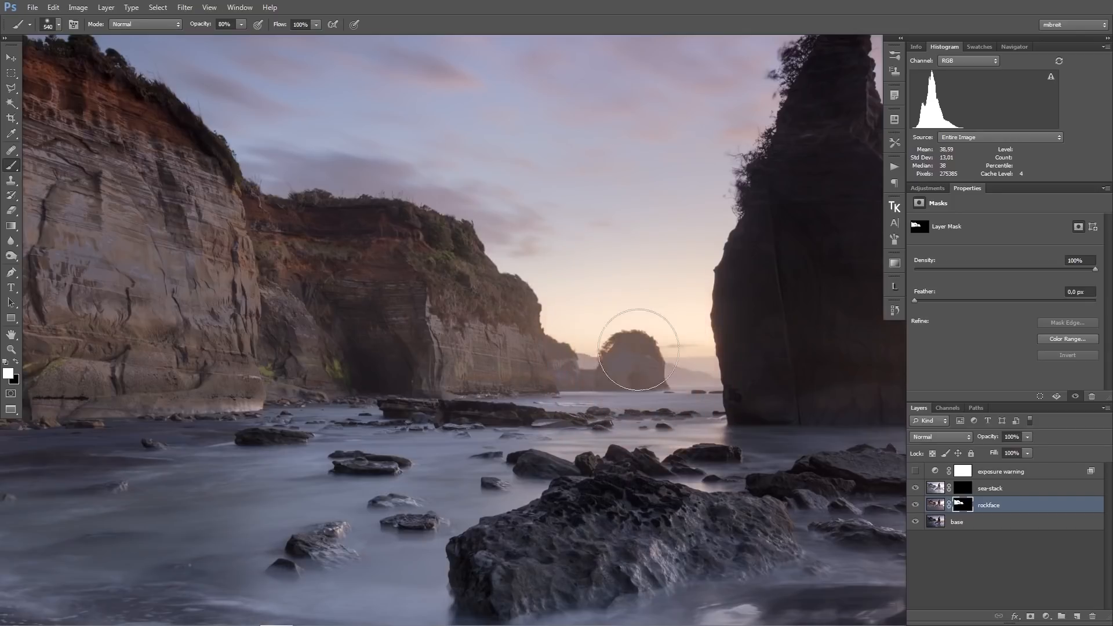
mouse_move(556, 360)
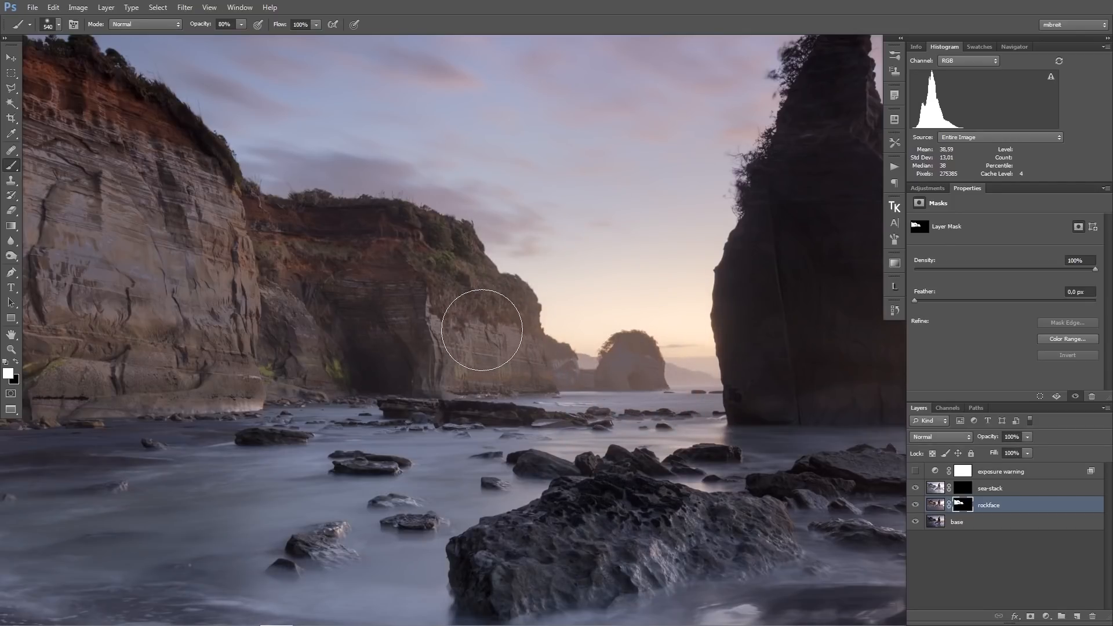
left_click(482, 330)
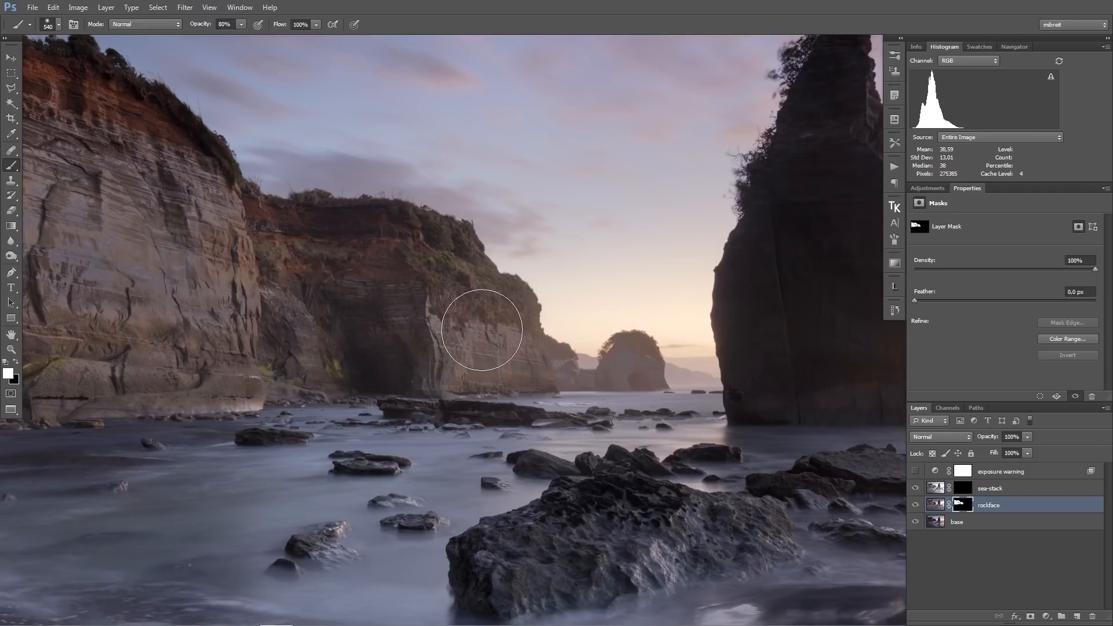
mouse_move(524, 338)
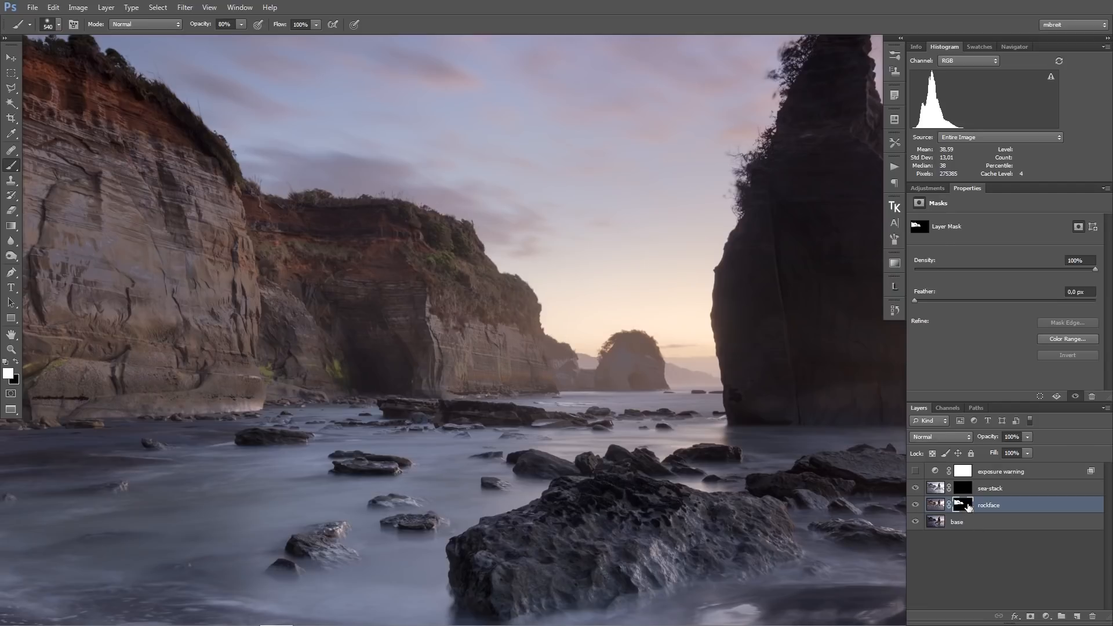
mouse_move(963, 506)
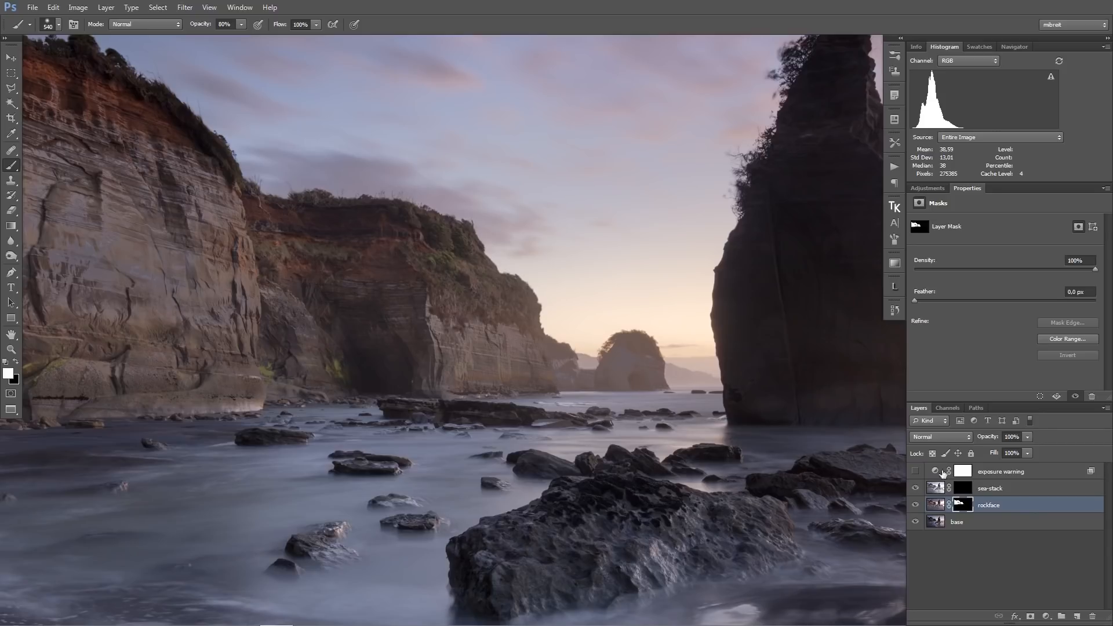
left_click(962, 504)
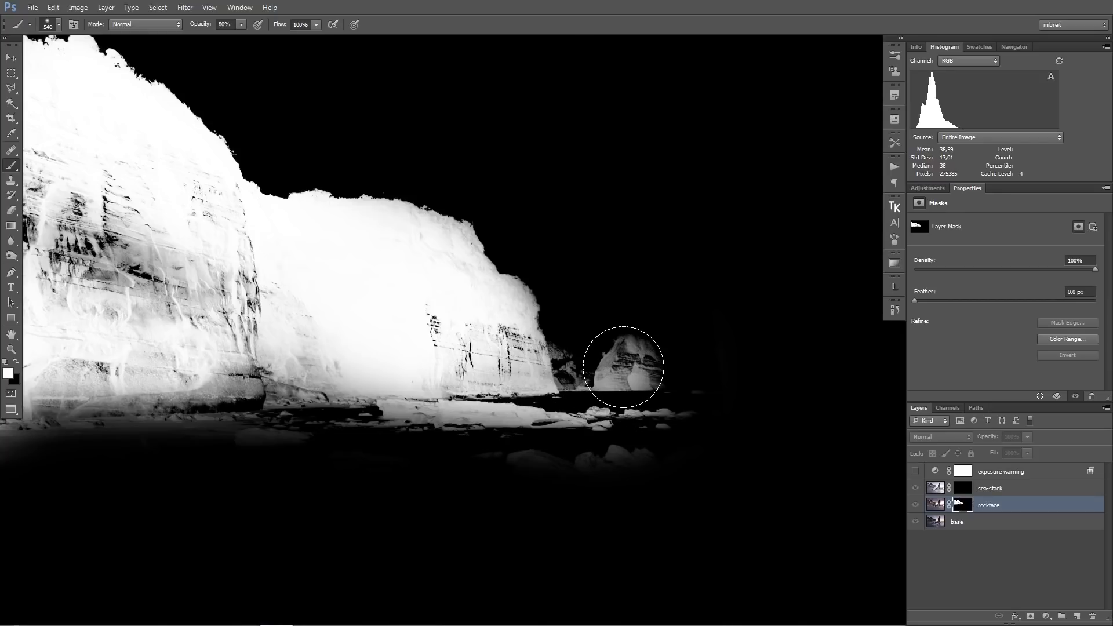
mouse_move(623, 357)
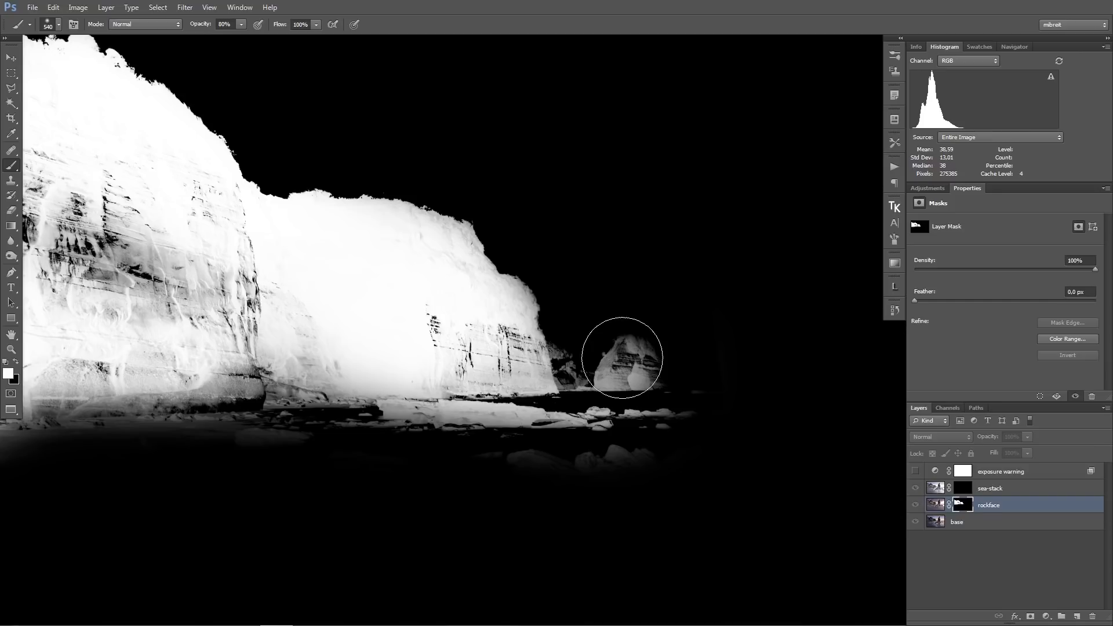
mouse_move(629, 348)
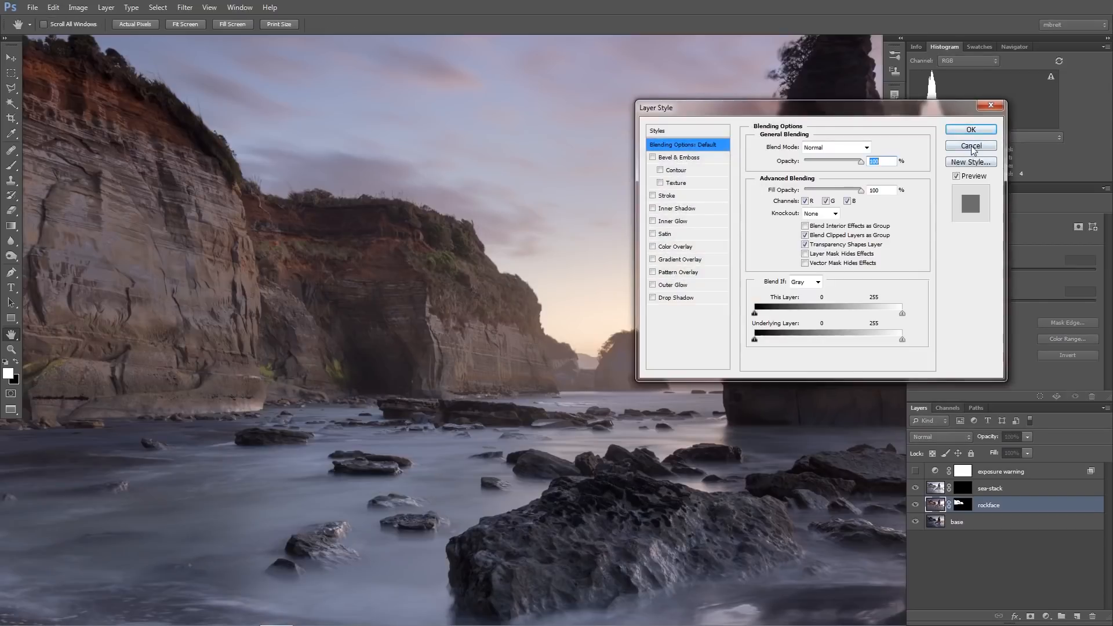
- Cancel the Layer Style dialog without changes
left_click(970, 146)
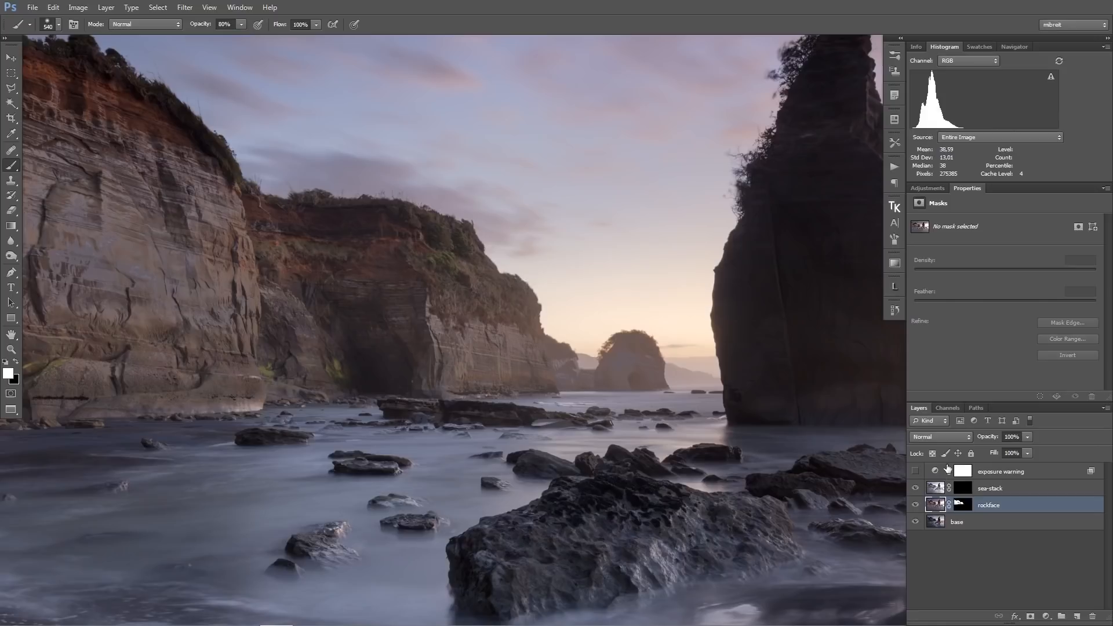
mouse_move(949, 488)
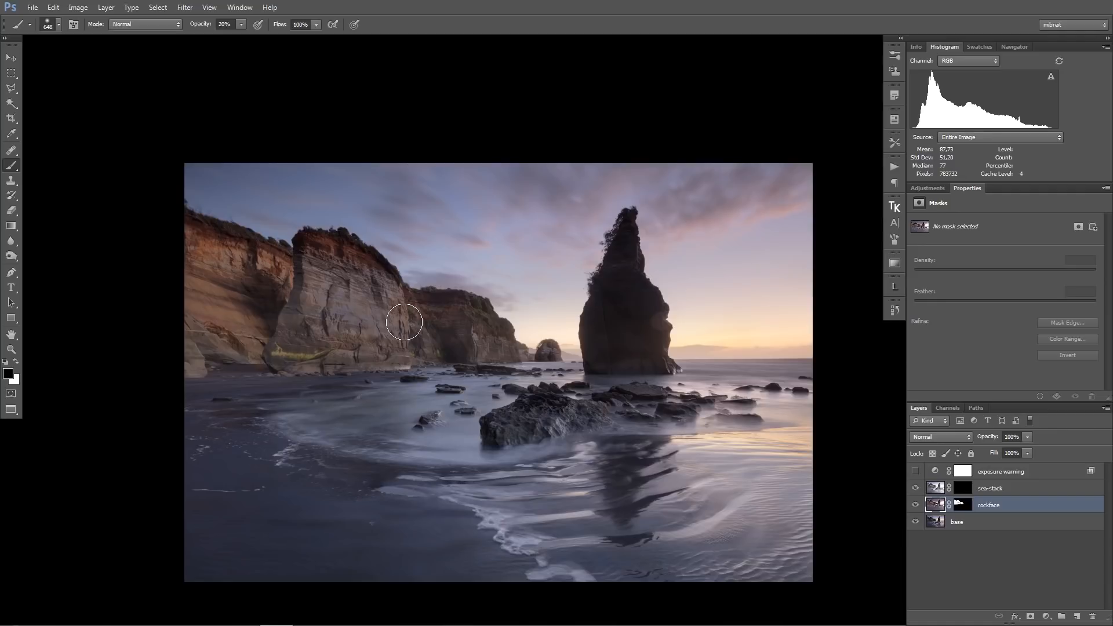
mouse_move(352, 283)
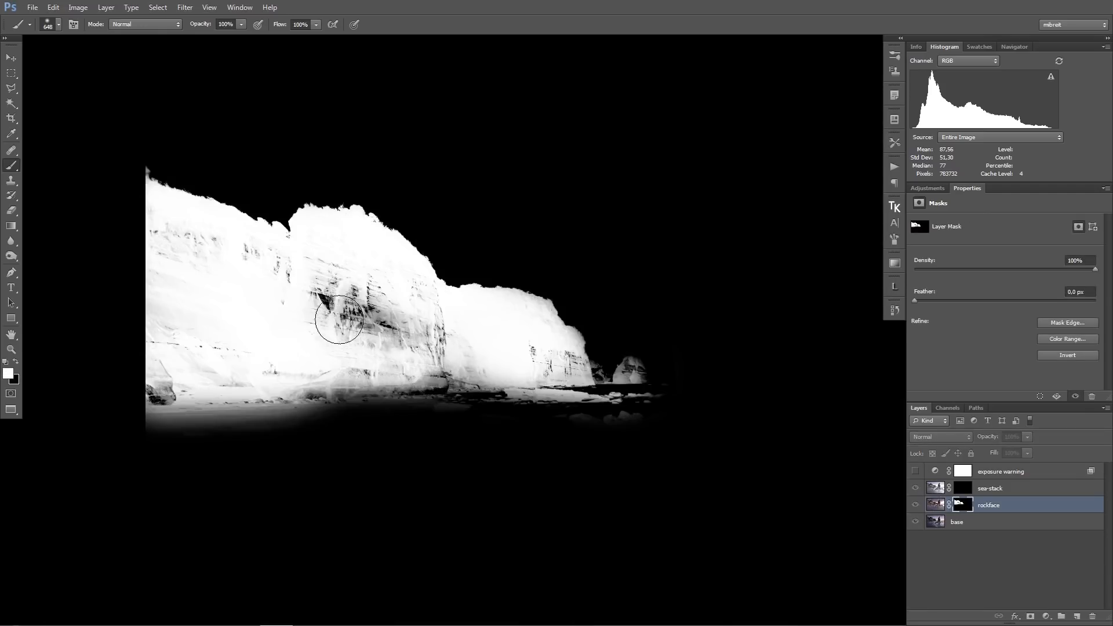
- Paint white at 100% over the dark patches and lower cliff base in the mask, then zoom out to fit
left_click_drag(337, 320, 297, 284)
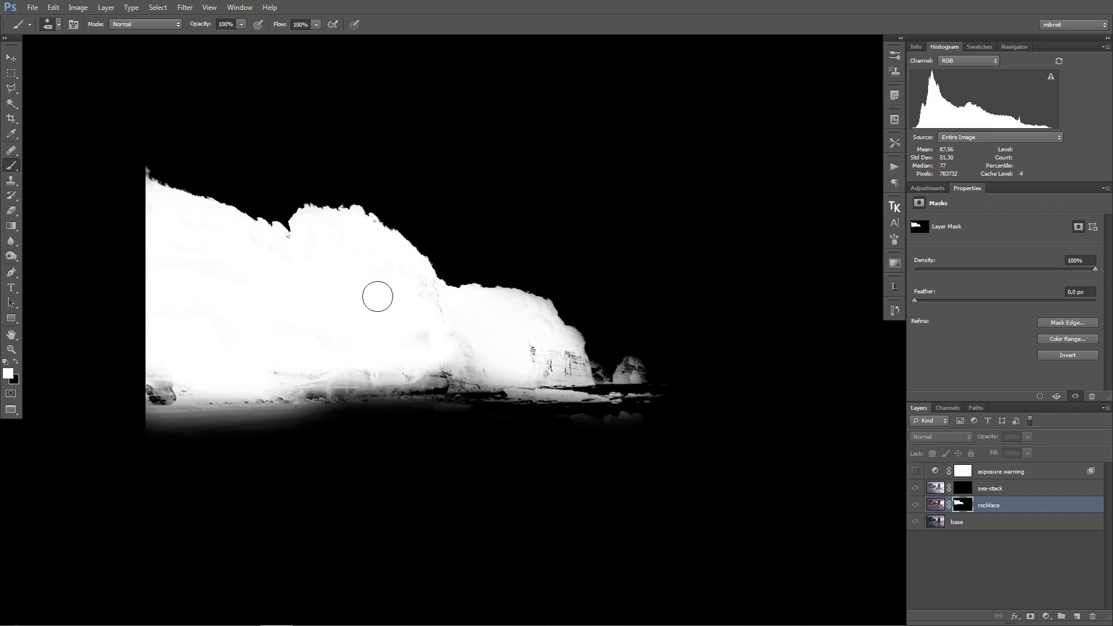
left_click_drag(376, 296, 397, 355)
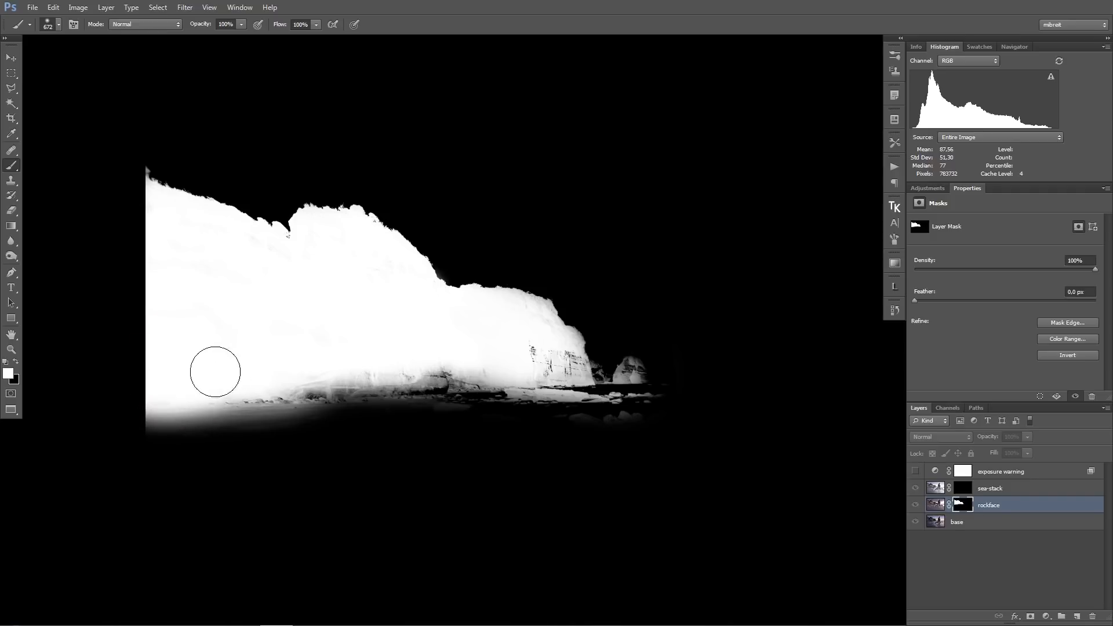
left_click_drag(216, 370, 452, 365)
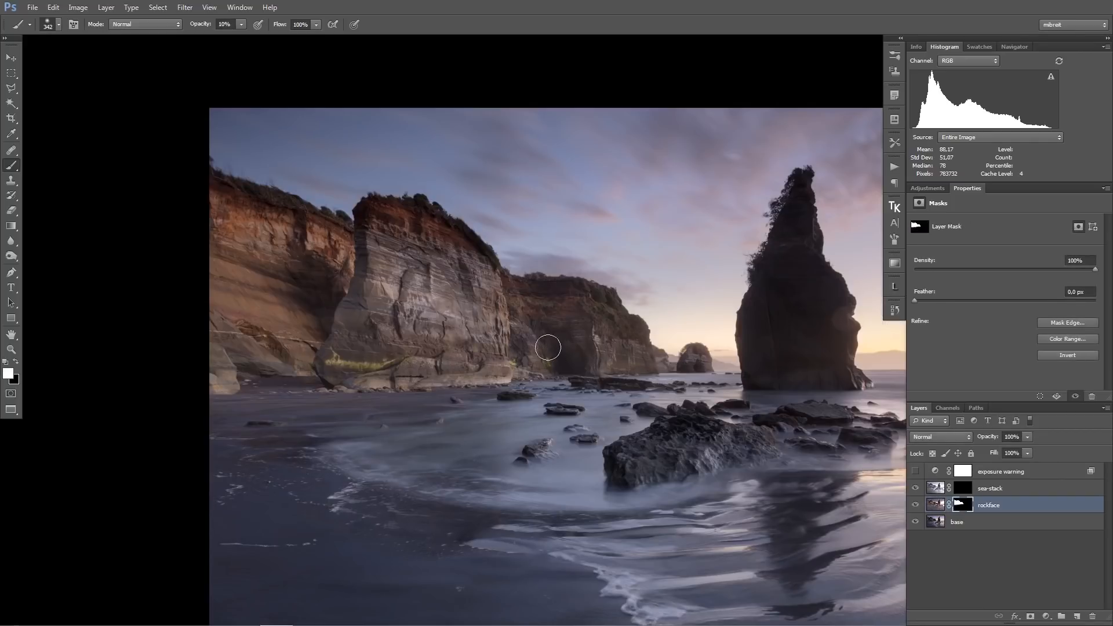
mouse_move(367, 374)
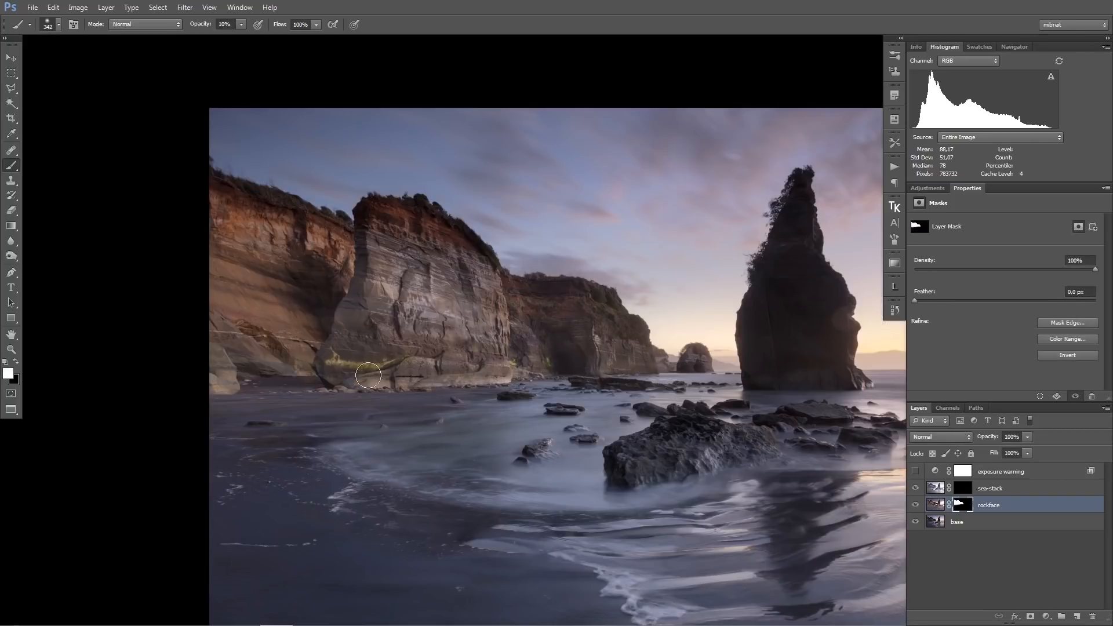
key("ctrl+0")
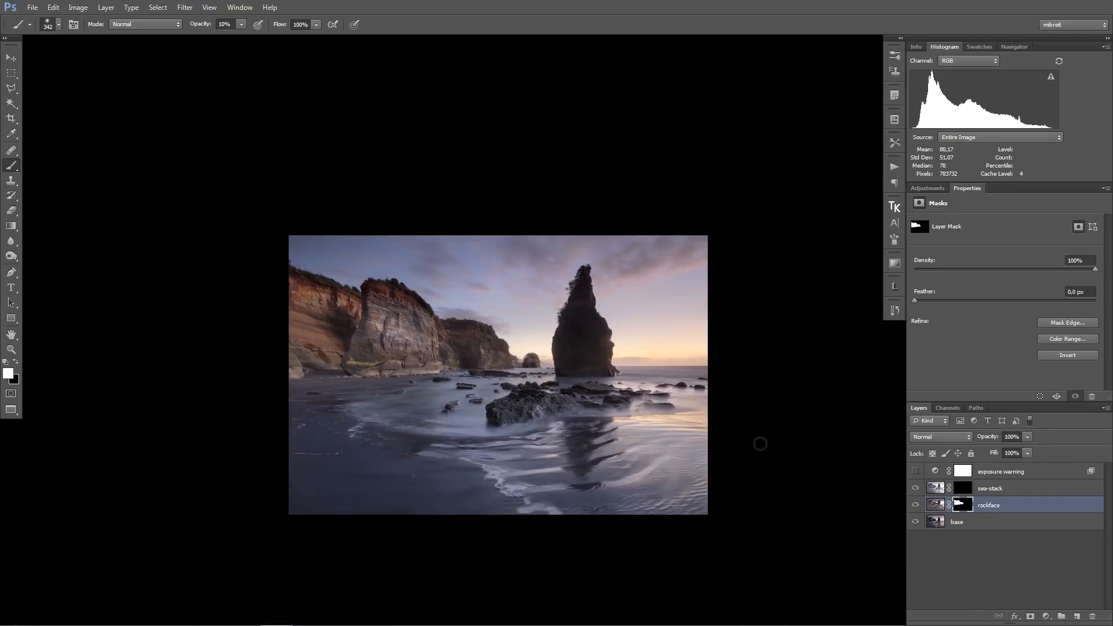
left_click(915, 505)
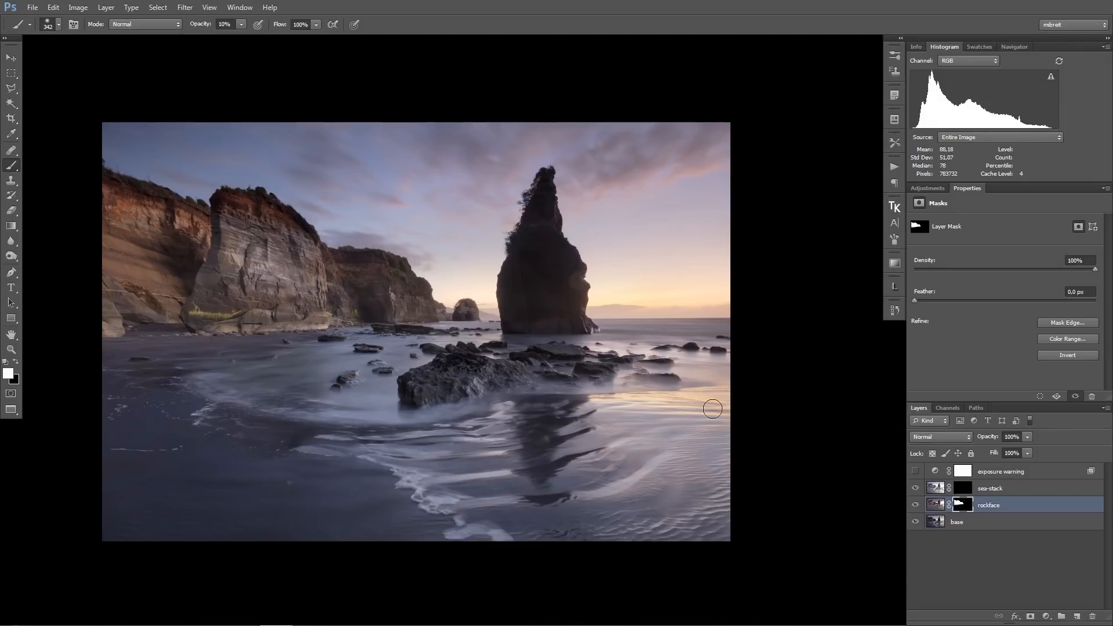
left_click(988, 488)
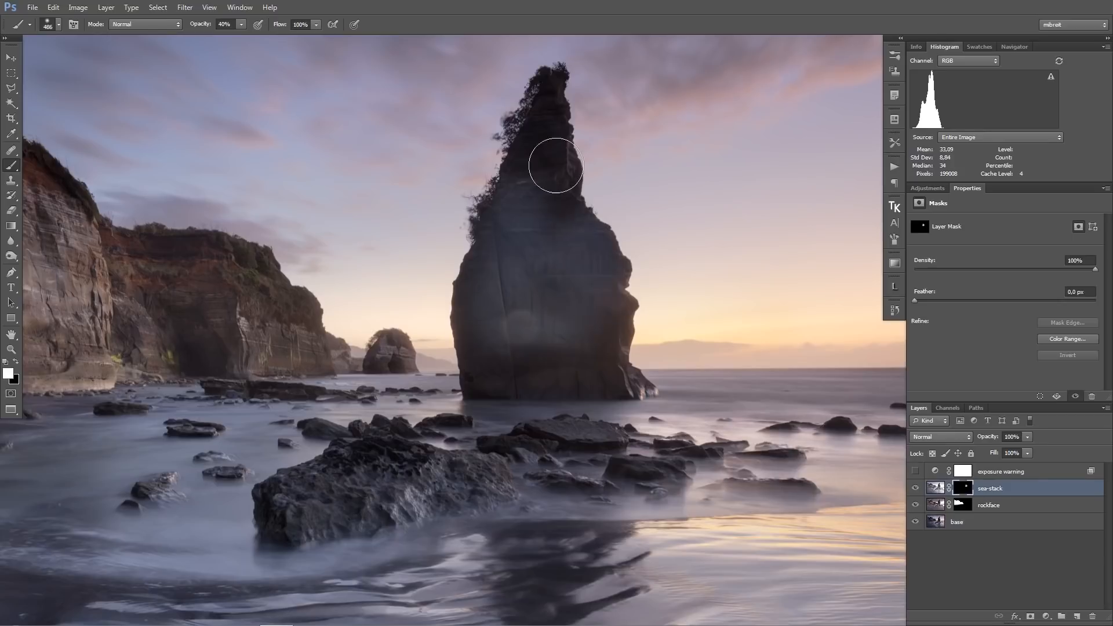
- Paint white on the sea-stack mask from its top down to the waterline at reduced opacity
left_click_drag(555, 166, 481, 336)
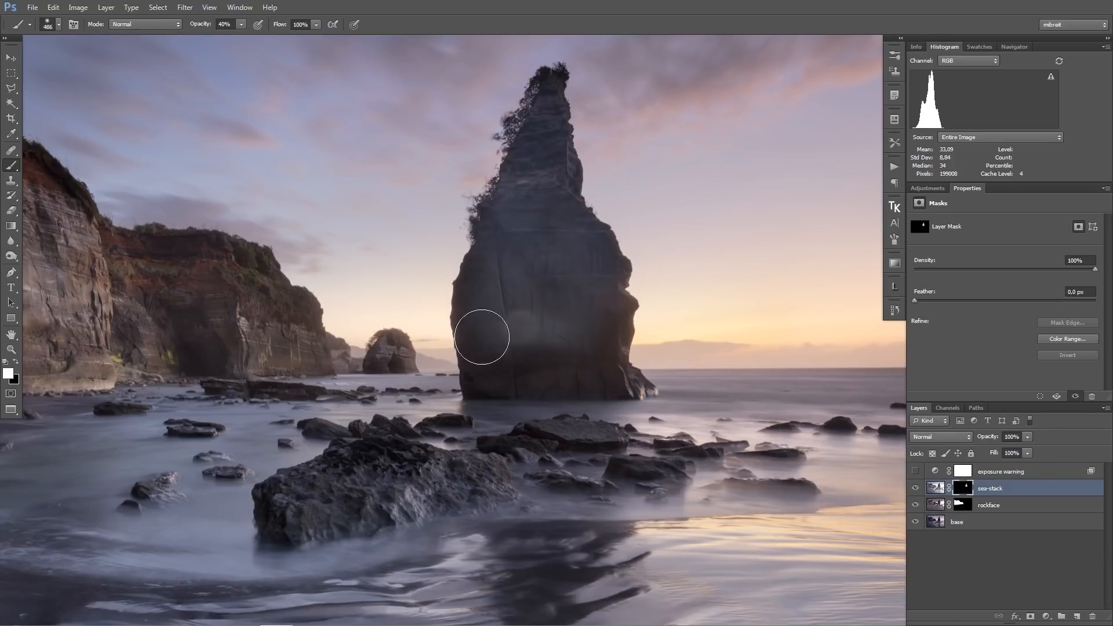
left_click_drag(481, 337, 608, 335)
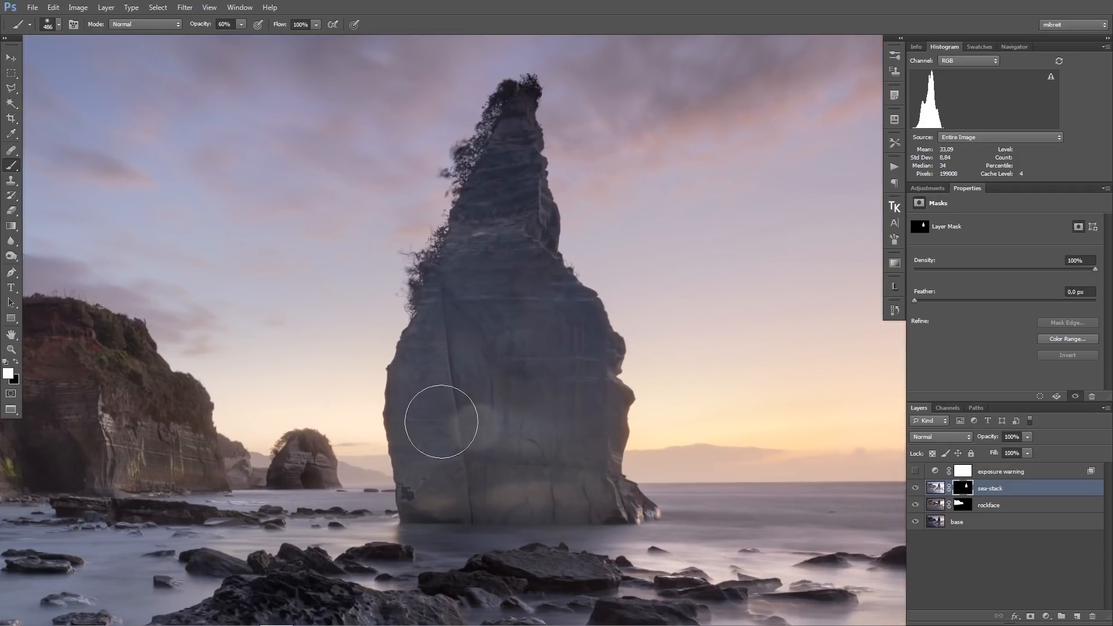
left_click_drag(440, 418, 528, 294)
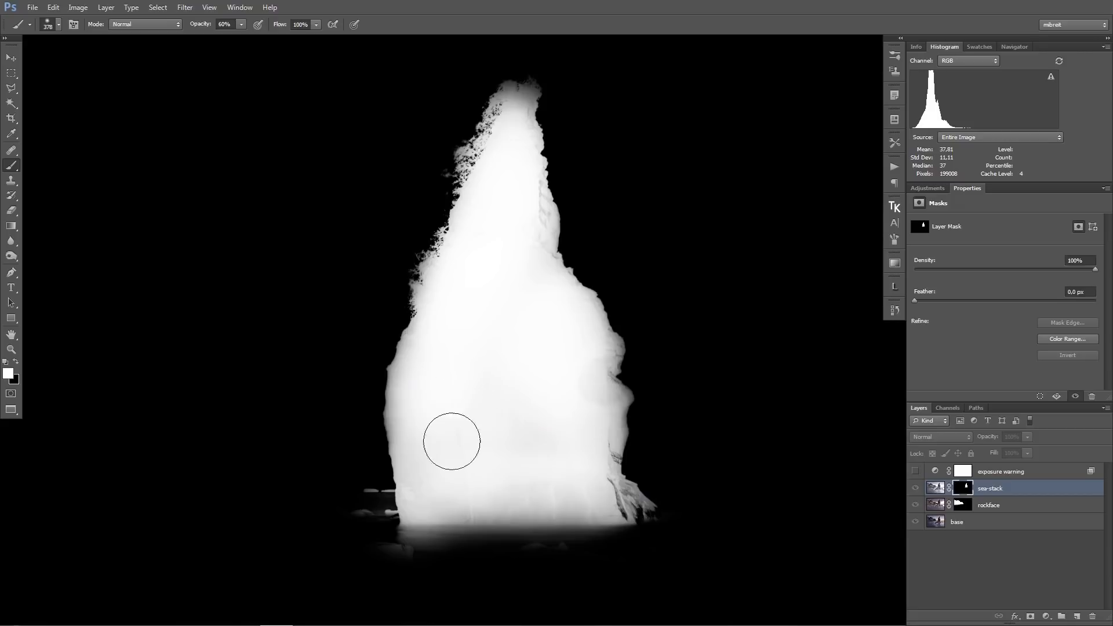
left_click_drag(451, 442, 551, 489)
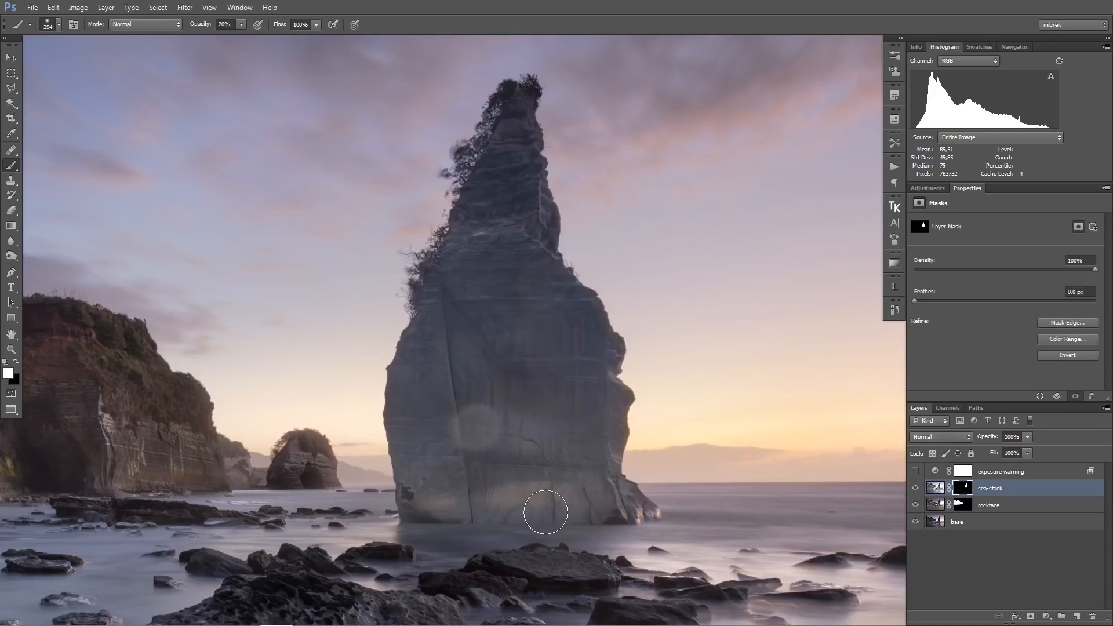
left_click_drag(545, 511, 422, 526)
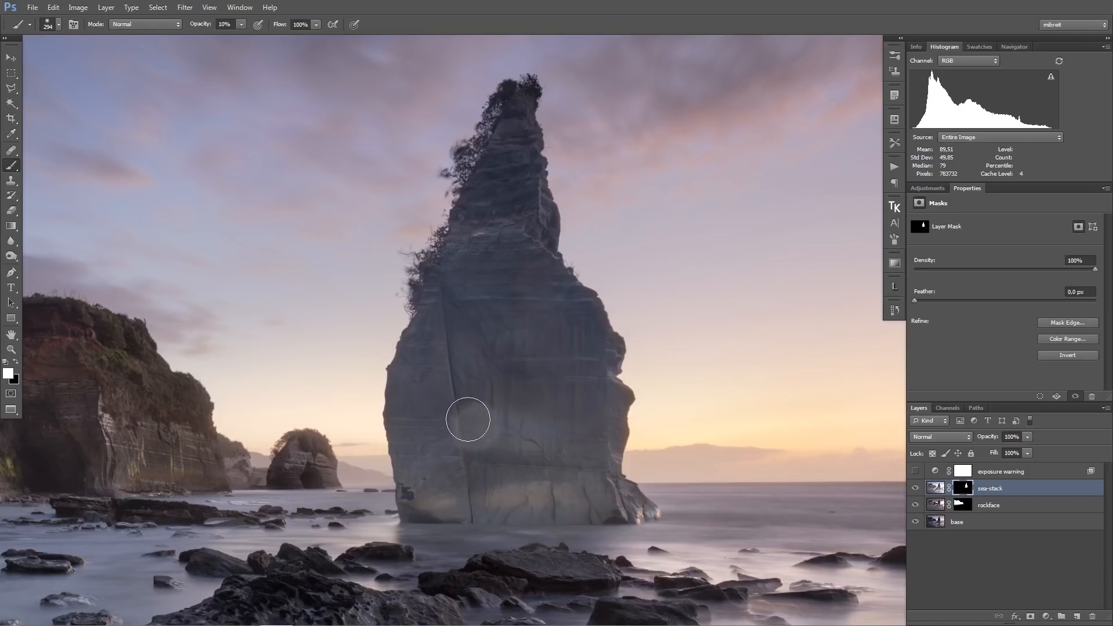
mouse_move(485, 375)
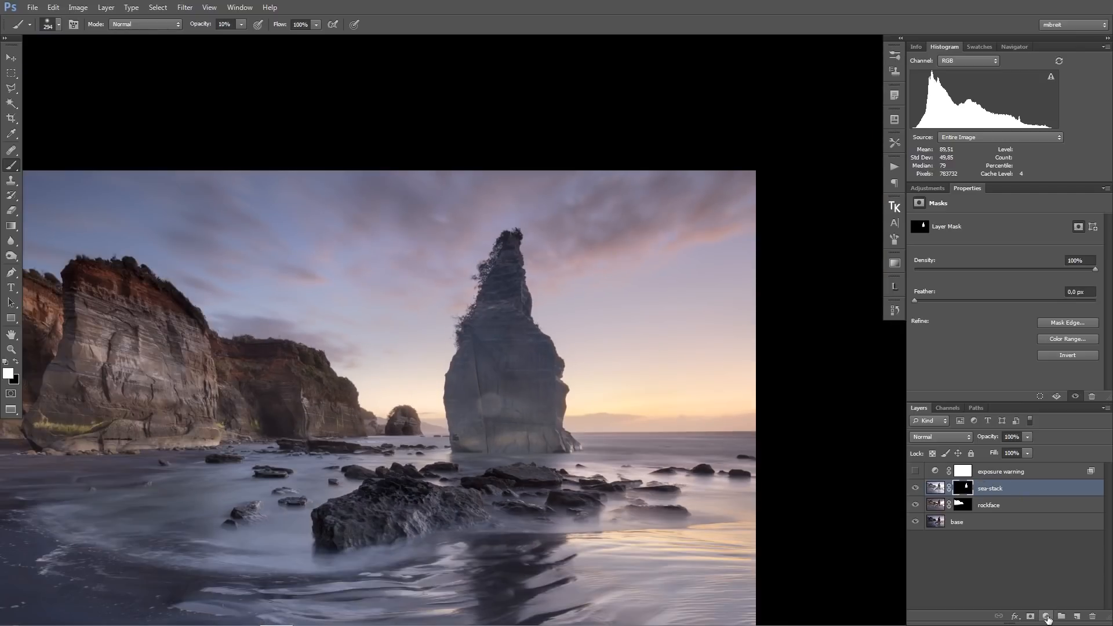
- Add Curves 1 with its midpoint pulled down to darken, with the exposure warning layer shown
left_click(1045, 615)
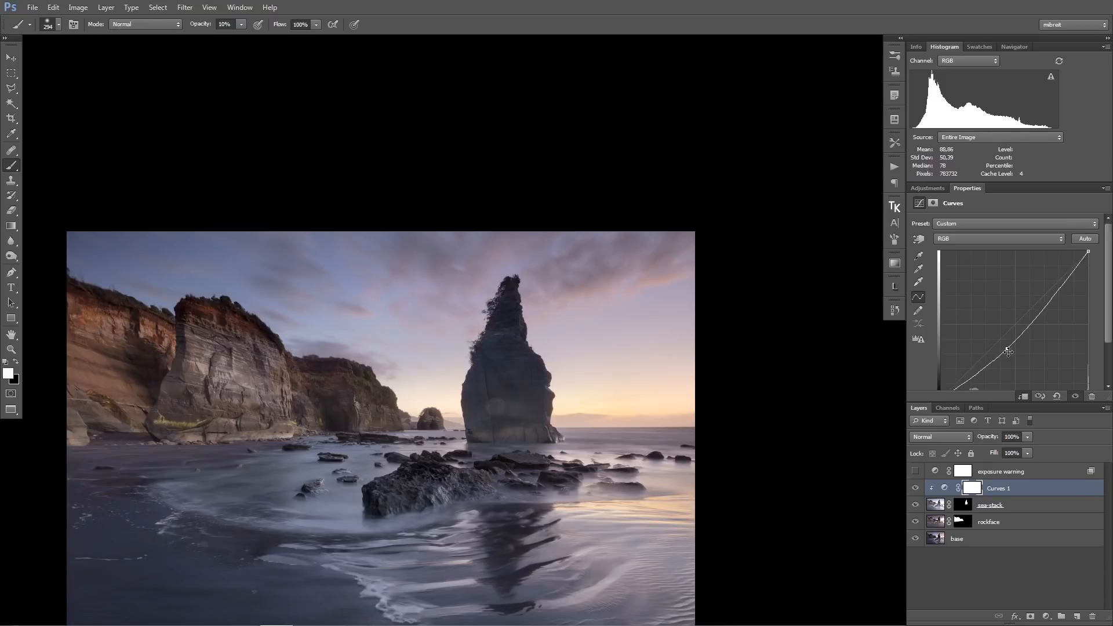
left_click_drag(1007, 352, 1007, 352)
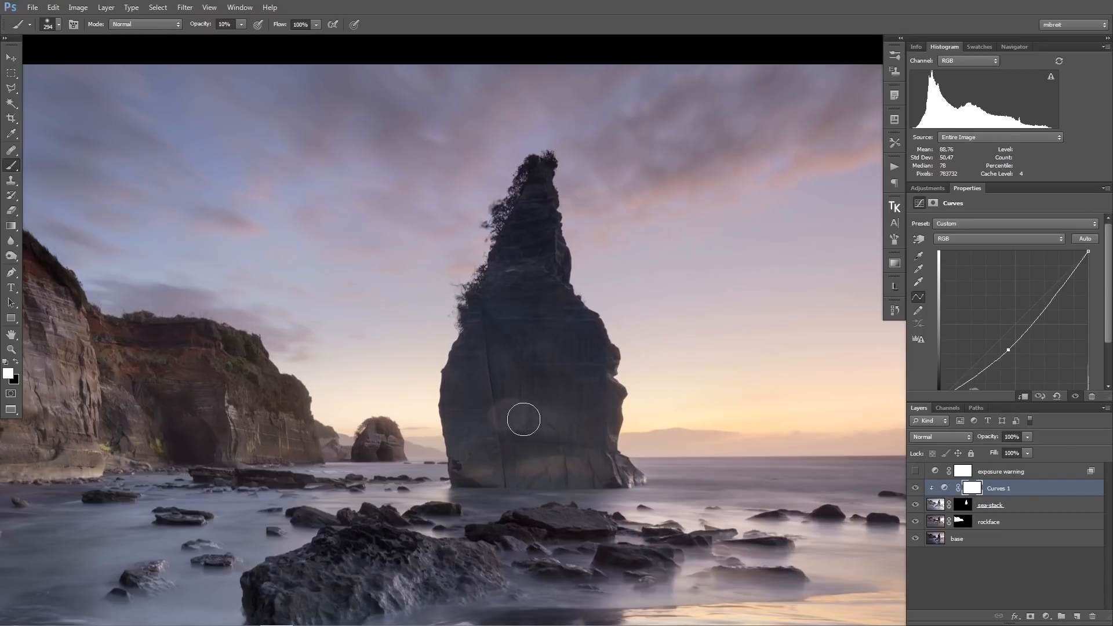
mouse_move(539, 381)
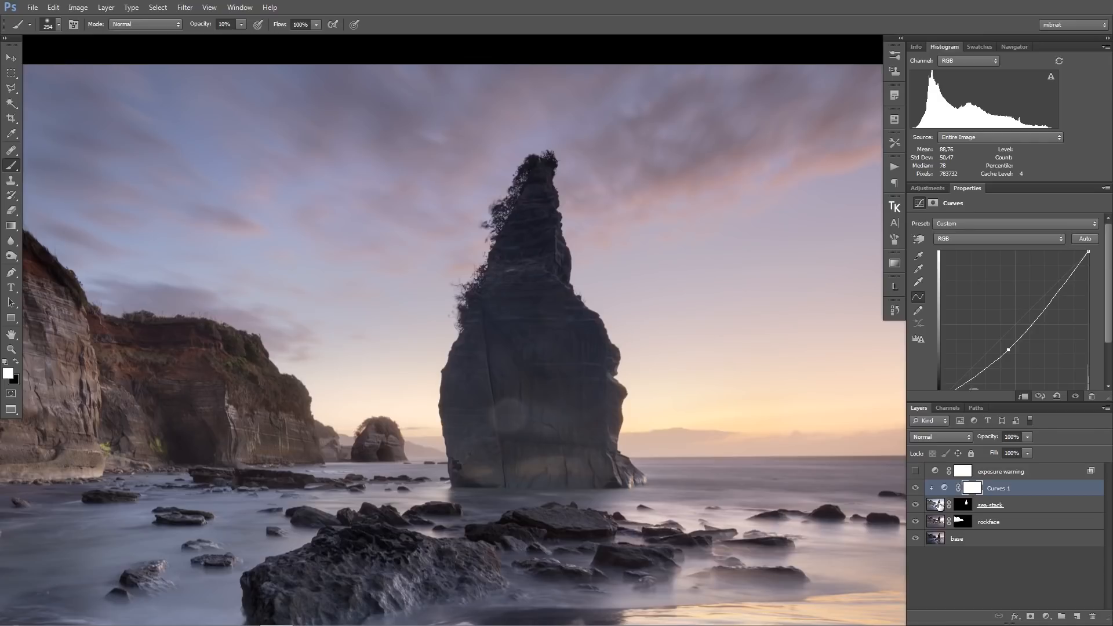
mouse_move(934, 504)
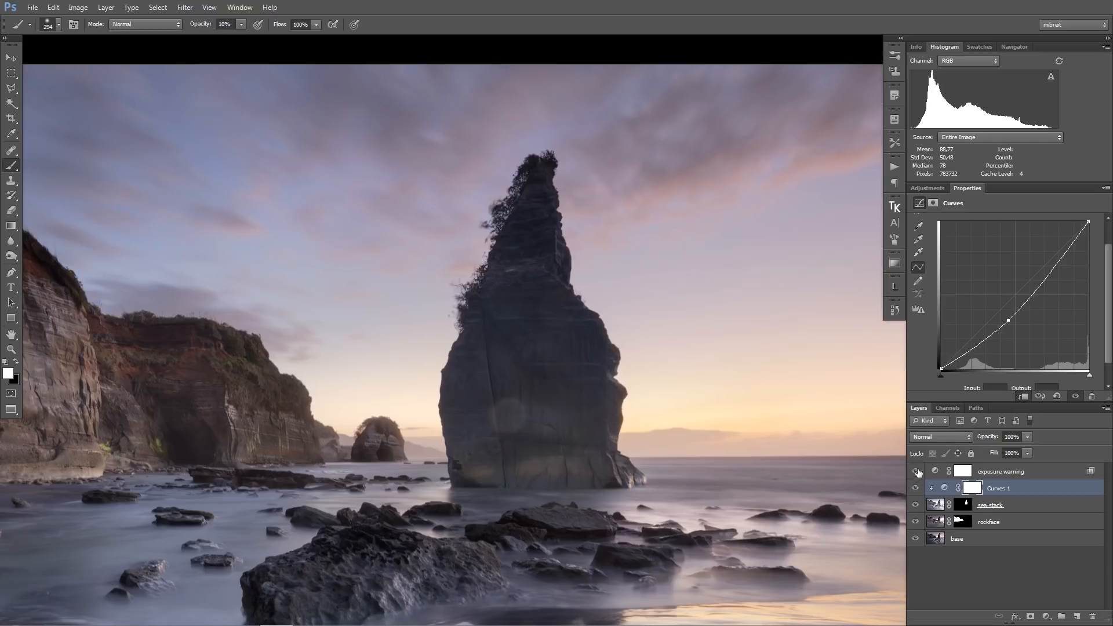
left_click_drag(1018, 324, 1011, 328)
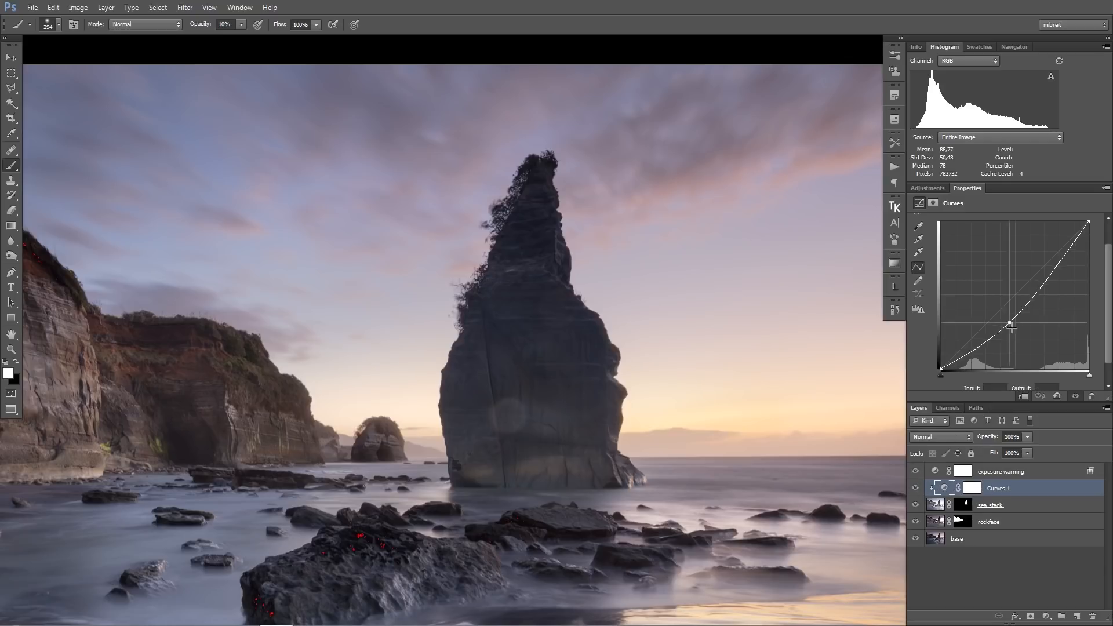
left_click_drag(1012, 327, 1016, 331)
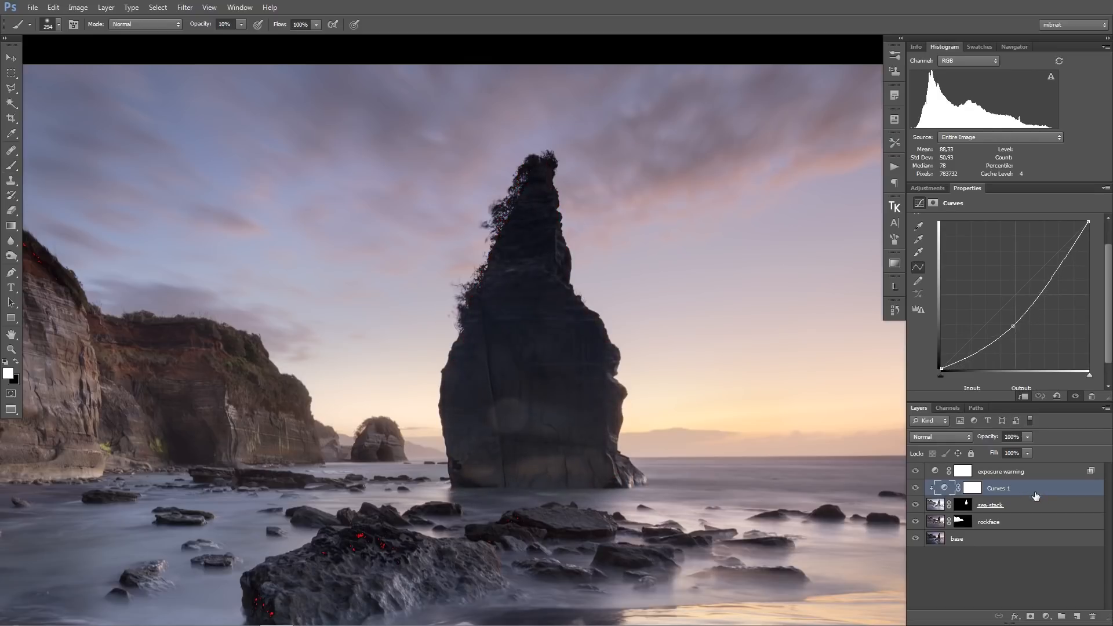
- Split Curves 1's Underlying Layer Blend If slider to spare near-black tones, then mask it off the stack top
double_click(1000, 487)
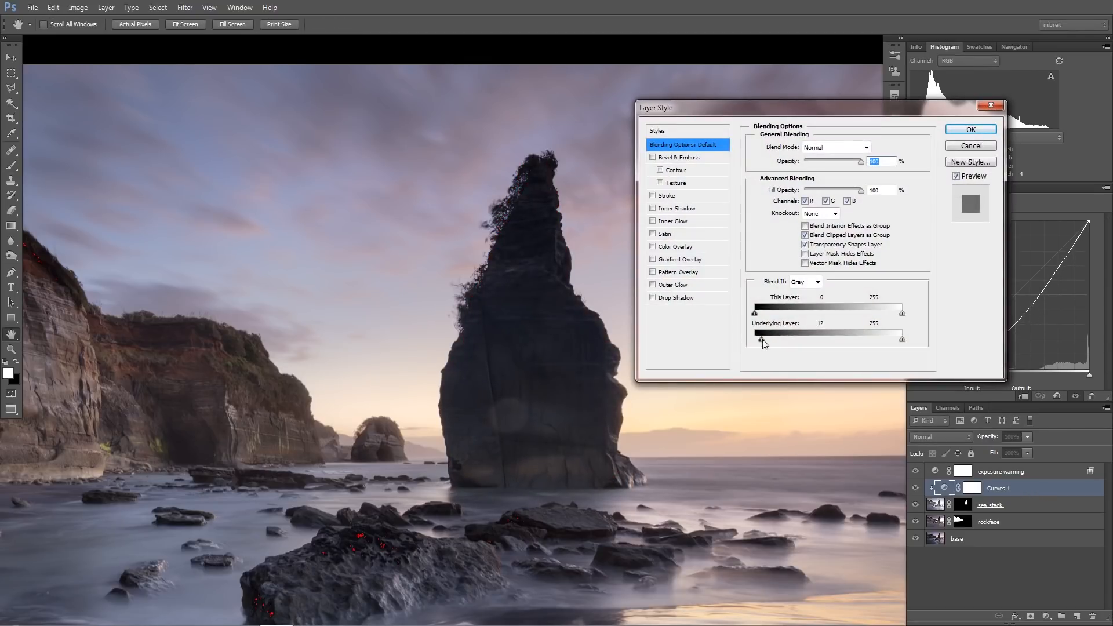
left_click_drag(764, 339, 758, 339)
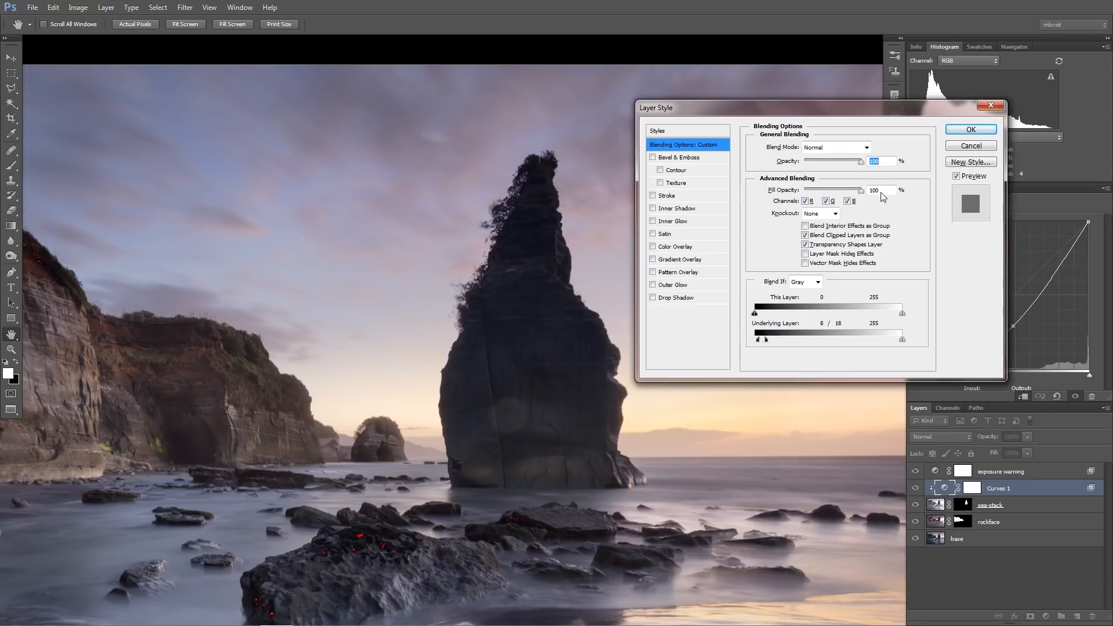
left_click(968, 129)
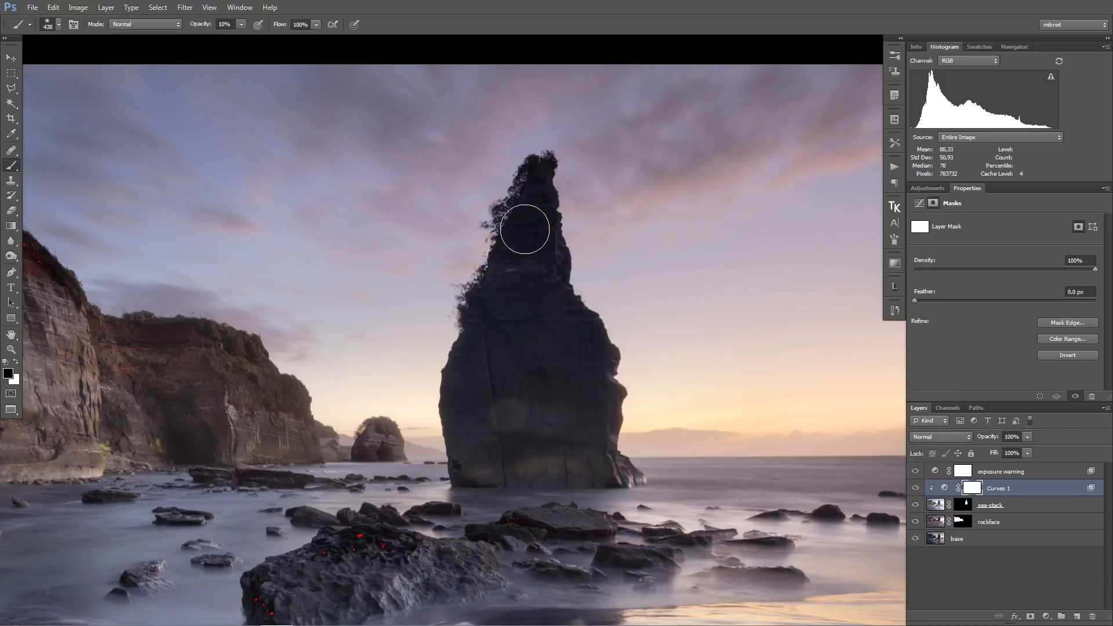
left_click_drag(524, 229, 581, 296)
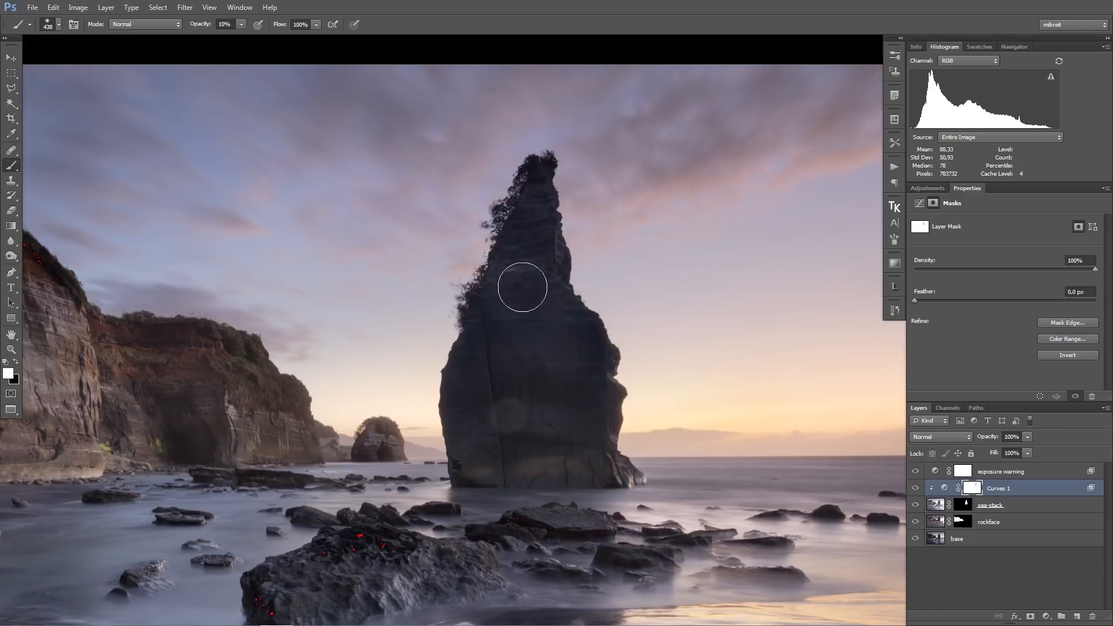
mouse_move(541, 172)
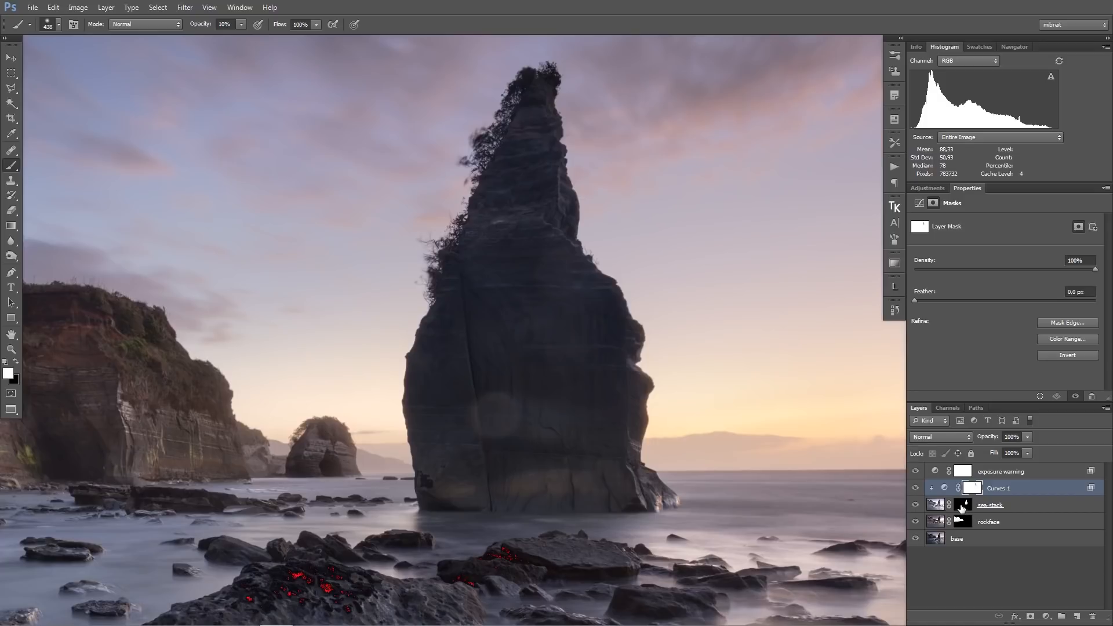
- Target the sea-stack layer mask for low-opacity painting over the lower rock
left_click(989, 504)
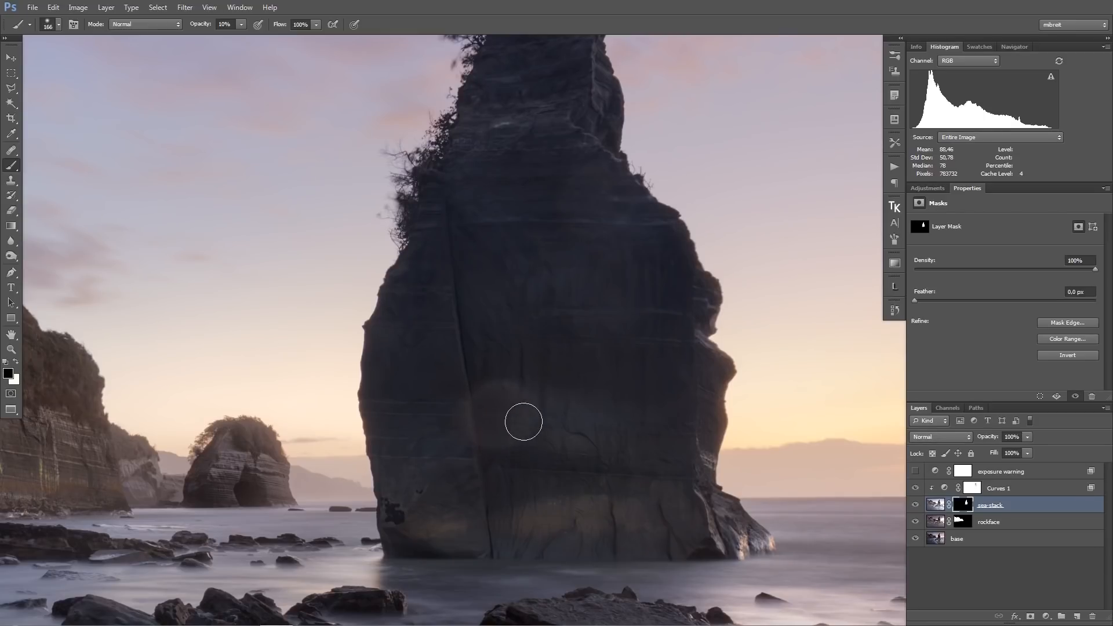
mouse_move(484, 439)
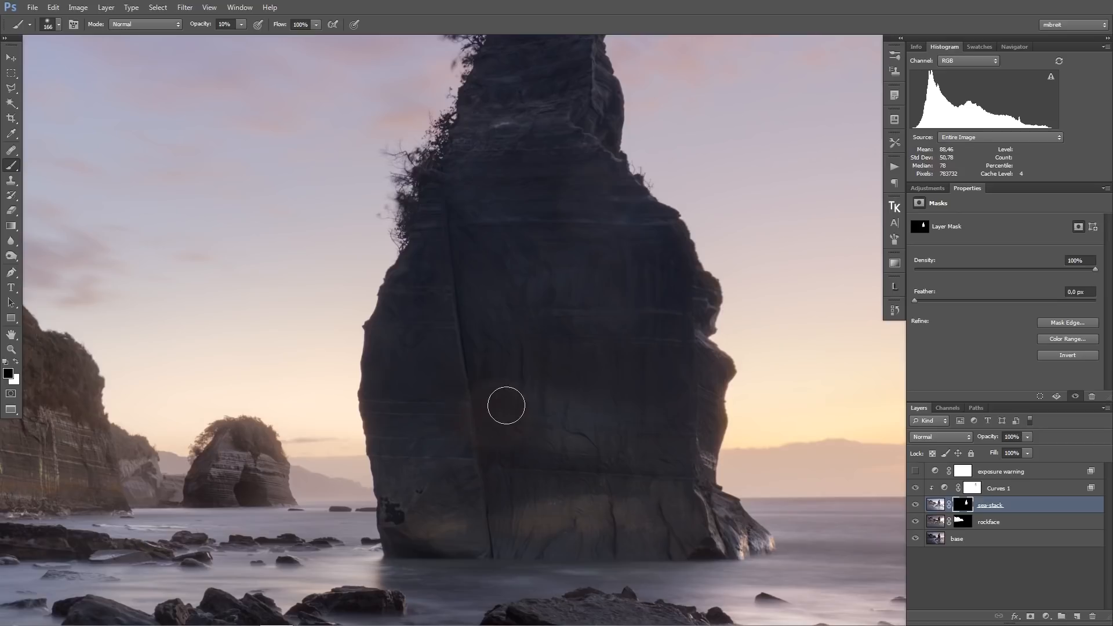
mouse_move(524, 488)
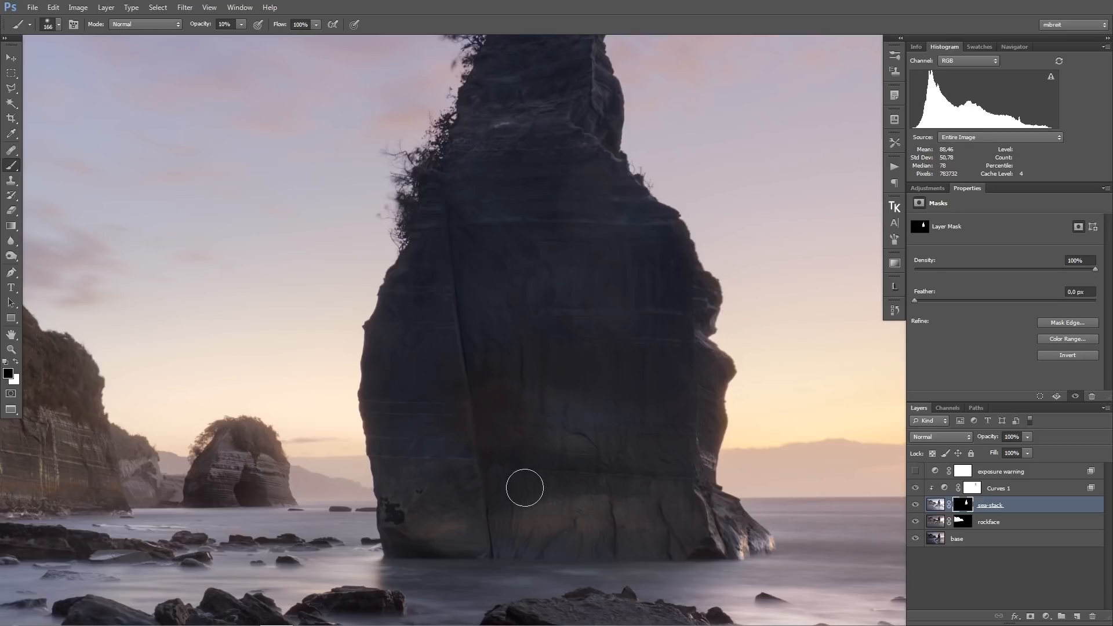
mouse_move(572, 431)
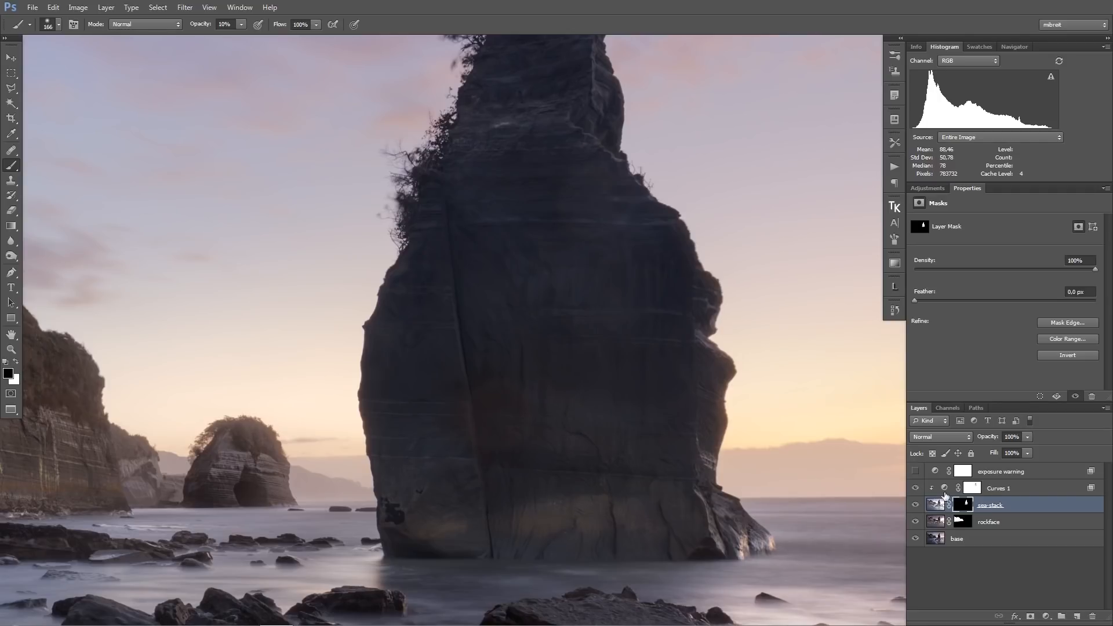
mouse_move(586, 355)
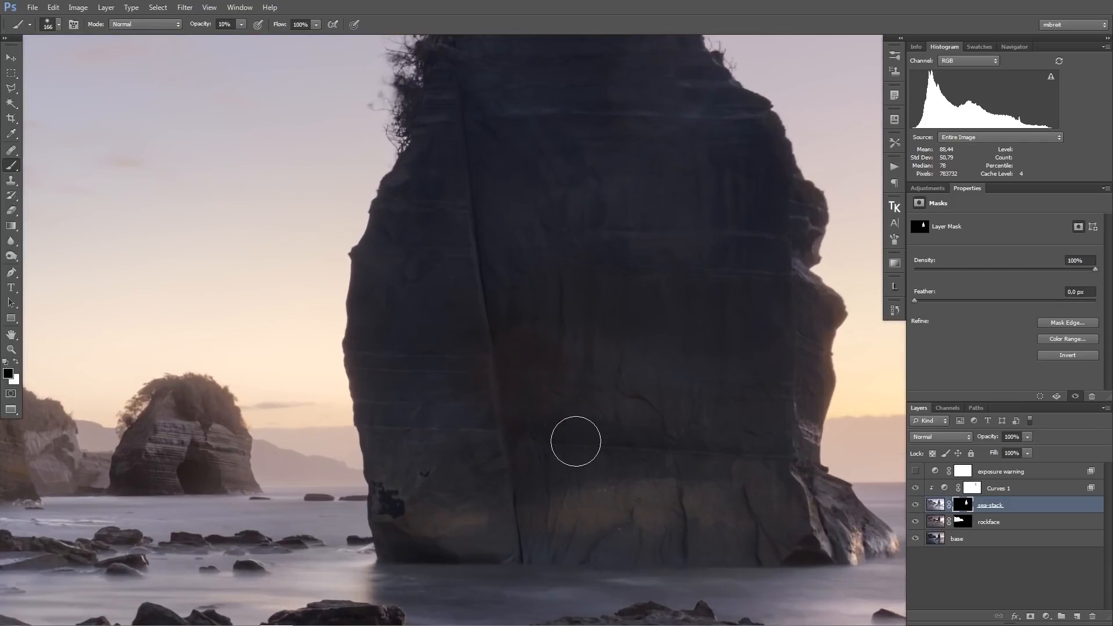
mouse_move(515, 318)
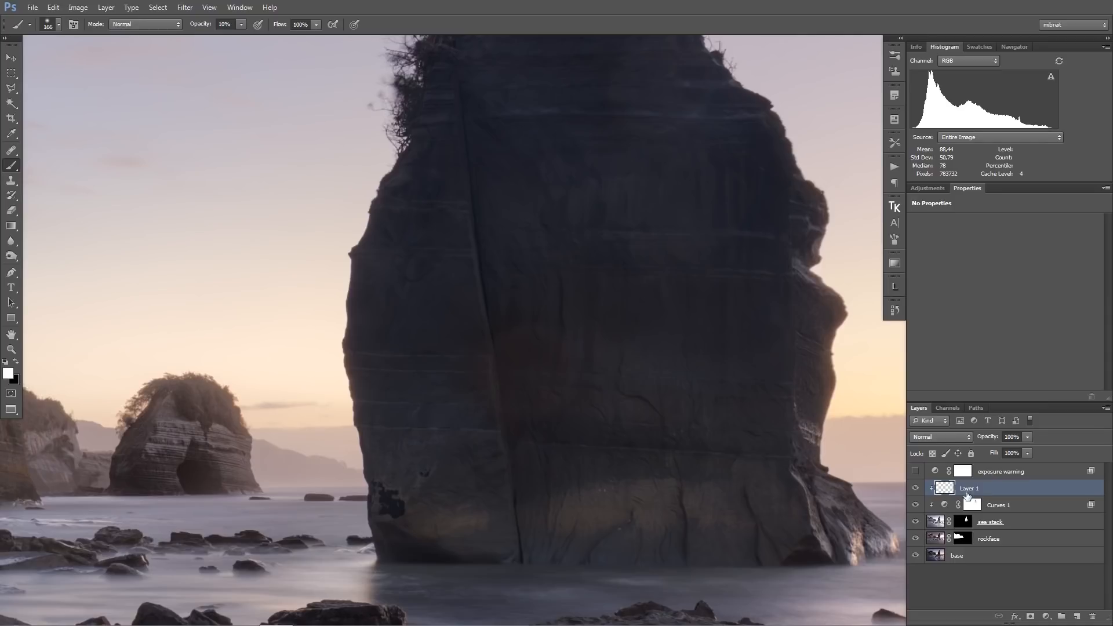
- Keep Layer 1's name, finish its Color-mode tint painting, and fit the image on screen (Ctrl+0)
double_click(970, 488)
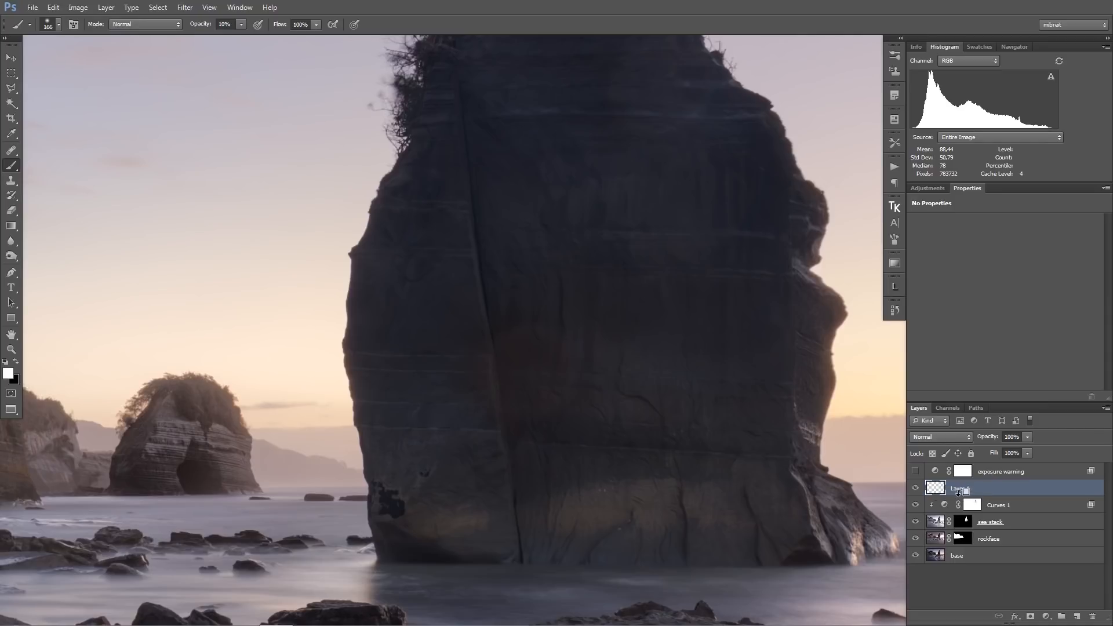
left_click(940, 437)
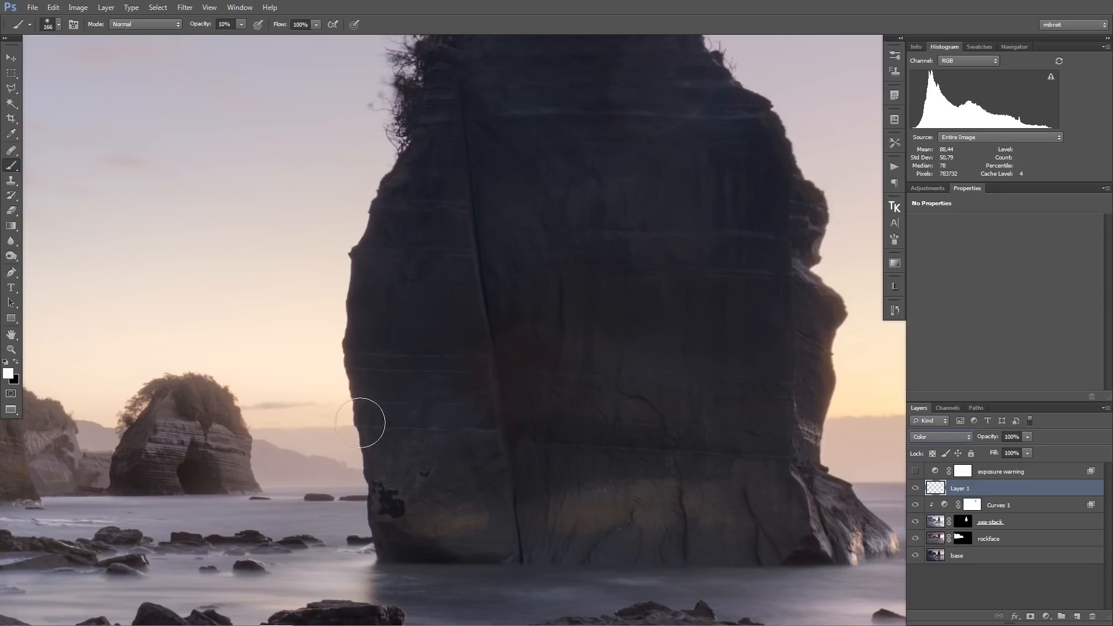
mouse_move(641, 335)
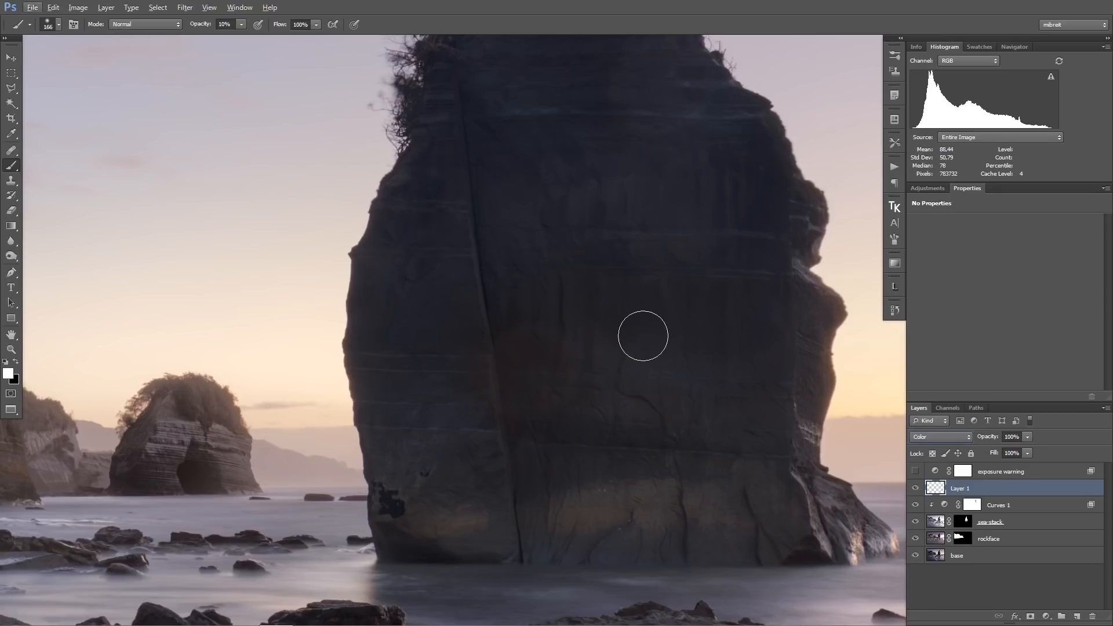
mouse_move(577, 349)
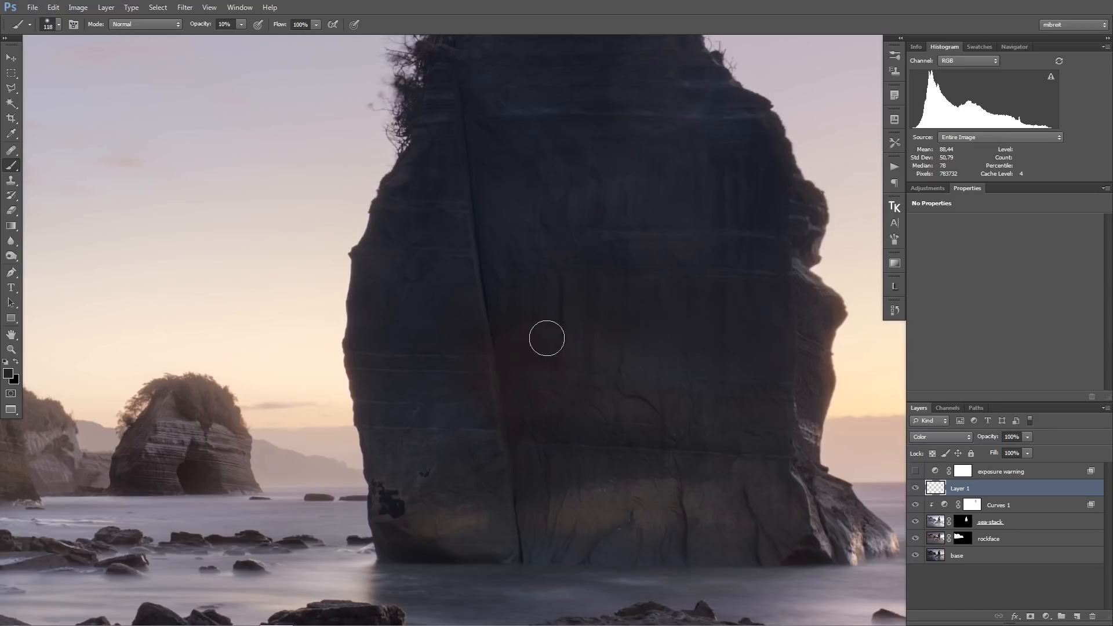
mouse_move(450, 349)
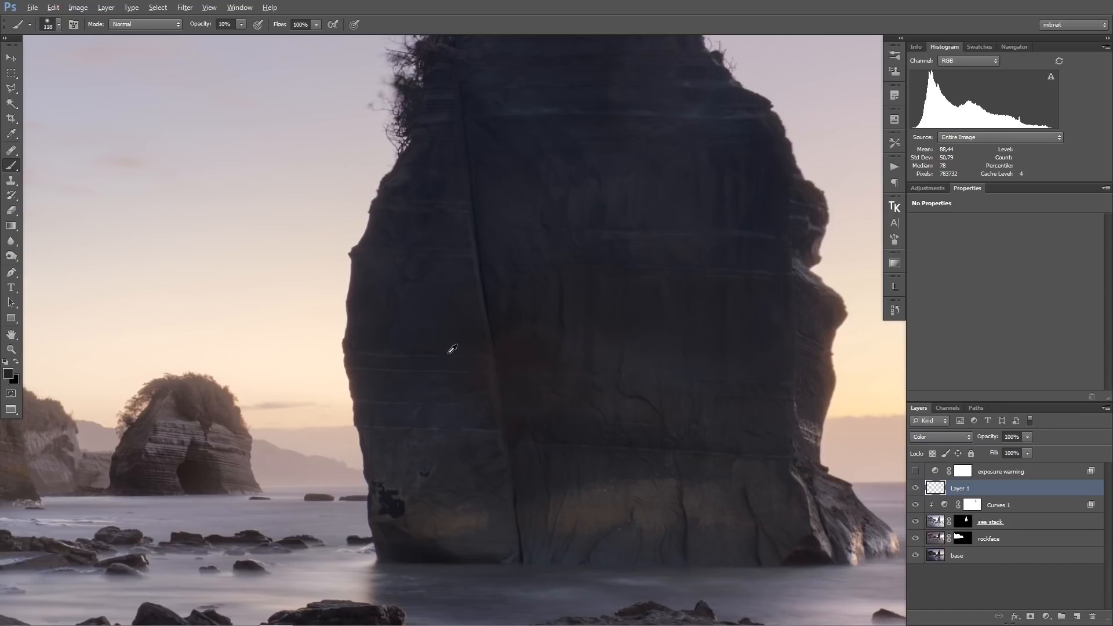
mouse_move(514, 276)
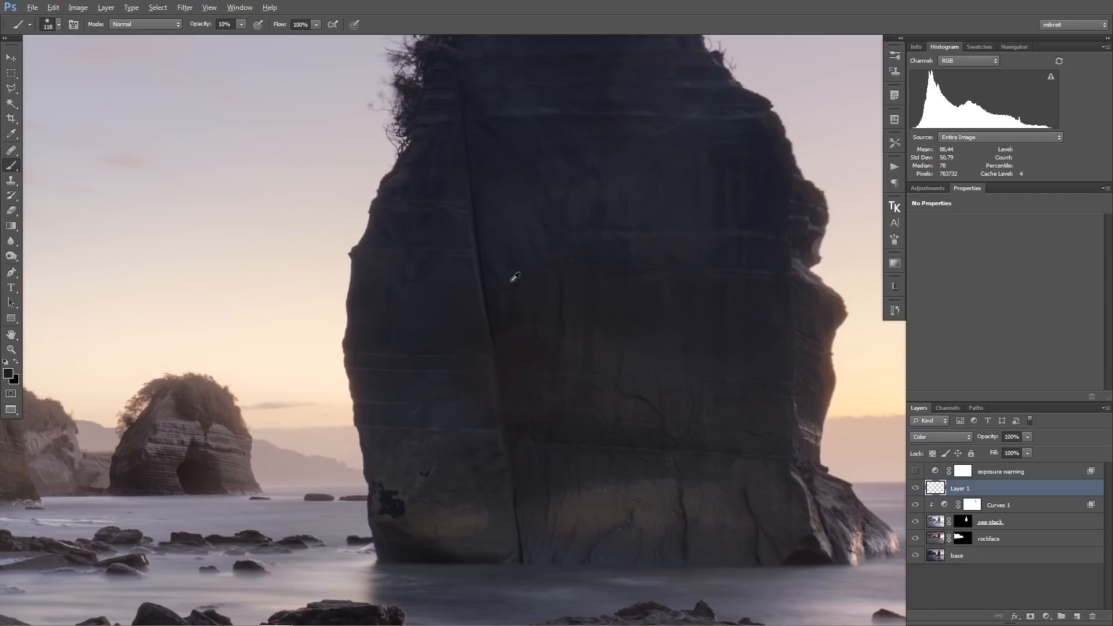
mouse_move(529, 405)
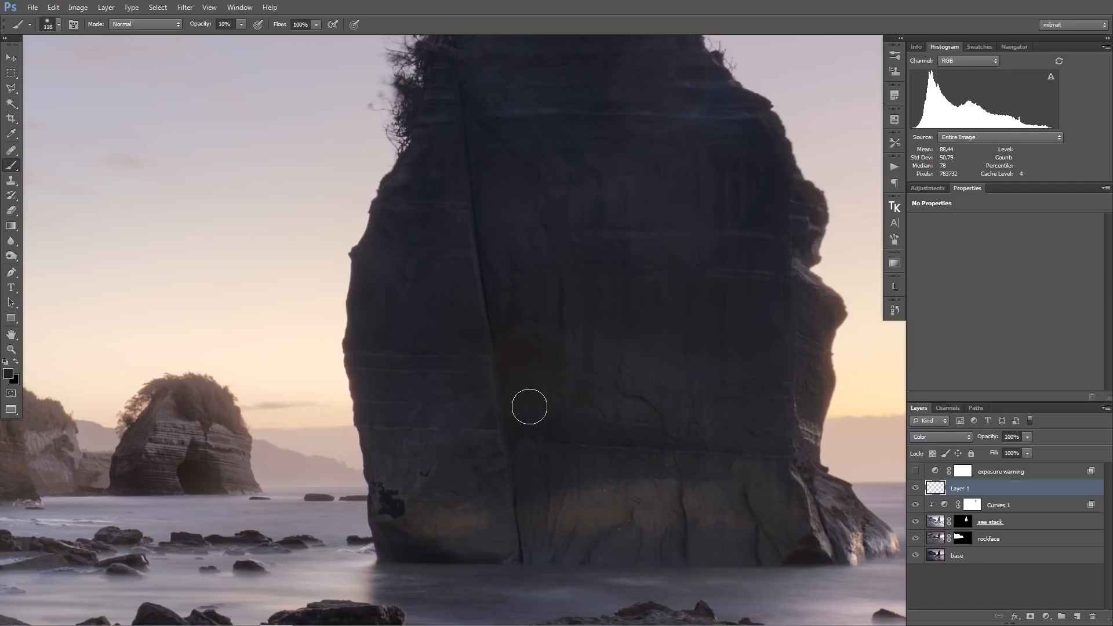
mouse_move(599, 394)
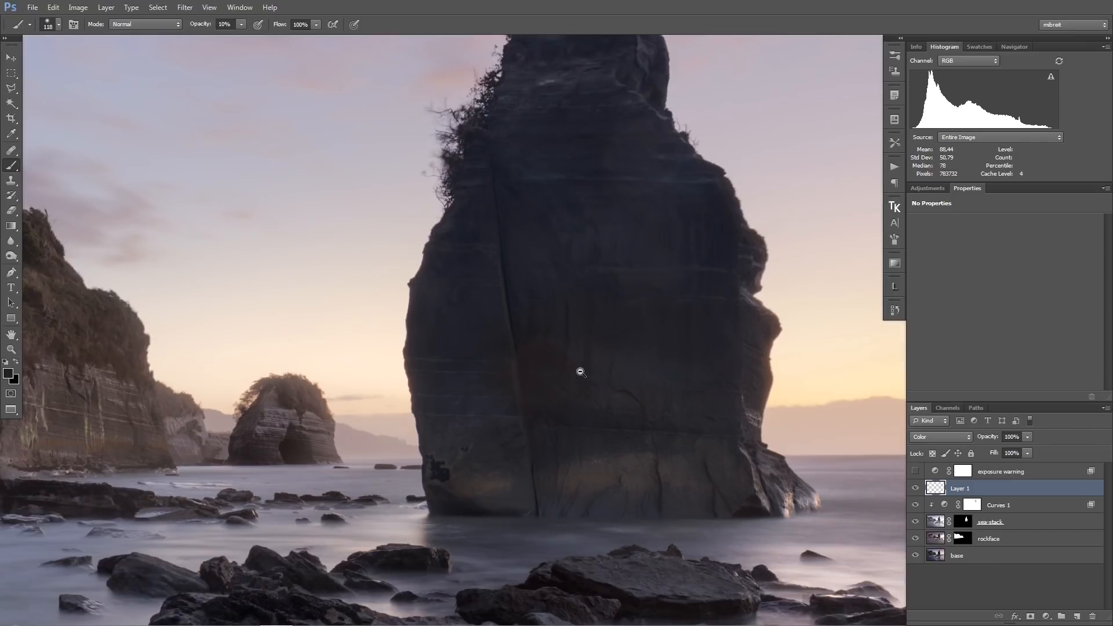
mouse_move(661, 395)
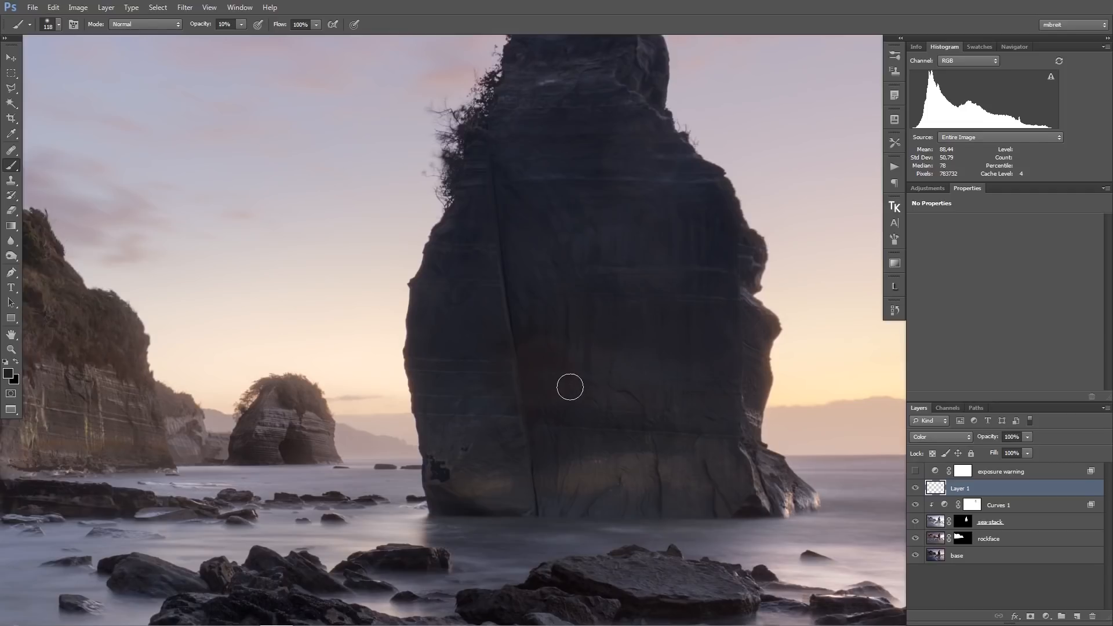
mouse_move(883, 437)
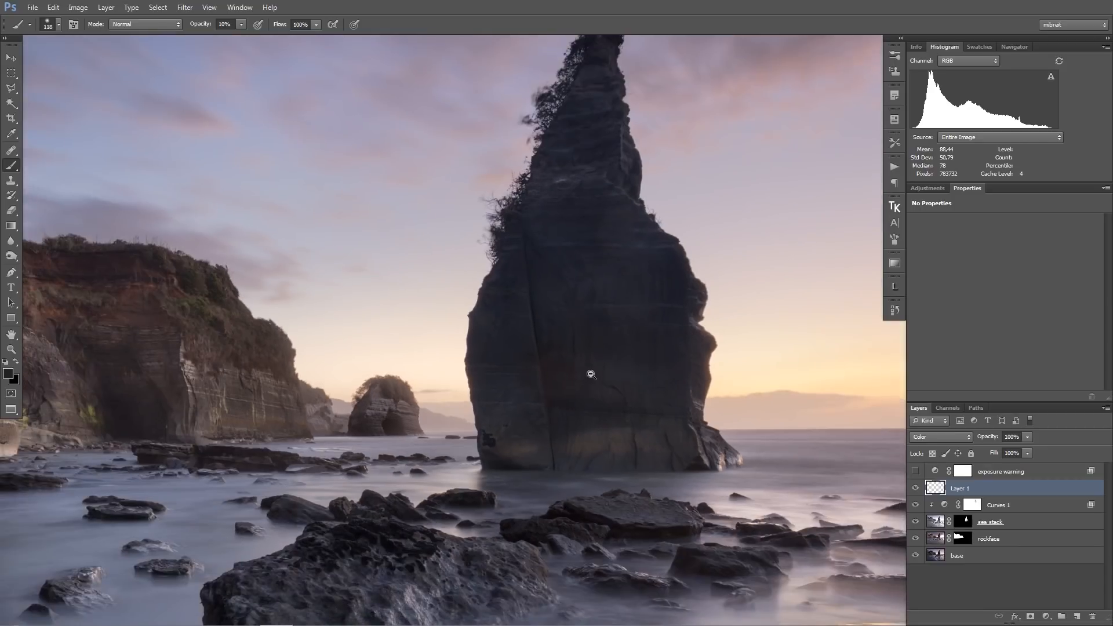
key("ctrl+0")
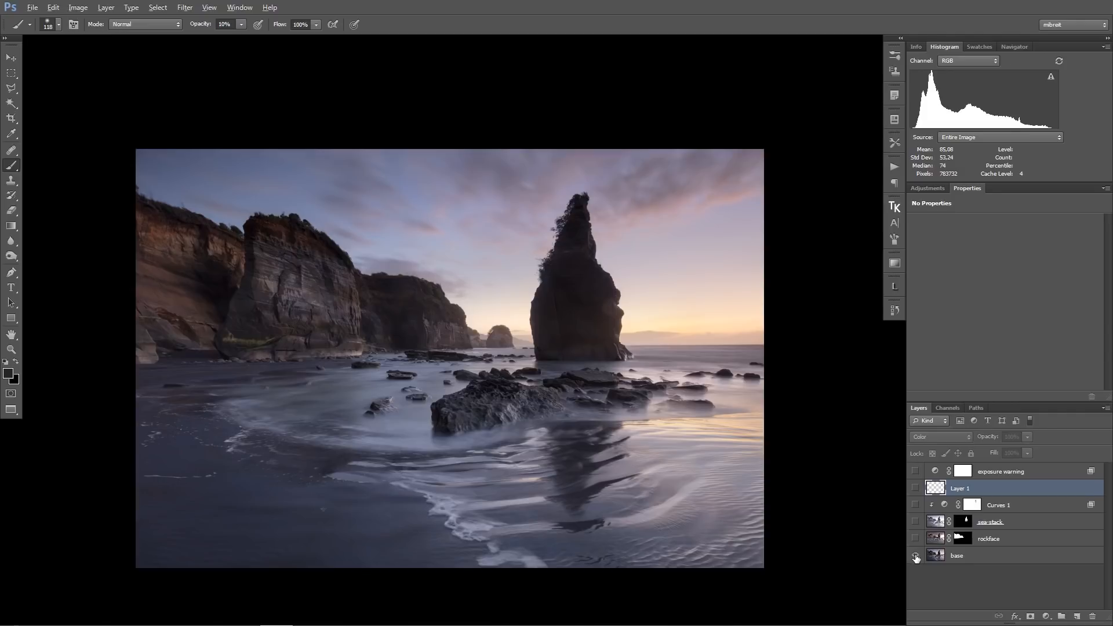
left_click(915, 556)
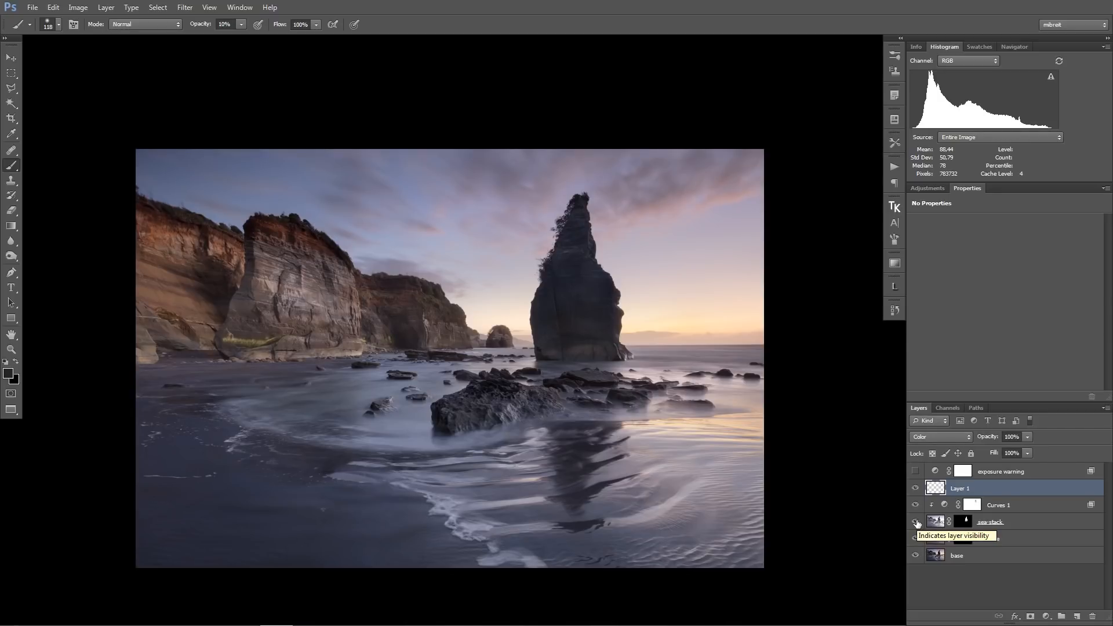
left_click(916, 522)
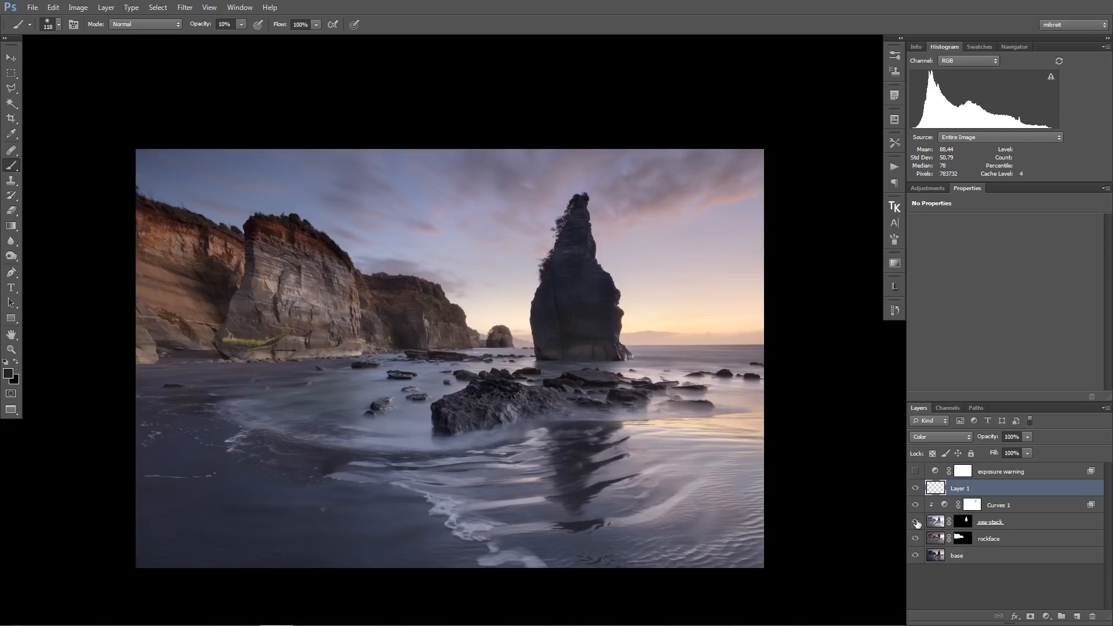